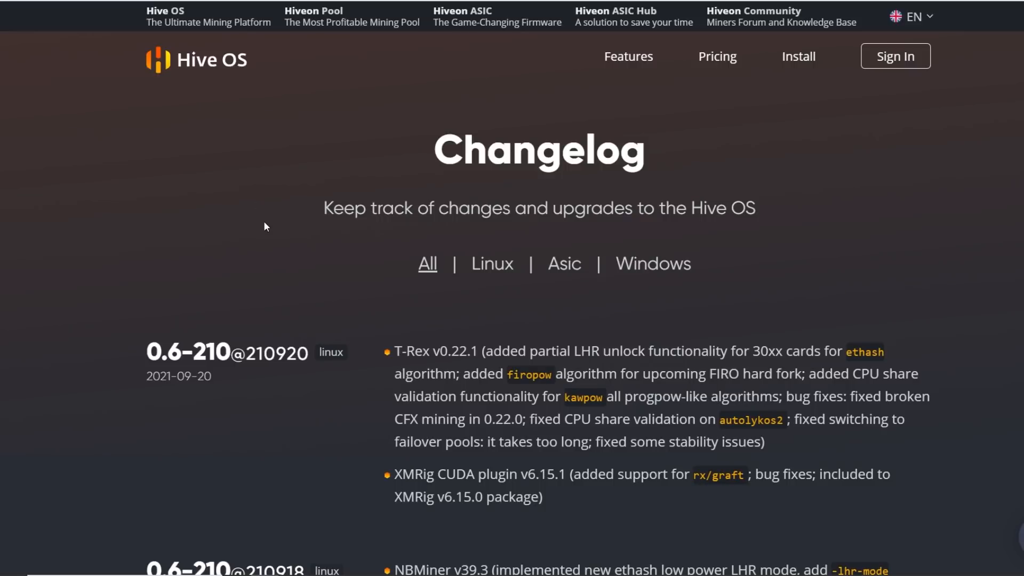
{"action": "mouse_move", "coordinate": [262, 264]}
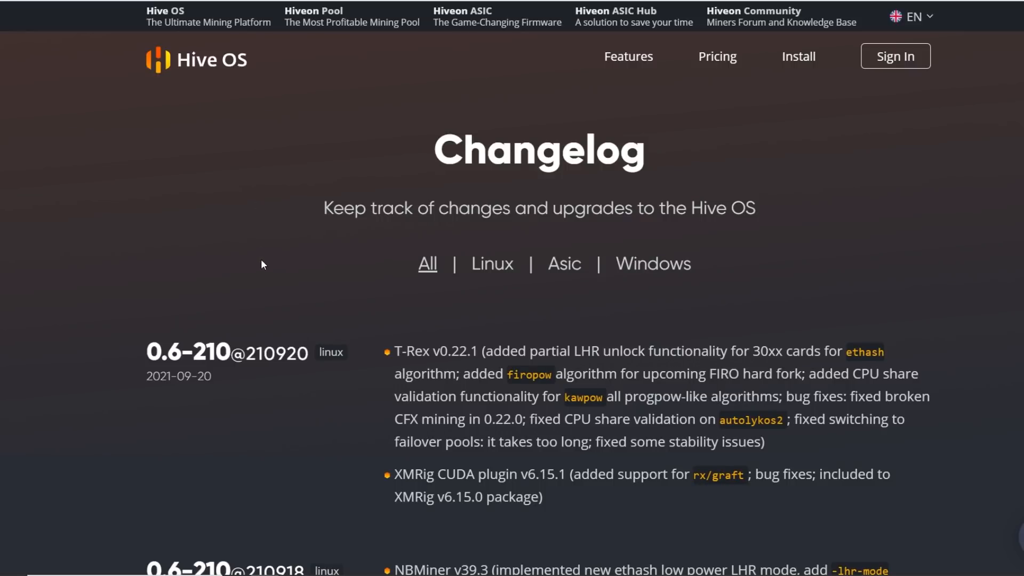
Scroll the release notes and highlight the T-Rex v0.22.1 text.
{"action": "scroll", "scroll_direction": "down", "scroll_amount": 3}
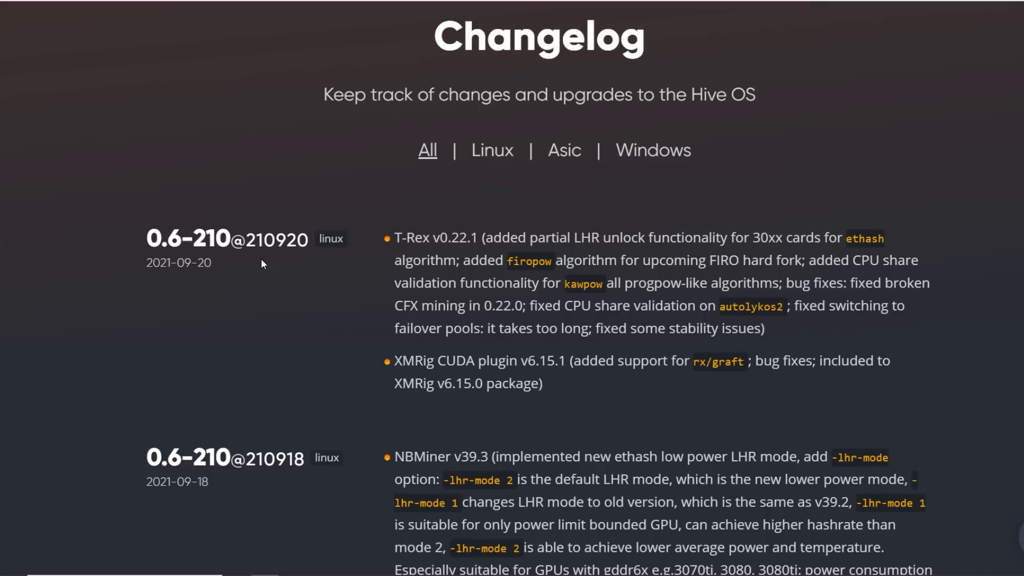
{"action": "mouse_move", "coordinate": [314, 18]}
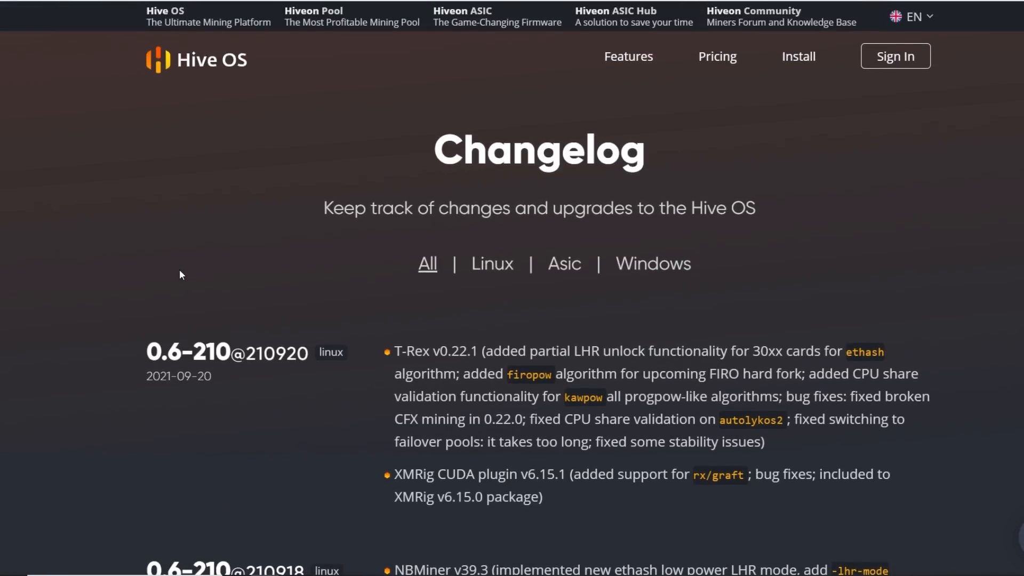
{"action": "mouse_move", "coordinate": [123, 297]}
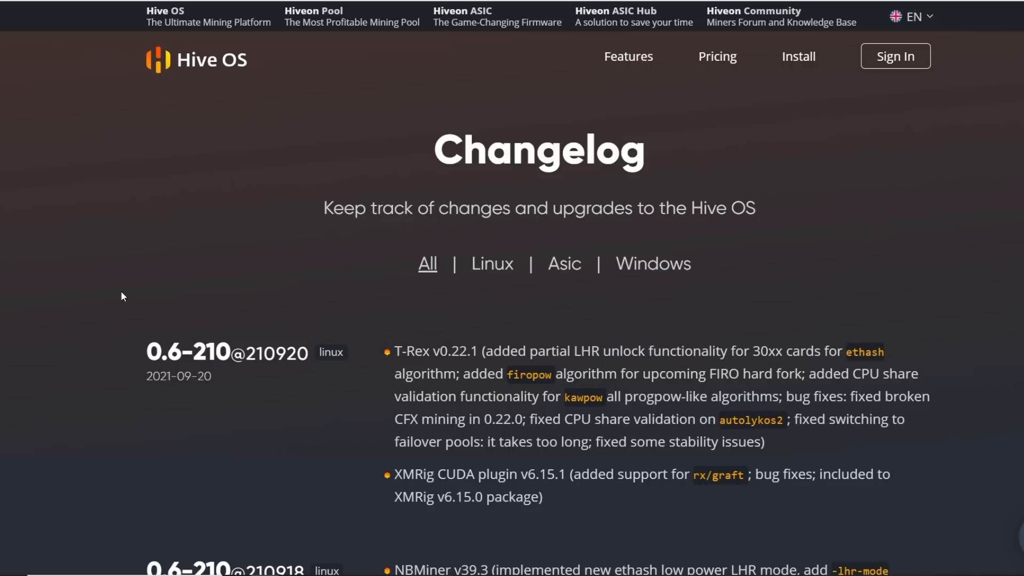
{"action": "mouse_move", "coordinate": [168, 270]}
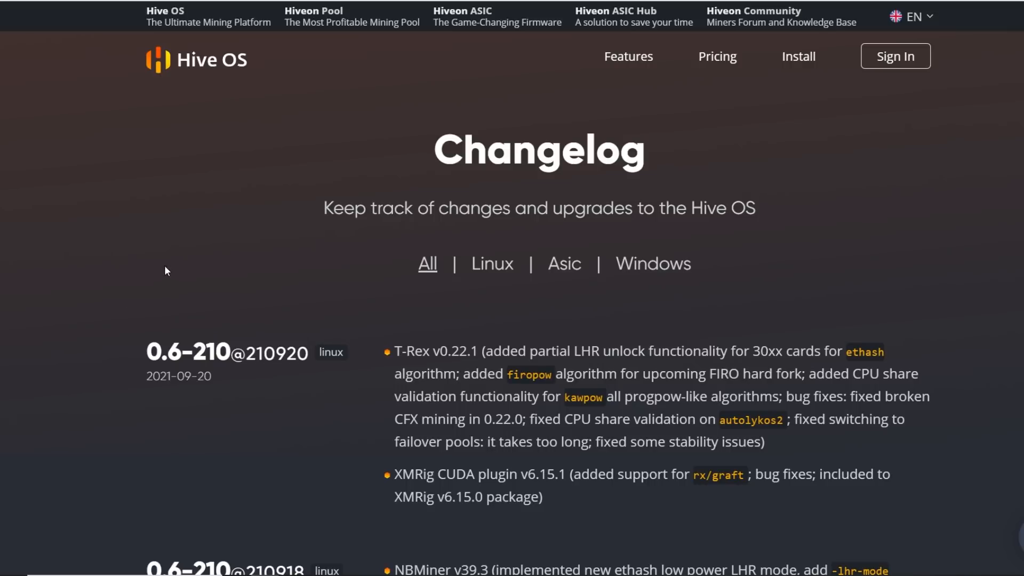
{"action": "scroll", "scroll_direction": "down", "scroll_amount": 3}
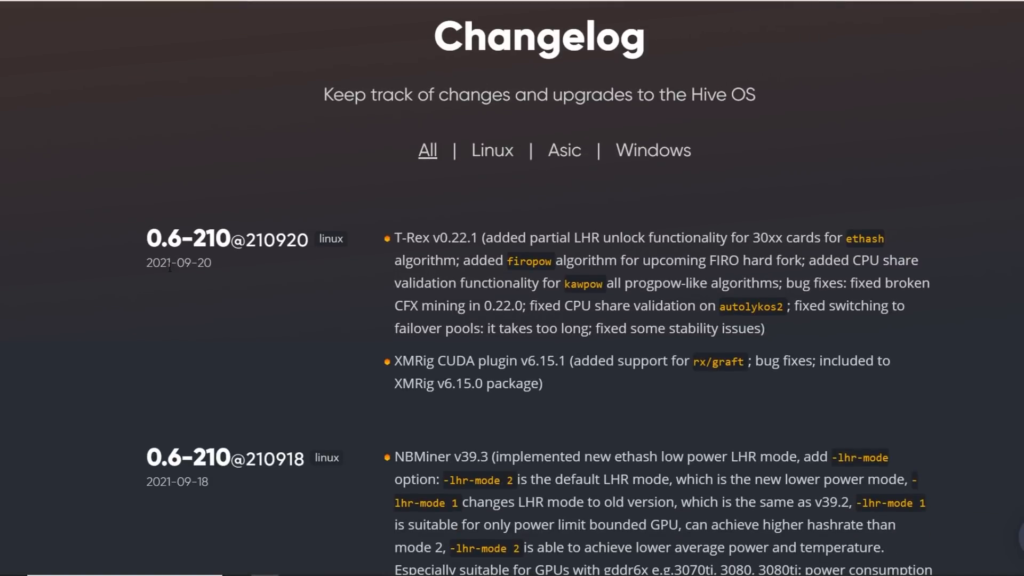
{"action": "mouse_move", "coordinate": [486, 297]}
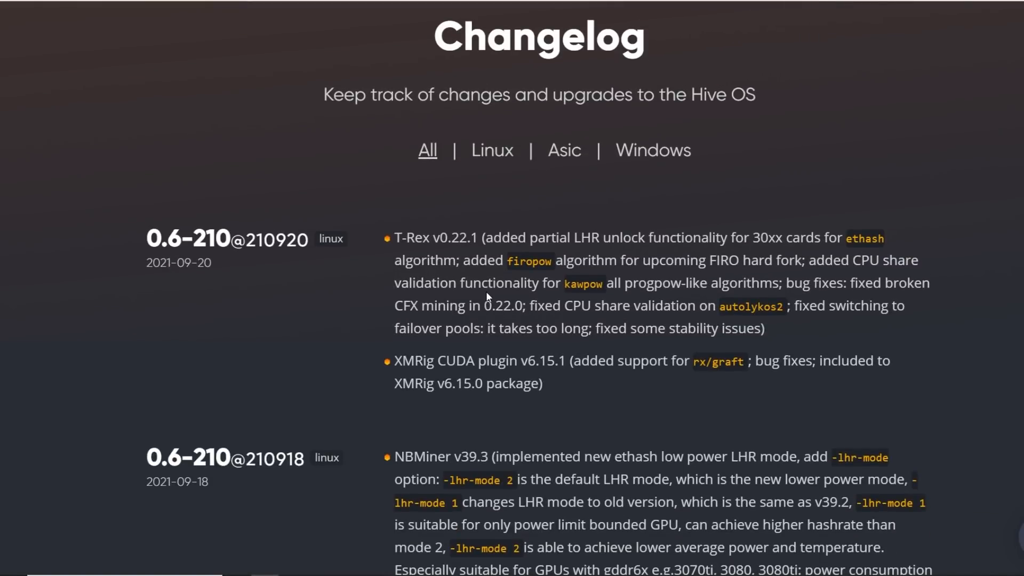
{"action": "left_click_drag", "start_coordinate": [395, 237], "coordinate": [620, 305]}
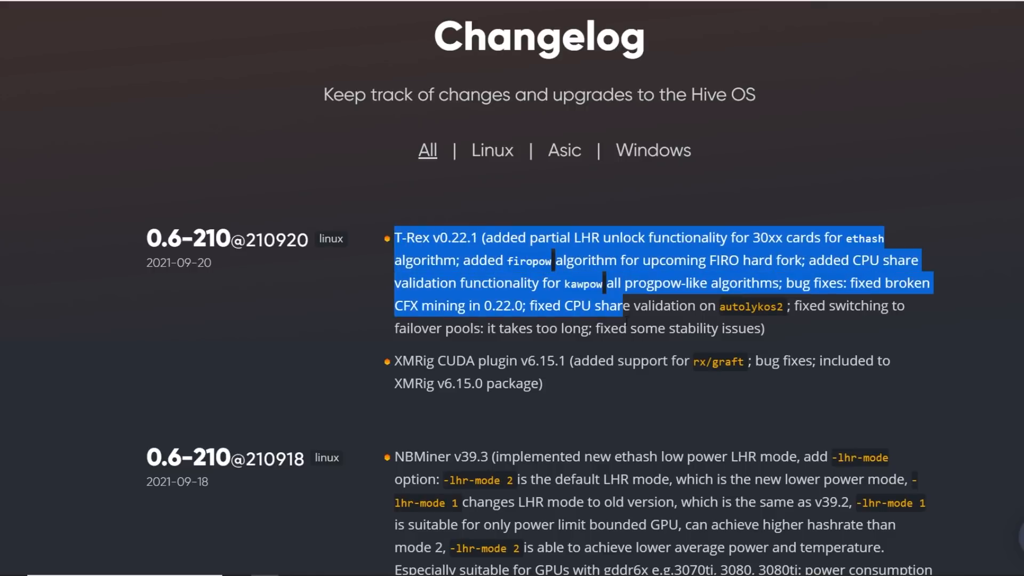
{"action": "scroll", "scroll_direction": "down", "scroll_amount": 3}
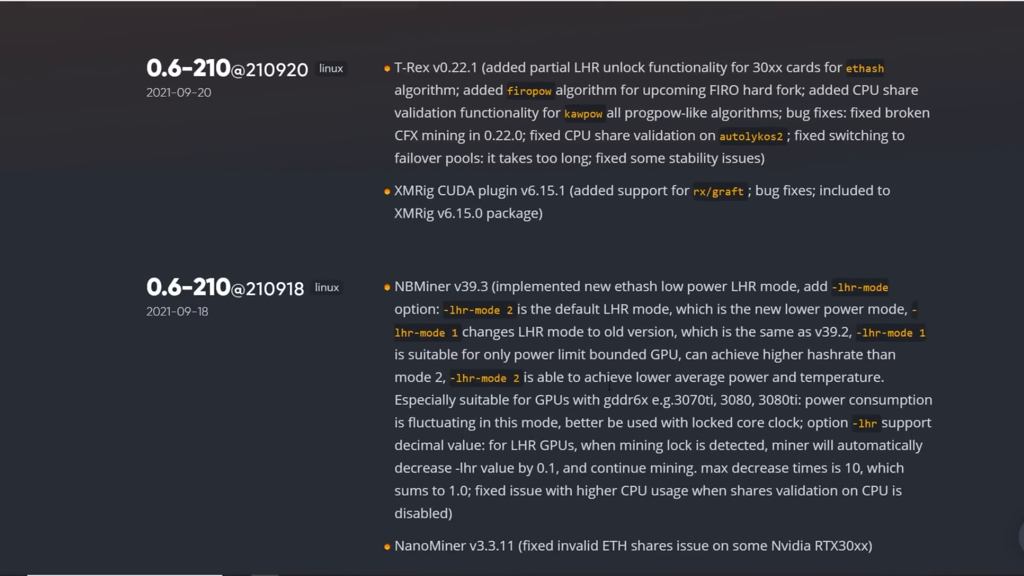
{"action": "scroll", "scroll_direction": "down", "scroll_amount": 3}
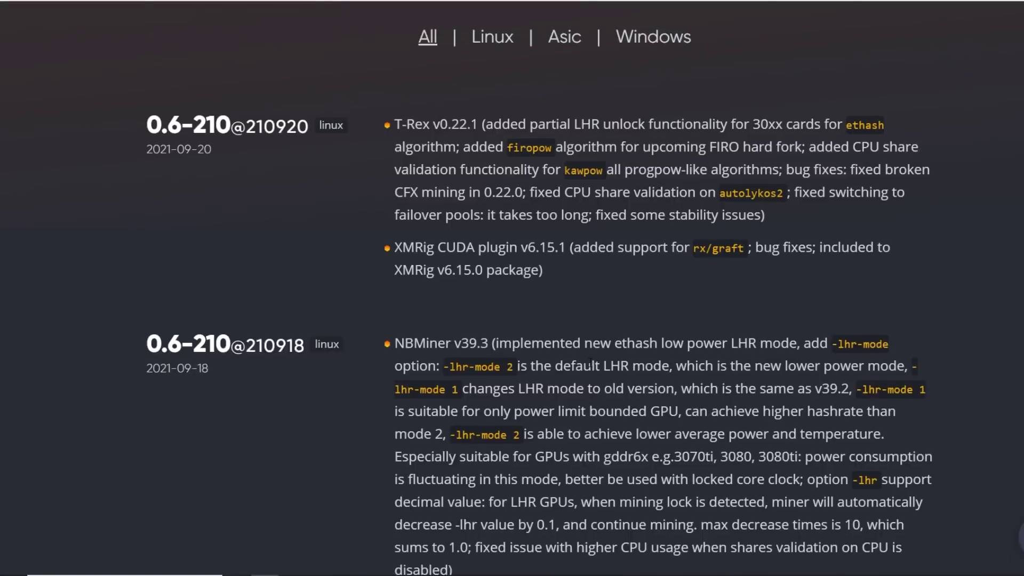
{"action": "scroll", "scroll_direction": "up", "scroll_amount": 3}
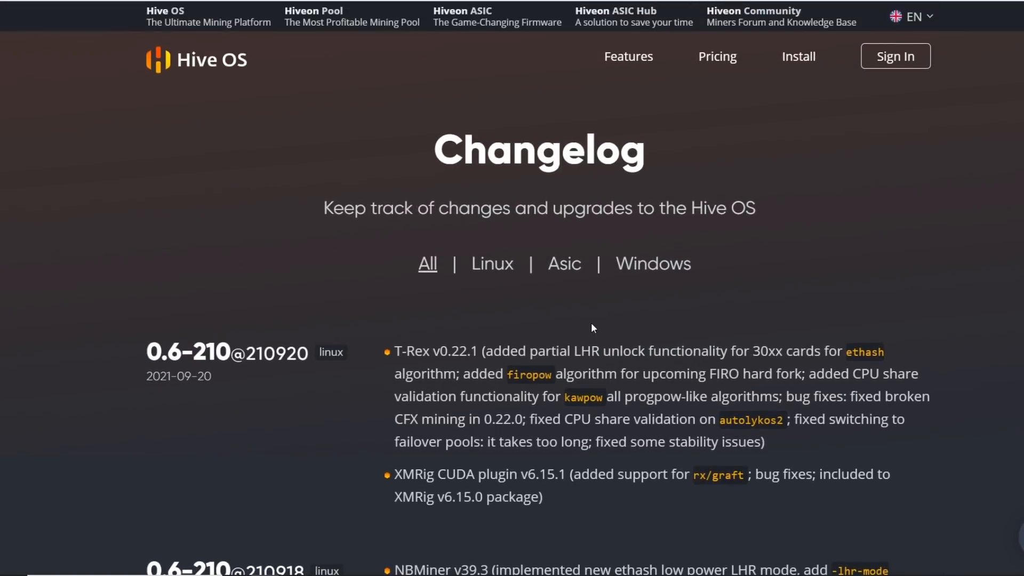
{"action": "mouse_move", "coordinate": [565, 339]}
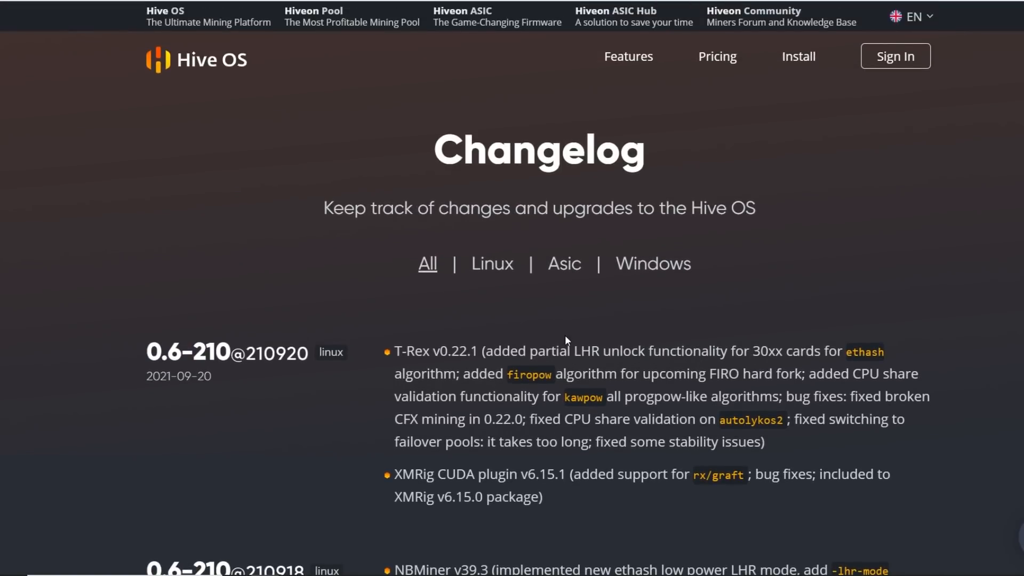
Highlight several release-note lines, including the firopow algorithm note.
{"action": "double_click", "coordinate": [340, 208]}
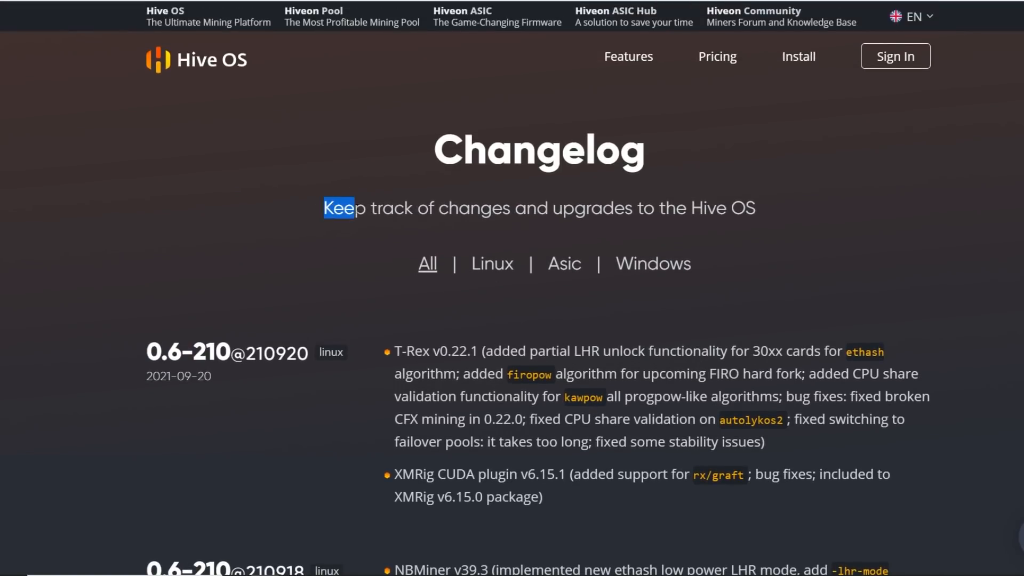
{"action": "left_click_drag", "start_coordinate": [323, 208], "coordinate": [764, 208]}
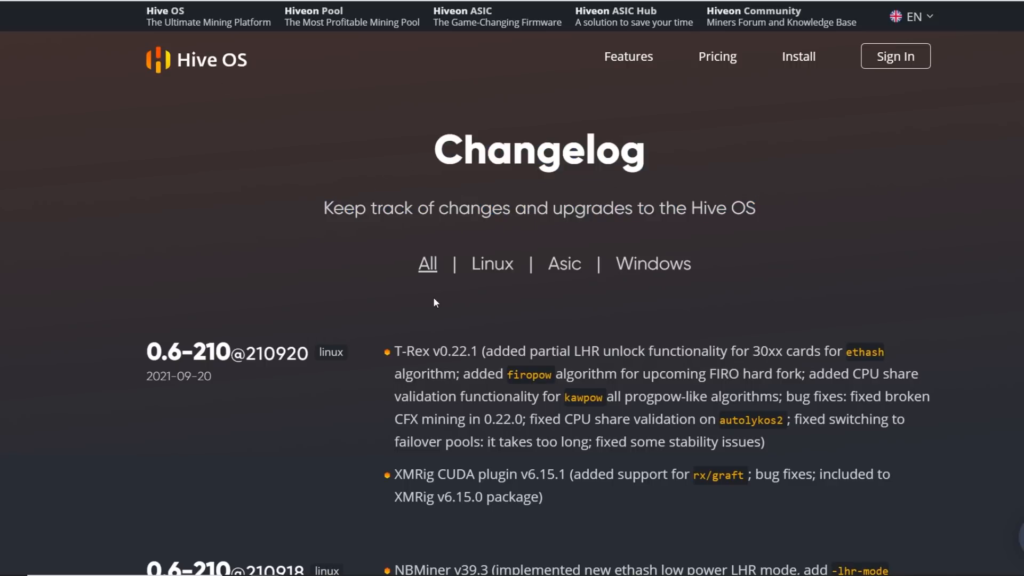
{"action": "scroll", "scroll_direction": "down", "scroll_amount": 3}
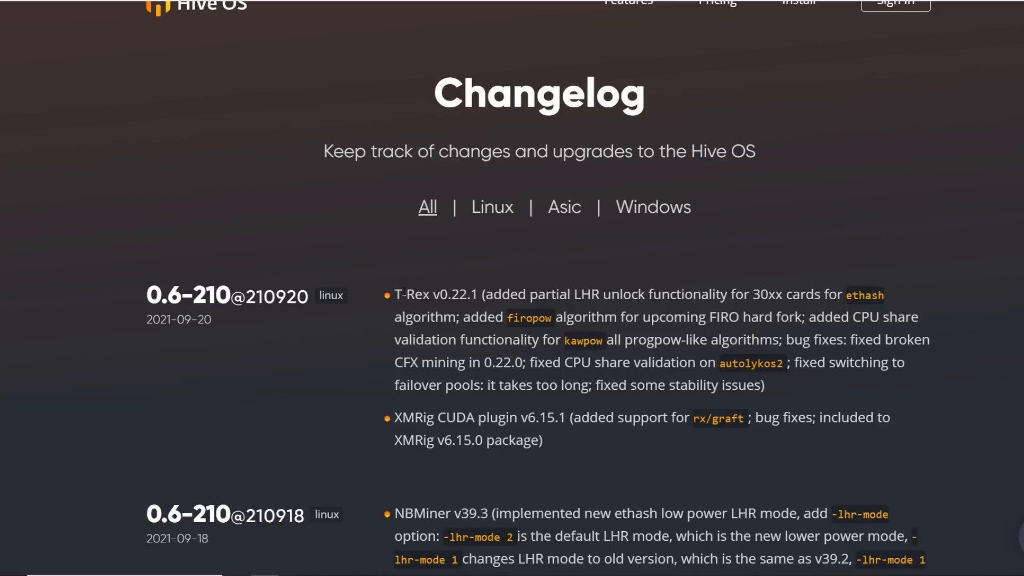
{"action": "left_click_drag", "start_coordinate": [394, 295], "coordinate": [578, 294]}
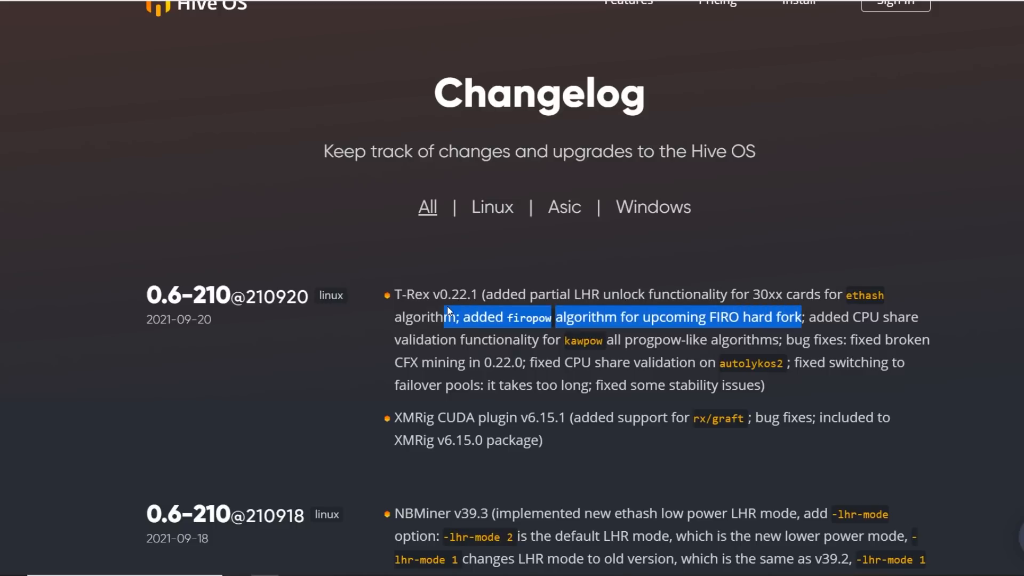
{"action": "left_click", "coordinate": [696, 317]}
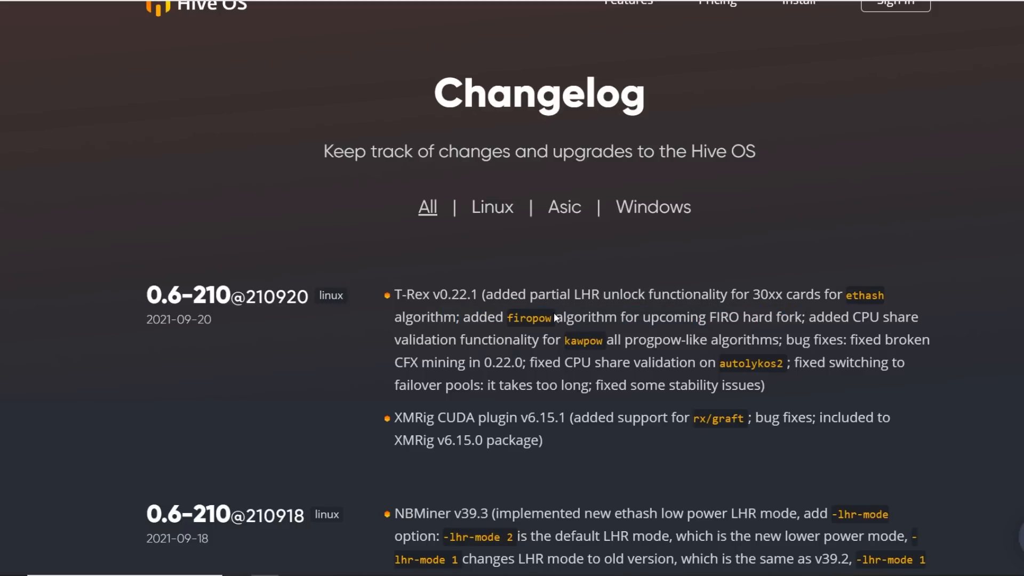
{"action": "double_click", "coordinate": [528, 317]}
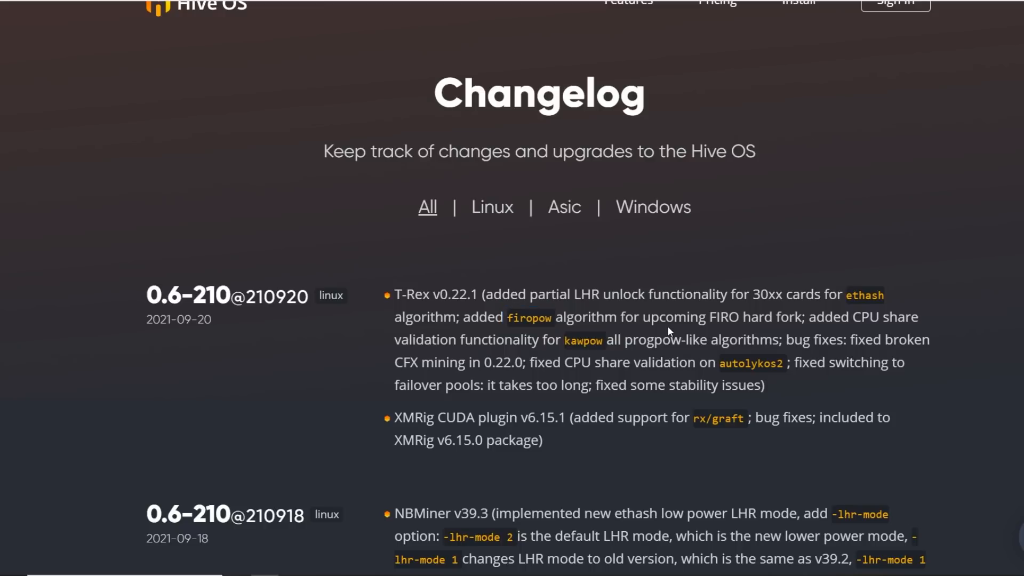
{"action": "scroll", "scroll_direction": "down", "scroll_amount": 3}
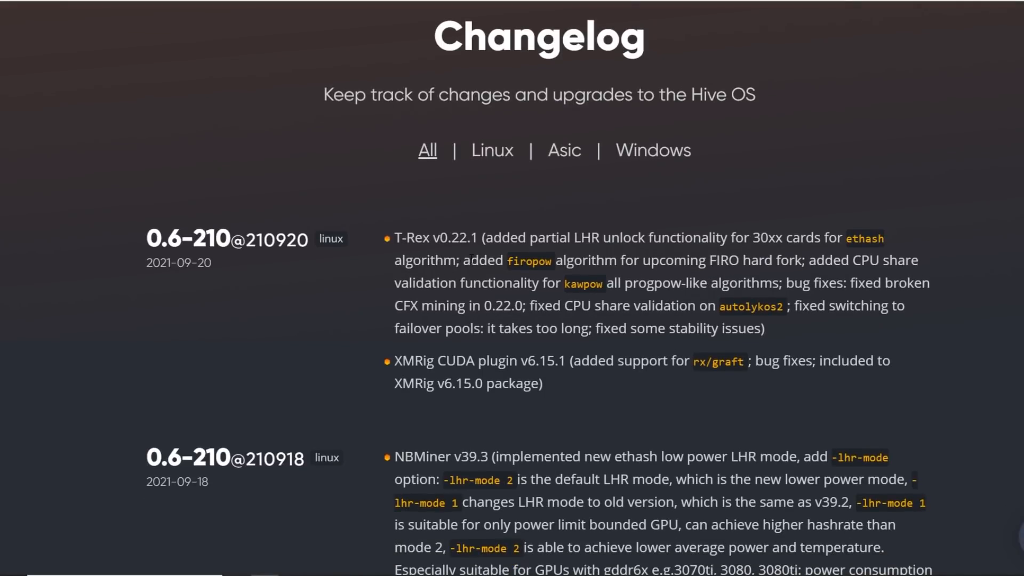
{"action": "double_click", "coordinate": [722, 260]}
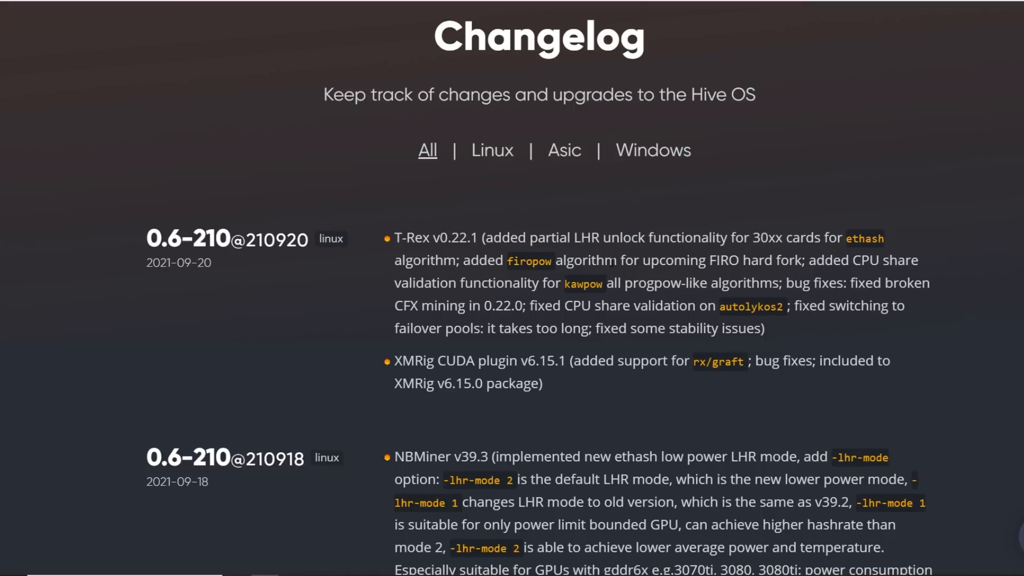
{"action": "left_click_drag", "start_coordinate": [505, 260], "coordinate": [616, 260]}
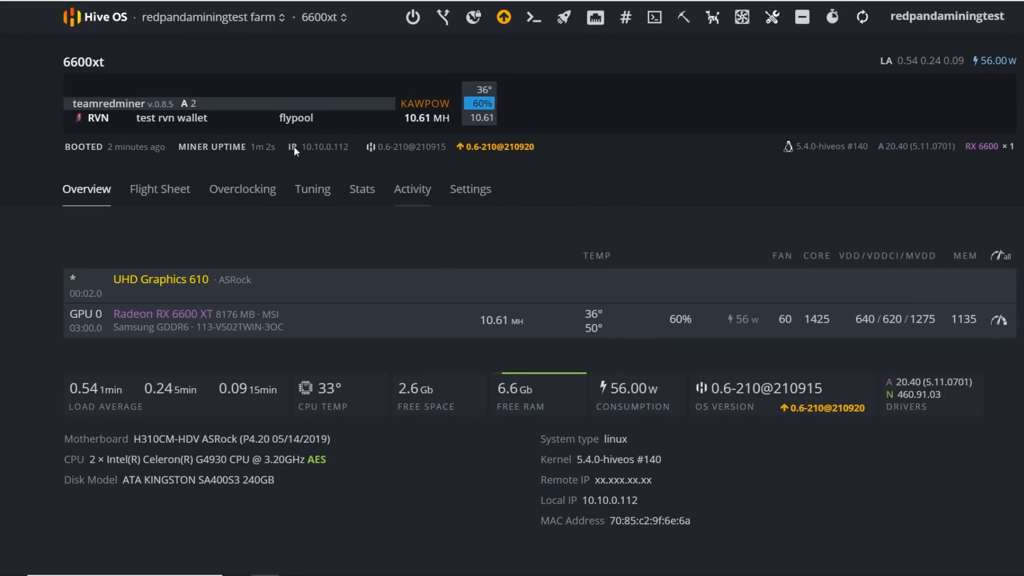
{"action": "mouse_move", "coordinate": [500, 154]}
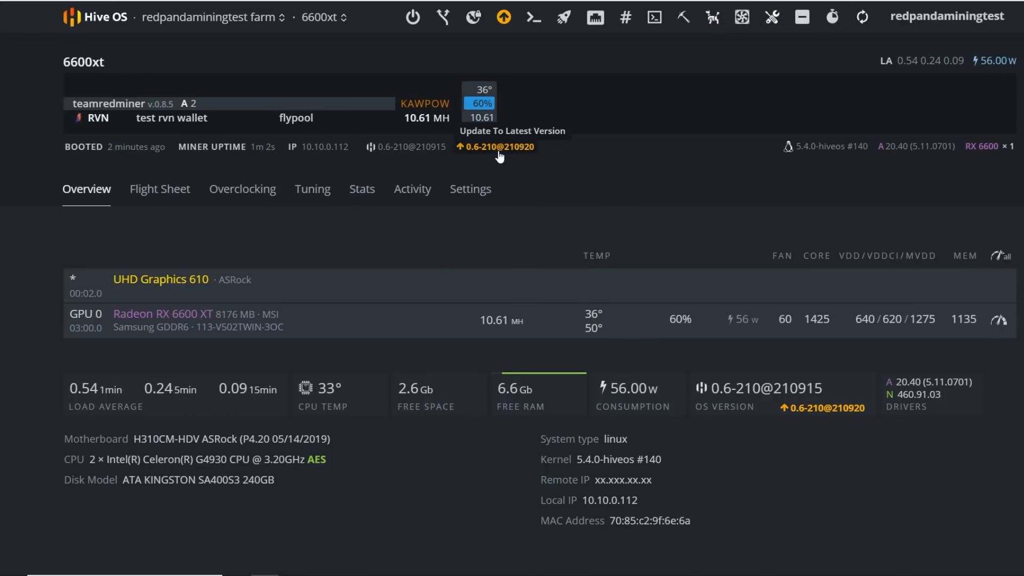
{"action": "mouse_move", "coordinate": [510, 156]}
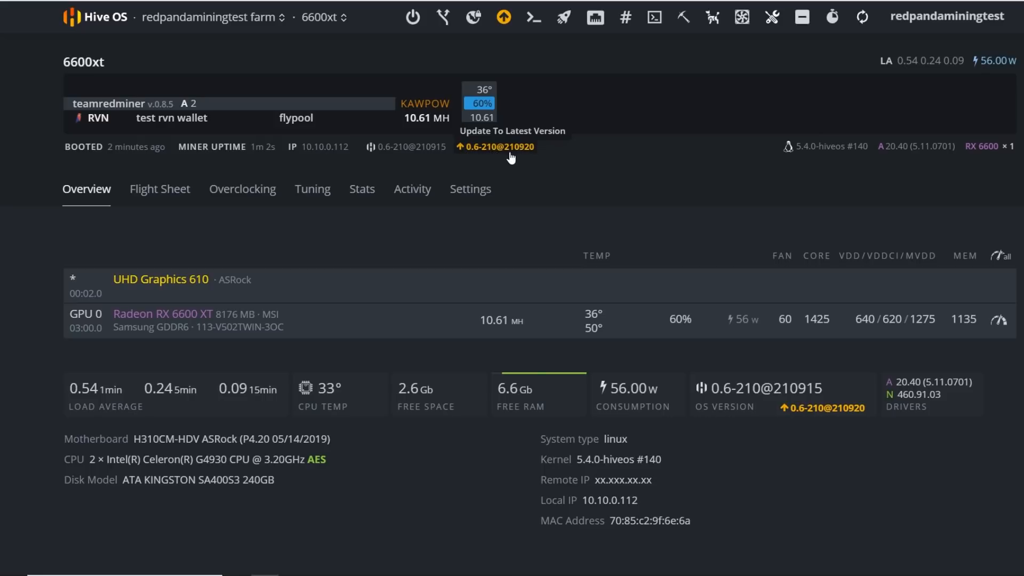
{"action": "mouse_move", "coordinate": [509, 151]}
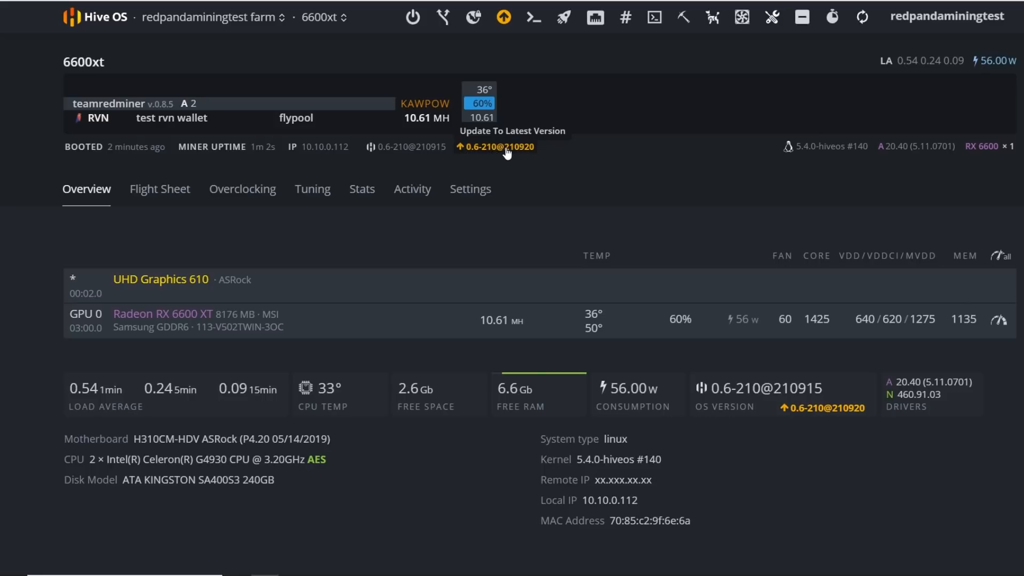
Start the upgrade to 0.6-210@210920 and scroll through its New features list.
{"action": "left_click", "coordinate": [499, 147]}
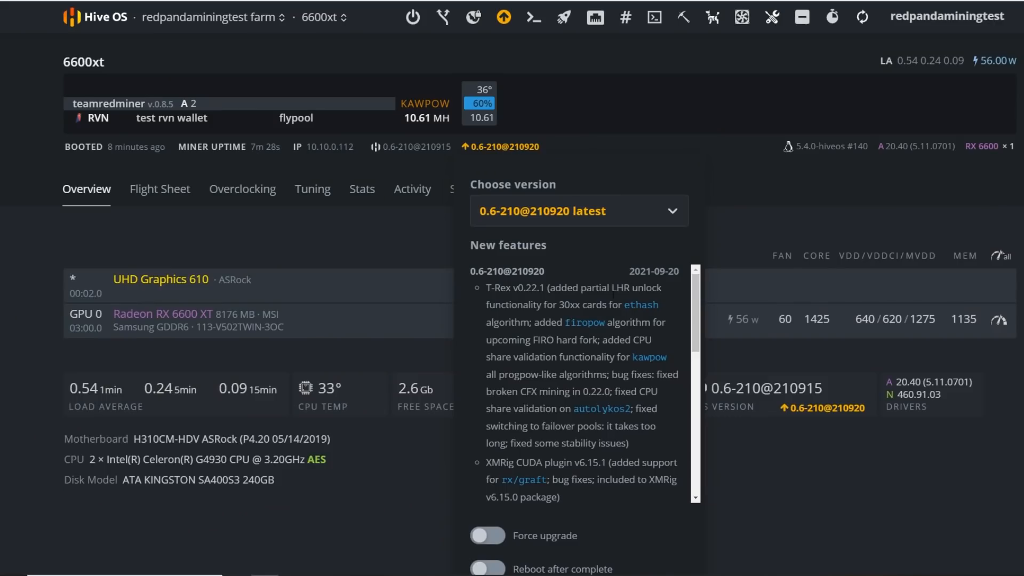
{"action": "mouse_move", "coordinate": [686, 304]}
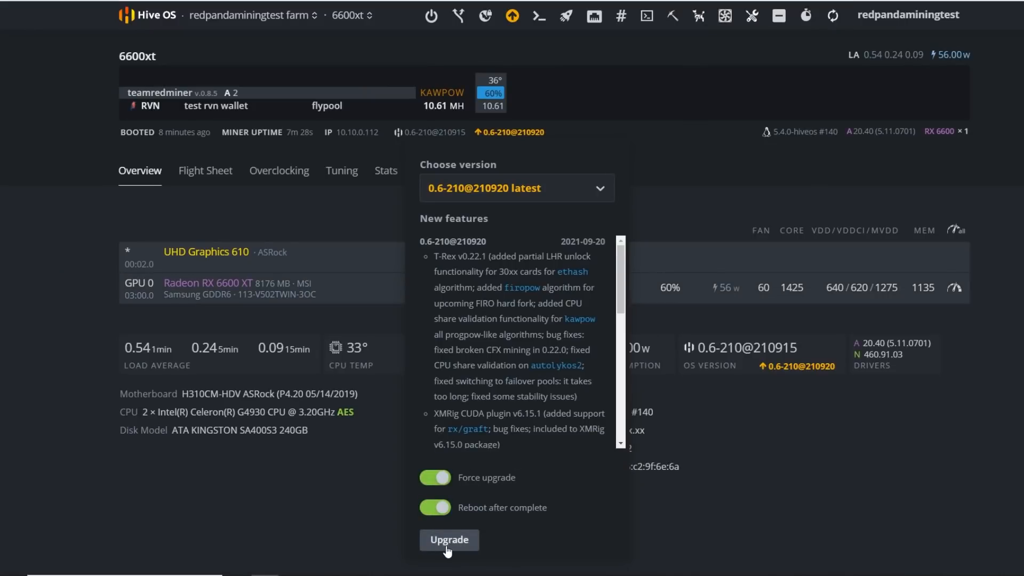
{"action": "scroll", "scroll_direction": "down", "scroll_amount": 3}
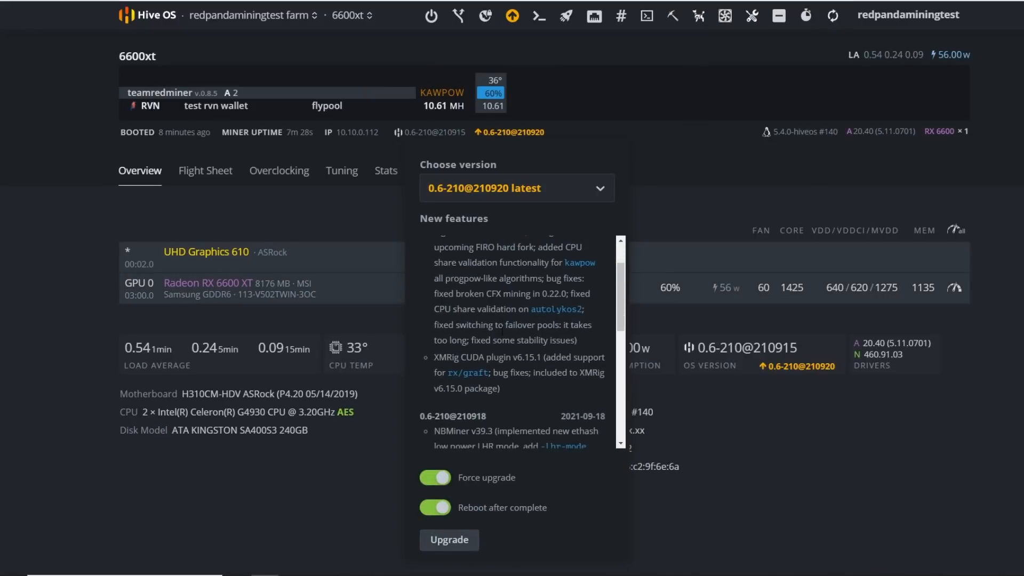
{"action": "scroll", "scroll_direction": "down", "scroll_amount": 3}
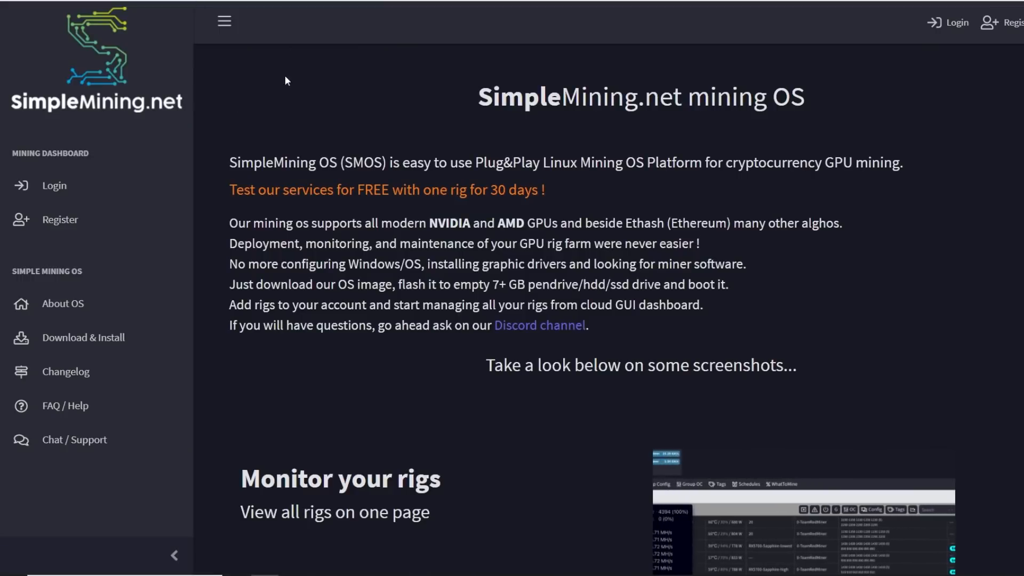
Open the SimpleMining changelog and highlight the t-rex-v0.22.1 entry's LHR unlock note for 30xx cards.
{"action": "left_click", "coordinate": [65, 371]}
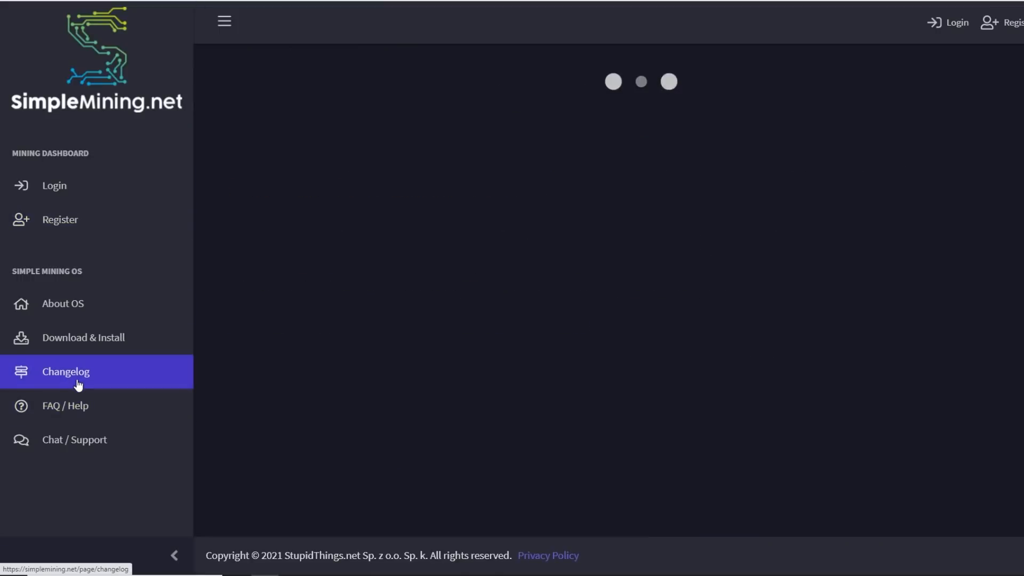
{"action": "left_click", "coordinate": [66, 371]}
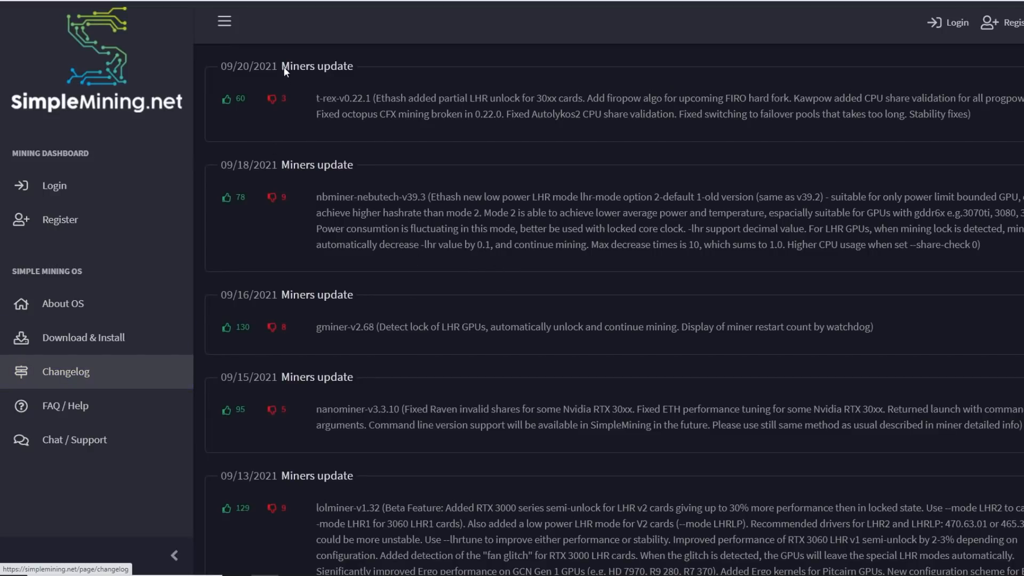
{"action": "mouse_move", "coordinate": [281, 82]}
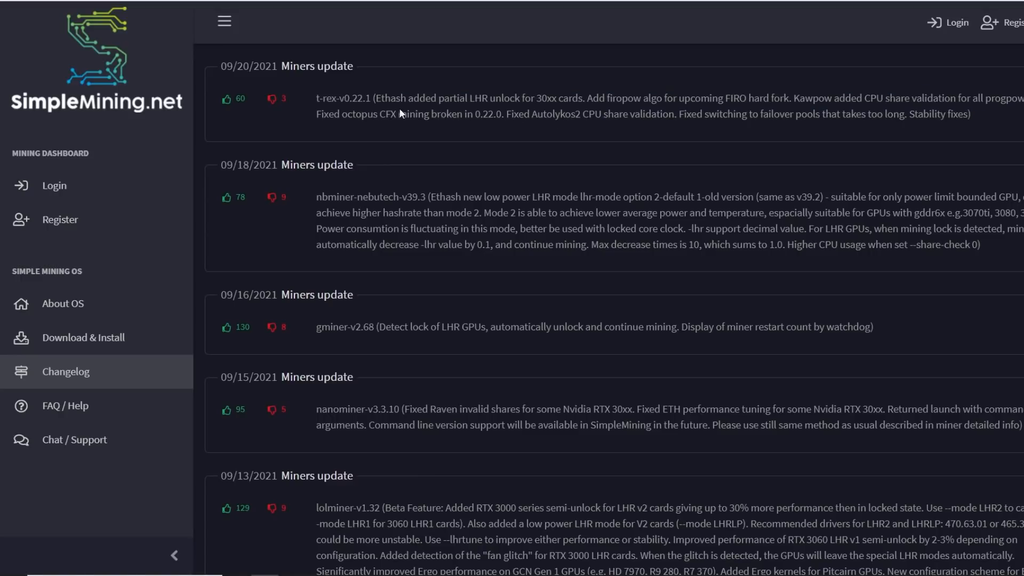
{"action": "double_click", "coordinate": [345, 98]}
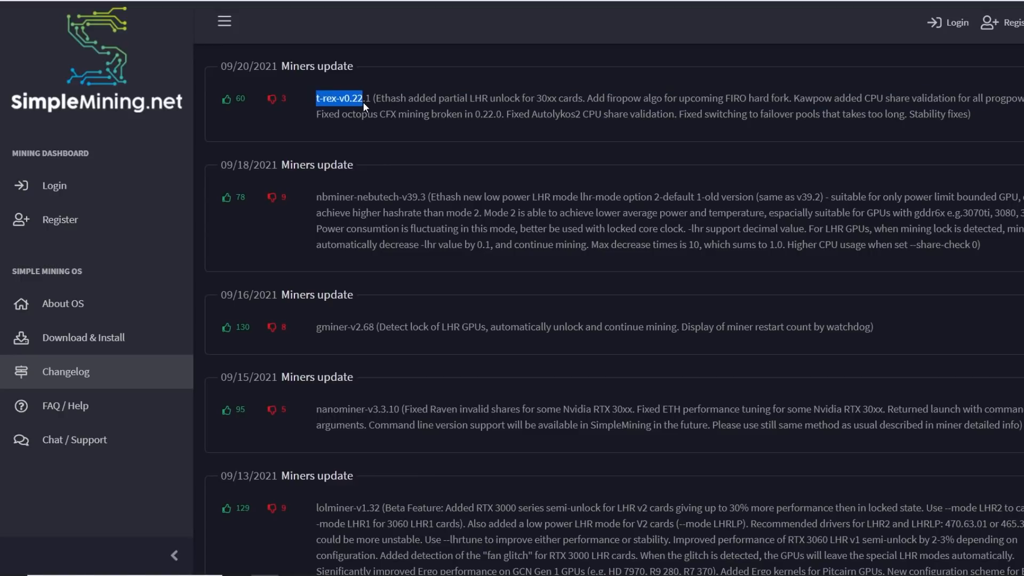
{"action": "left_click_drag", "start_coordinate": [362, 107], "coordinate": [723, 119]}
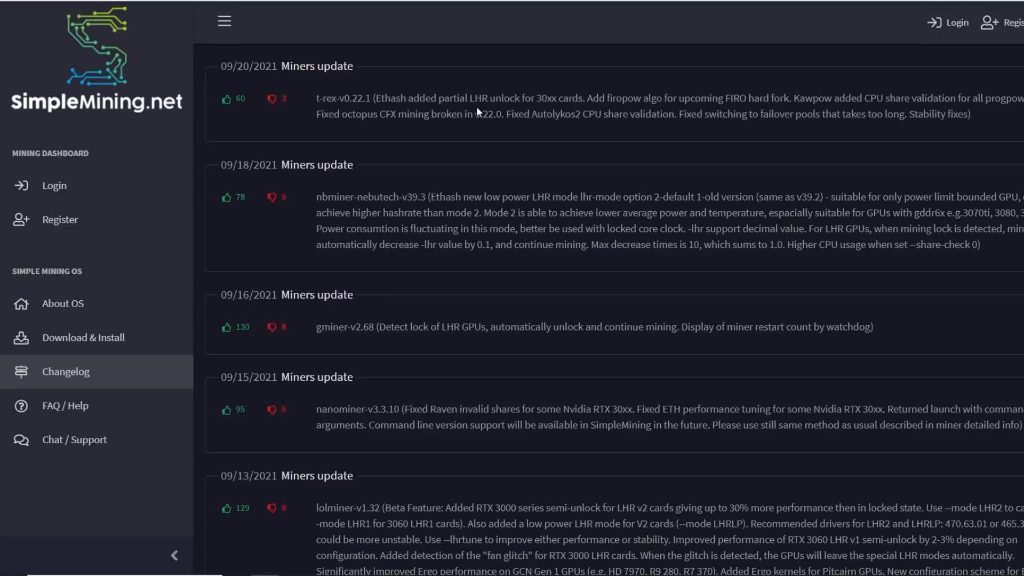
{"action": "left_click_drag", "start_coordinate": [475, 98], "coordinate": [586, 98]}
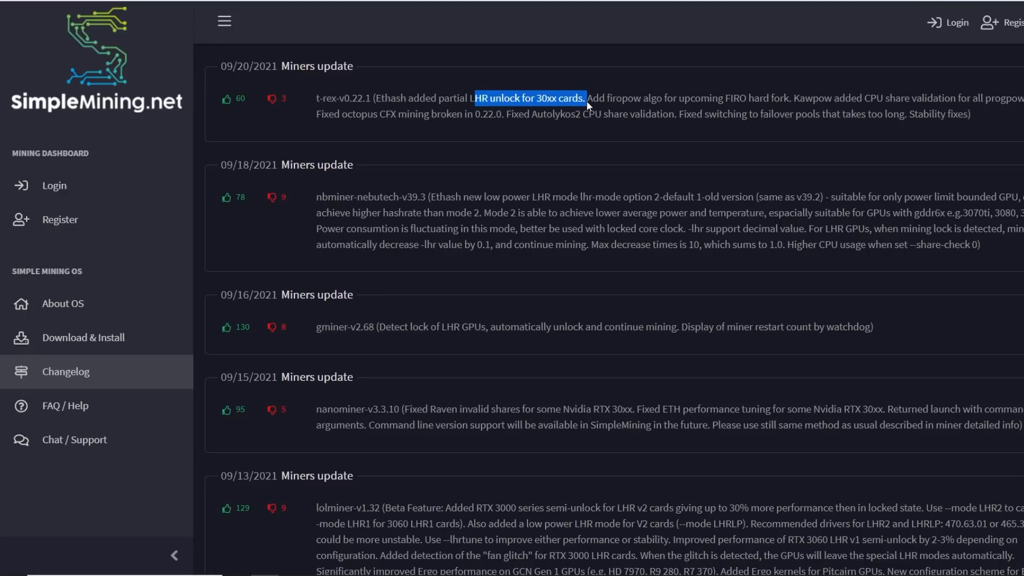
{"action": "left_click_drag", "start_coordinate": [596, 98], "coordinate": [669, 98]}
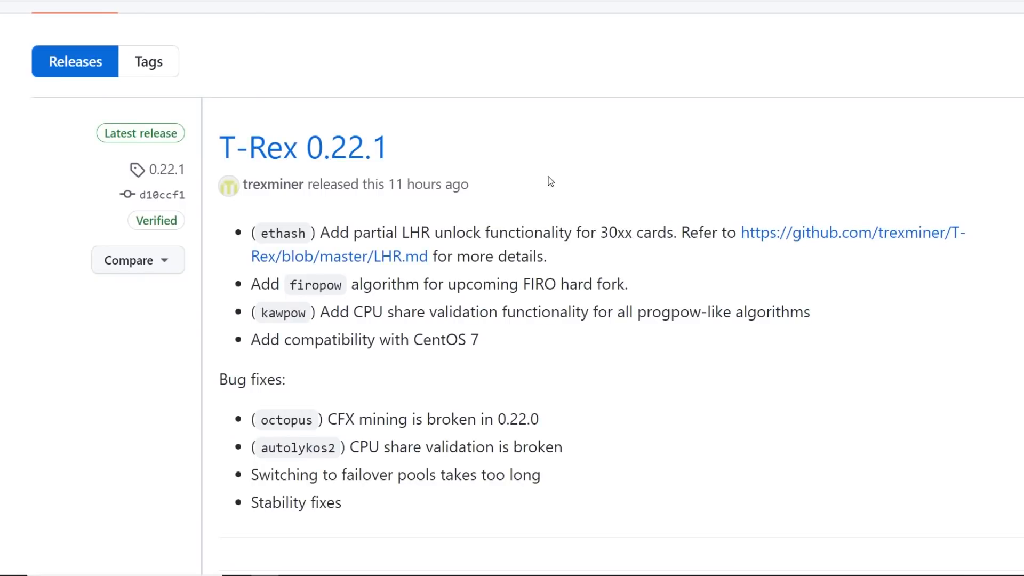
Scroll past the T-Rex 0.22.1 release notes to its four download assets.
{"action": "scroll", "scroll_direction": "down", "scroll_amount": 3}
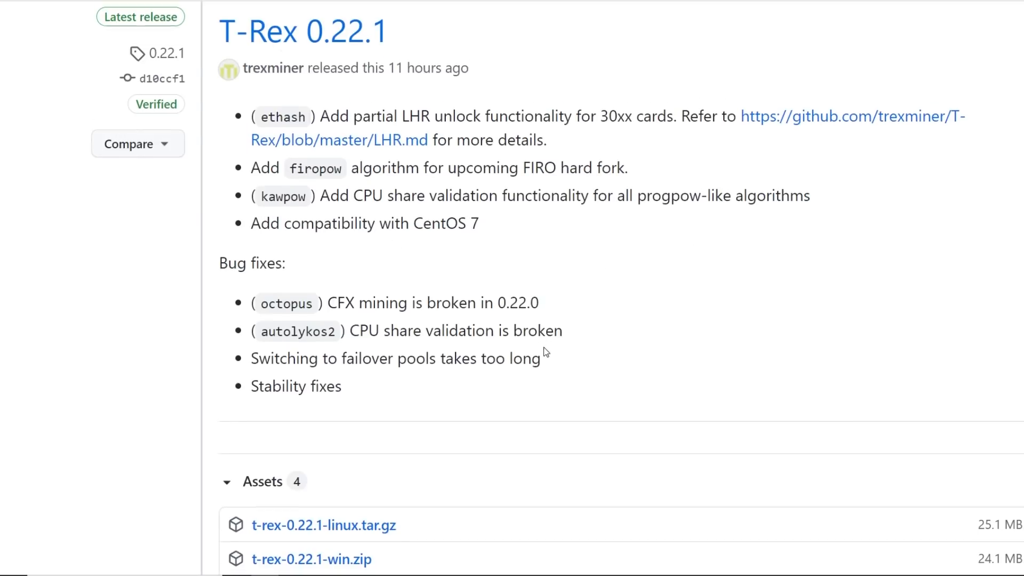
{"action": "scroll", "scroll_direction": "down", "scroll_amount": 3}
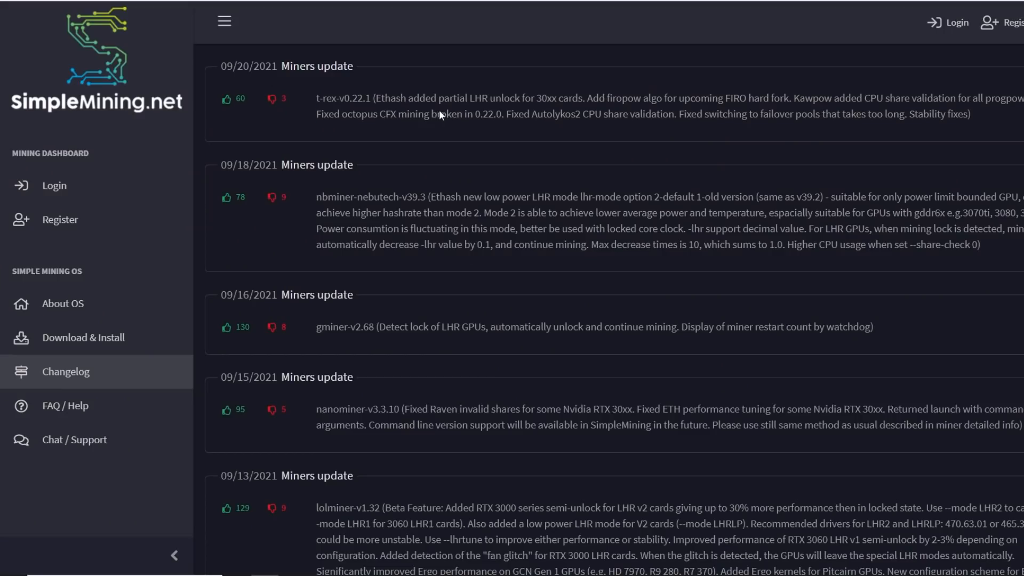
{"action": "mouse_move", "coordinate": [439, 116]}
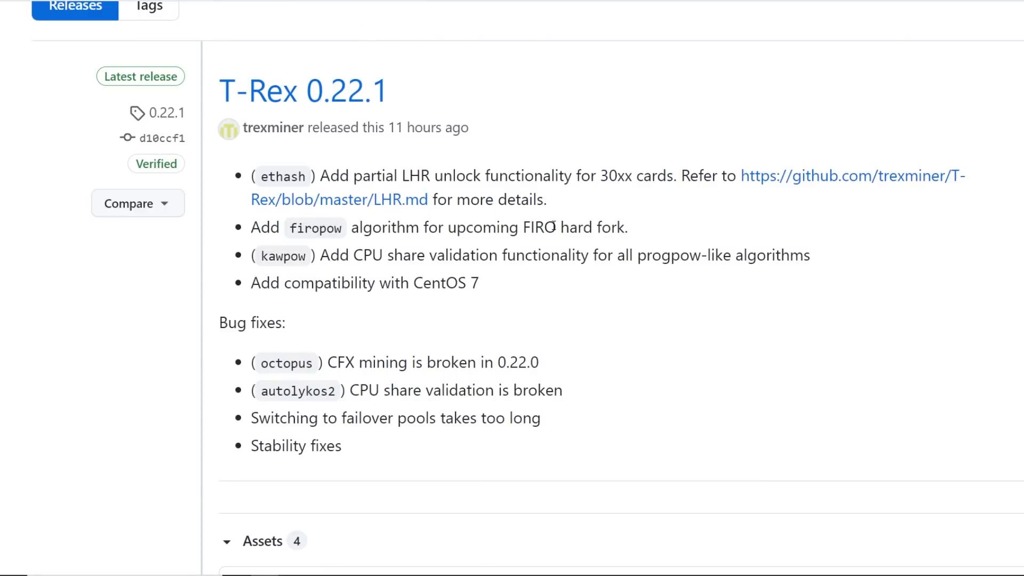
{"action": "mouse_move", "coordinate": [459, 221]}
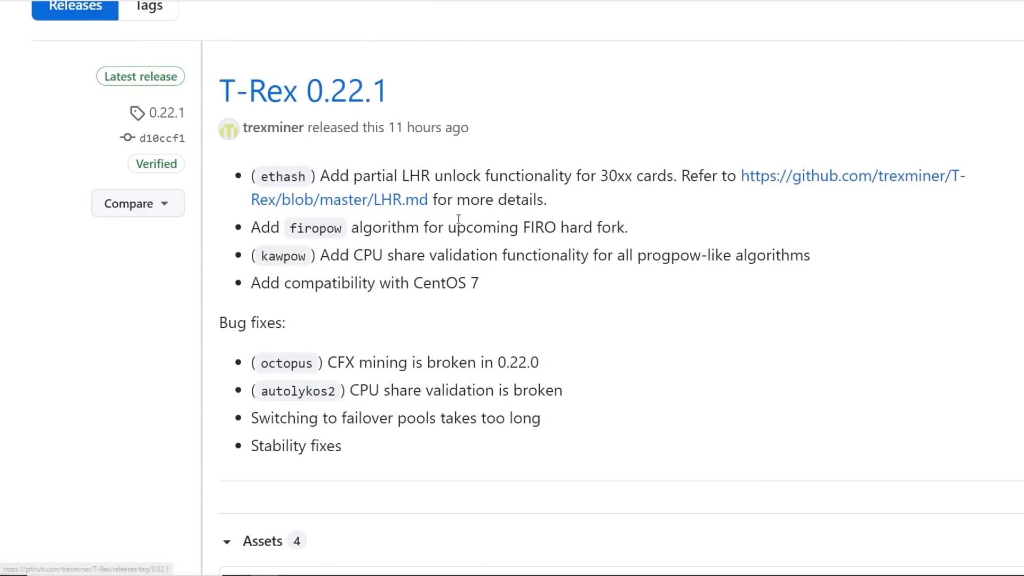
{"action": "scroll", "scroll_direction": "down", "scroll_amount": 3}
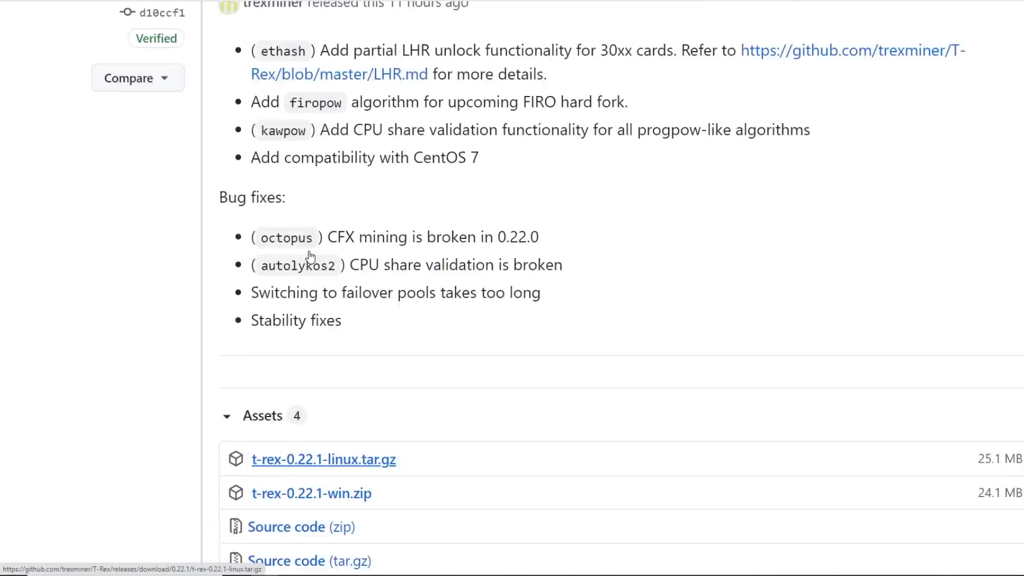
{"action": "scroll", "scroll_direction": "down", "scroll_amount": 3}
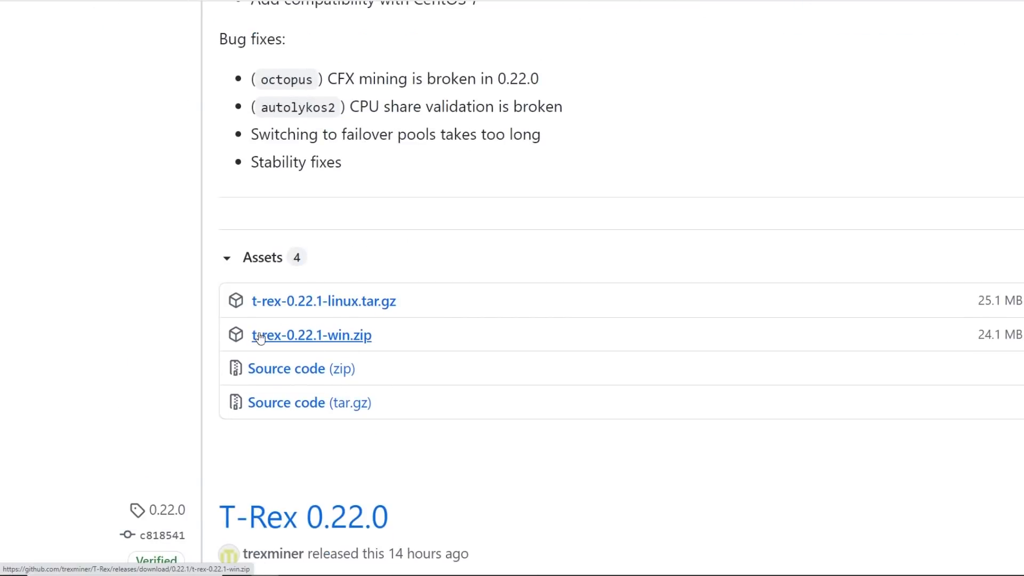
{"action": "mouse_move", "coordinate": [318, 311]}
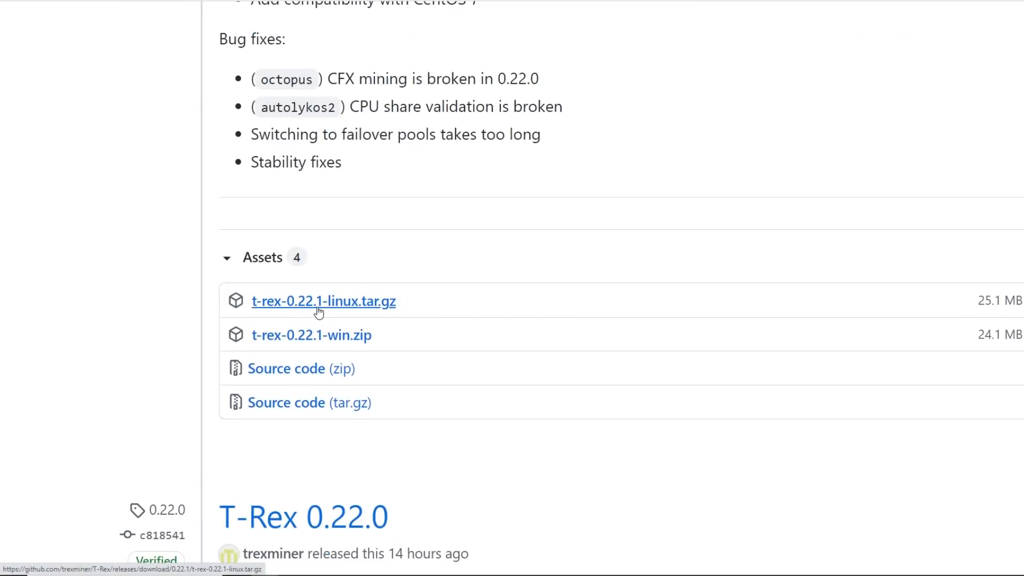
{"action": "mouse_move", "coordinate": [310, 347]}
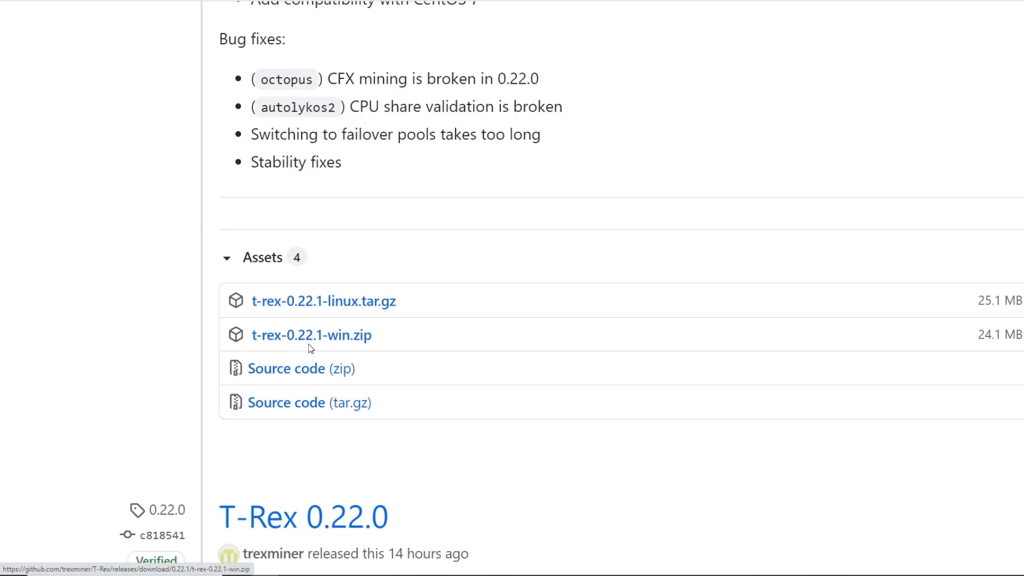
{"action": "mouse_move", "coordinate": [332, 343]}
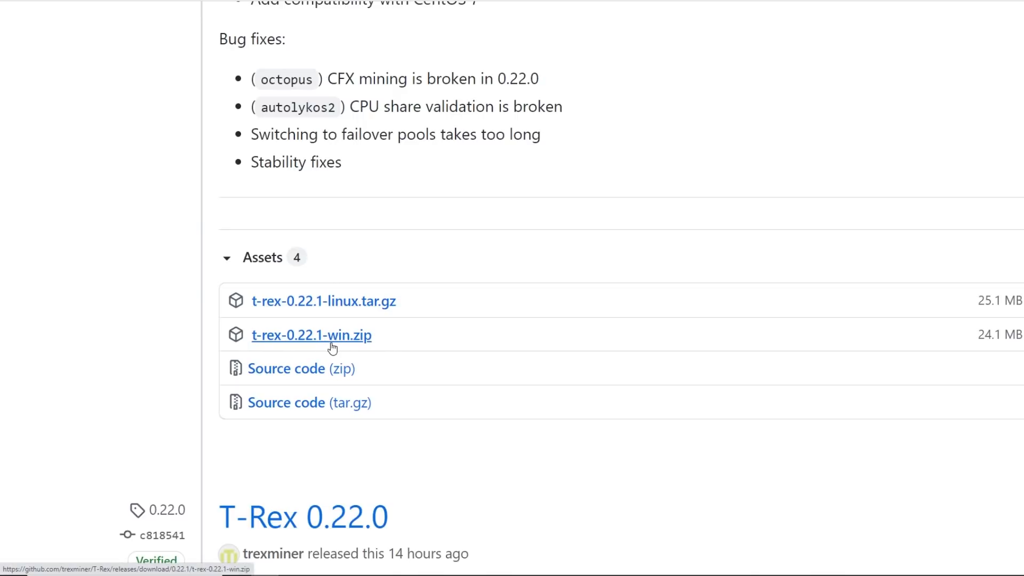
{"action": "mouse_move", "coordinate": [329, 309]}
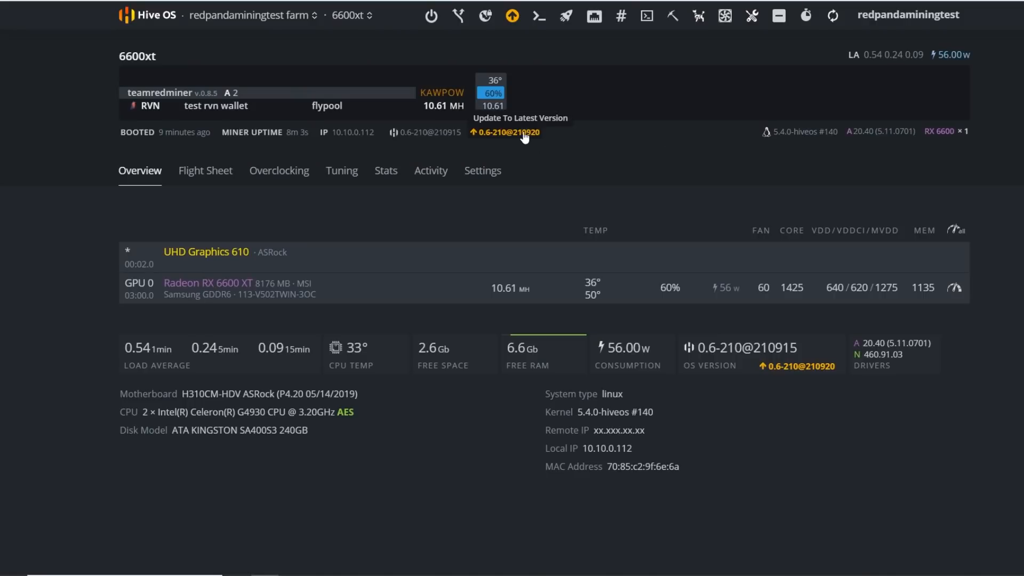
{"action": "left_click", "coordinate": [510, 133]}
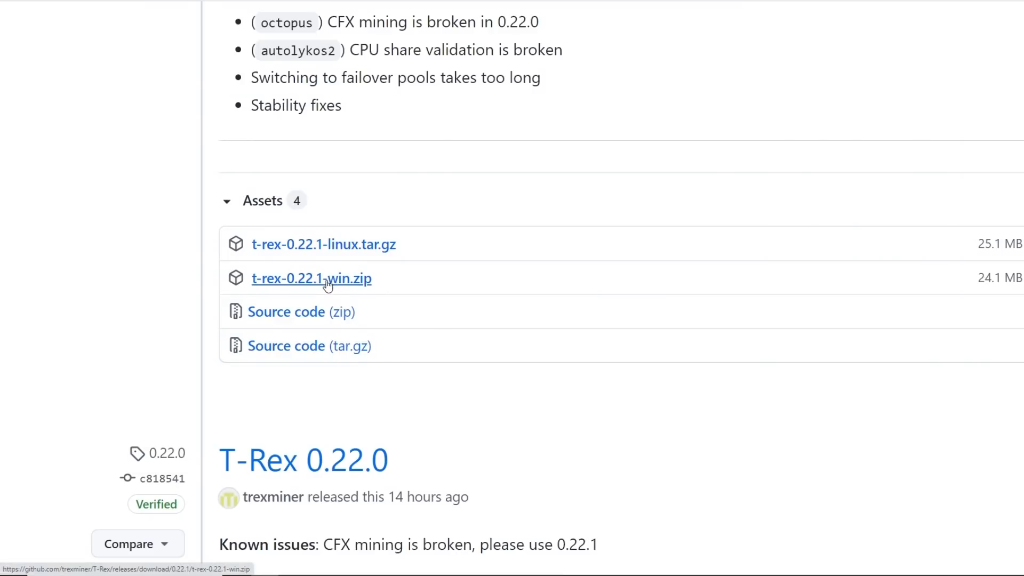
{"action": "mouse_move", "coordinate": [337, 287]}
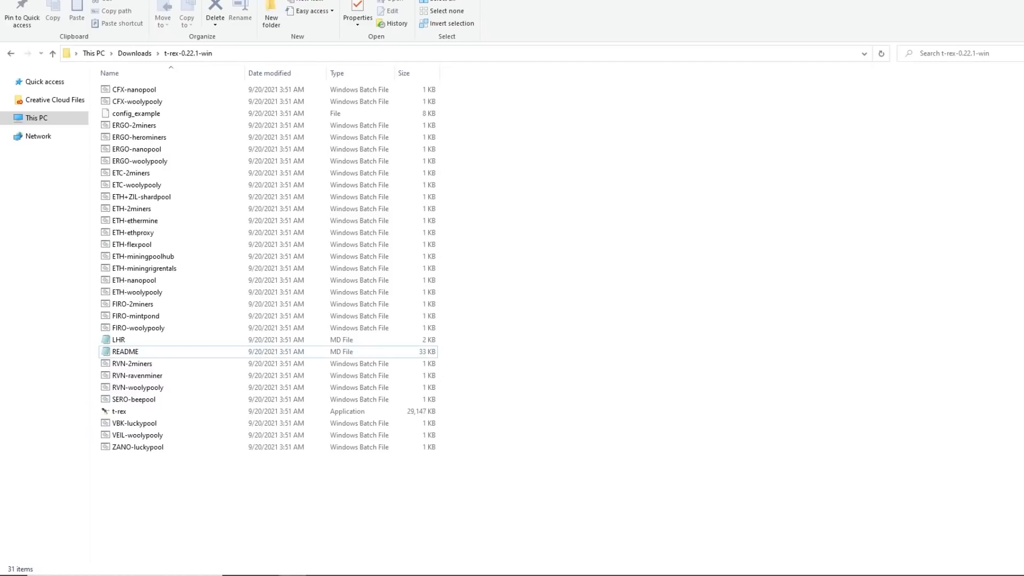
{"action": "mouse_move", "coordinate": [487, 470]}
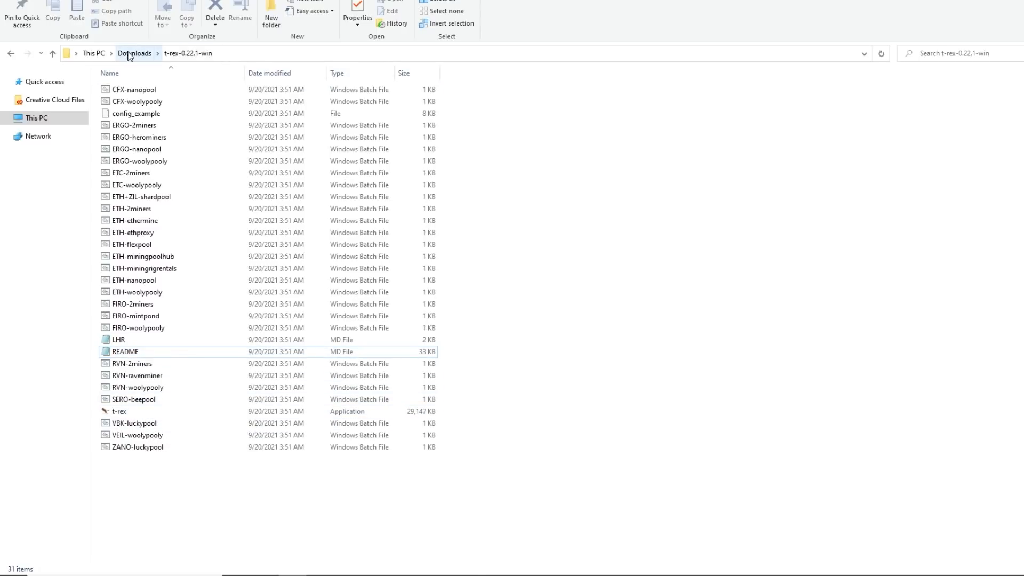
{"action": "mouse_move", "coordinate": [185, 57]}
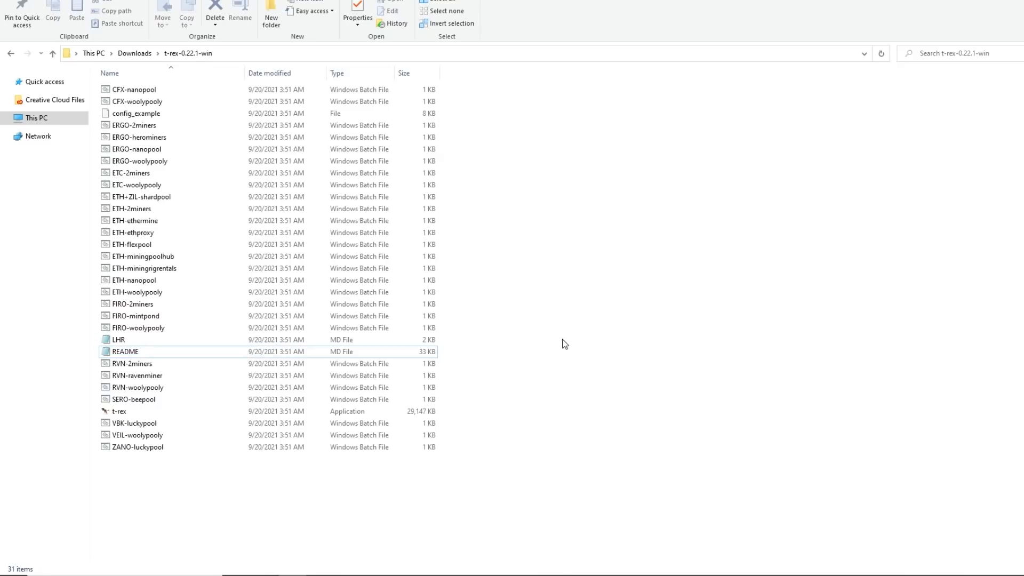
{"action": "mouse_move", "coordinate": [184, 258]}
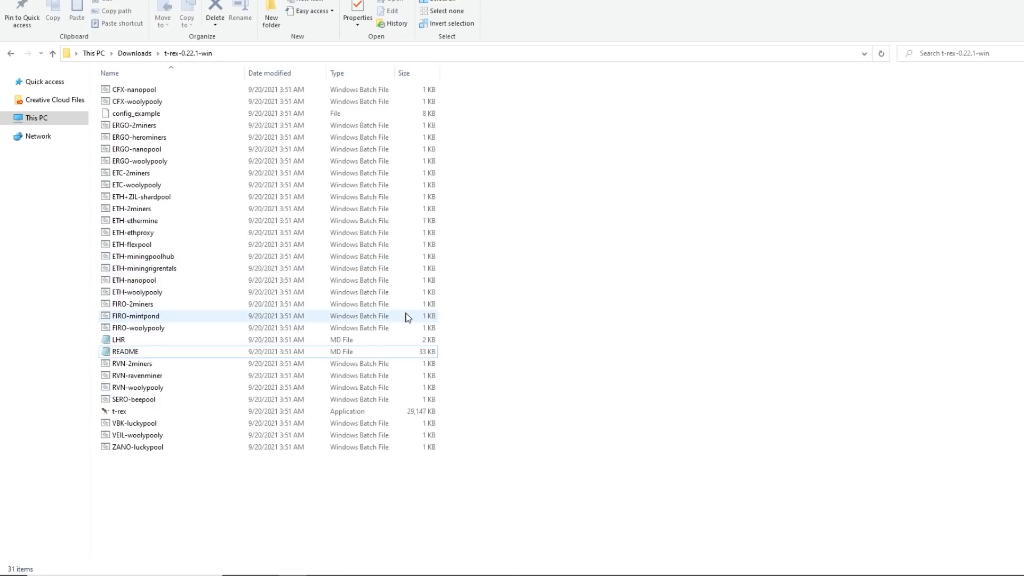
{"action": "left_click", "coordinate": [125, 351]}
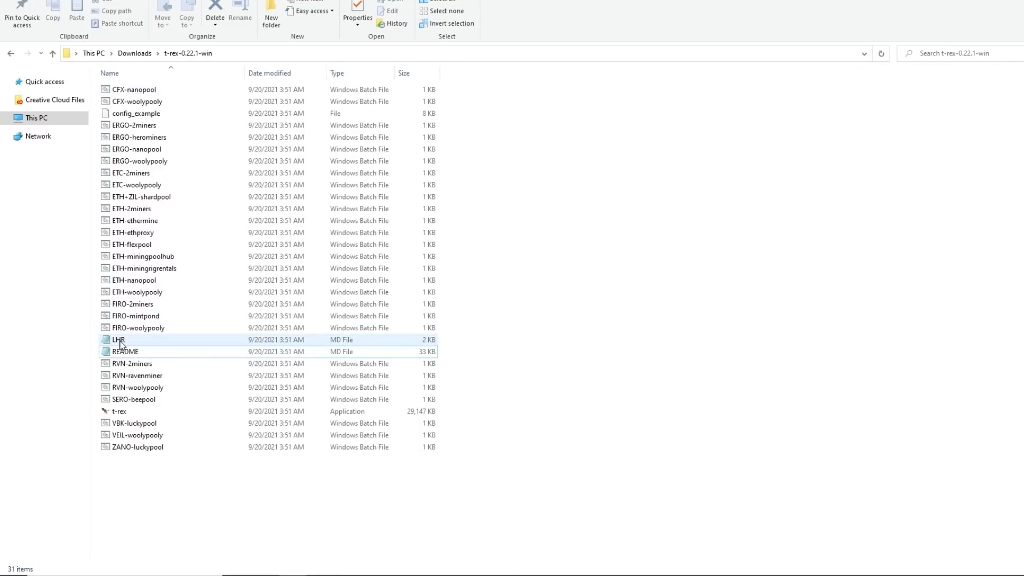
Open LHR.md and highlight the per-GPU lhr-tune example and the HiveOS equivalent line.
{"action": "double_click", "coordinate": [117, 339]}
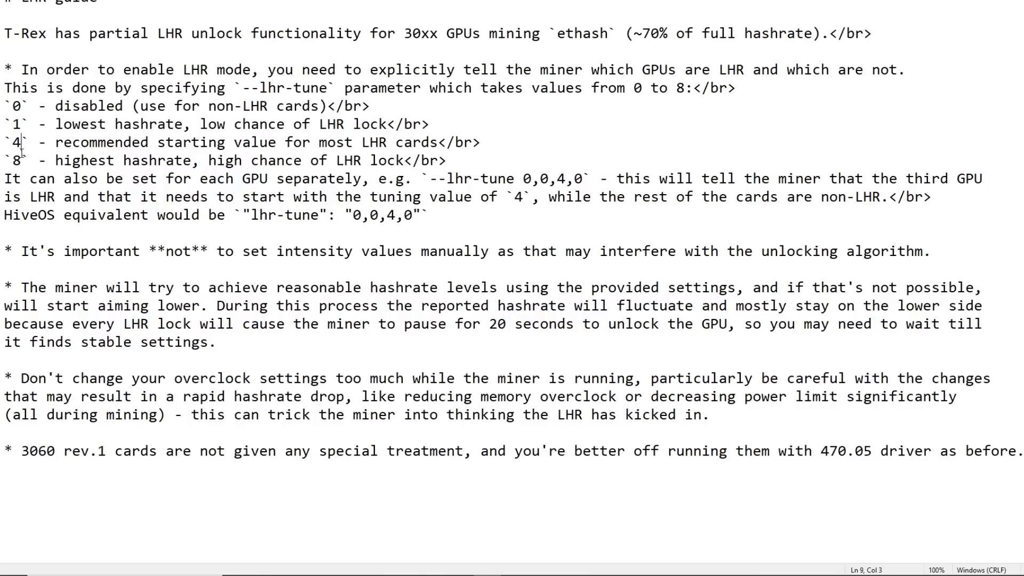
{"action": "left_click_drag", "start_coordinate": [90, 178], "coordinate": [428, 214]}
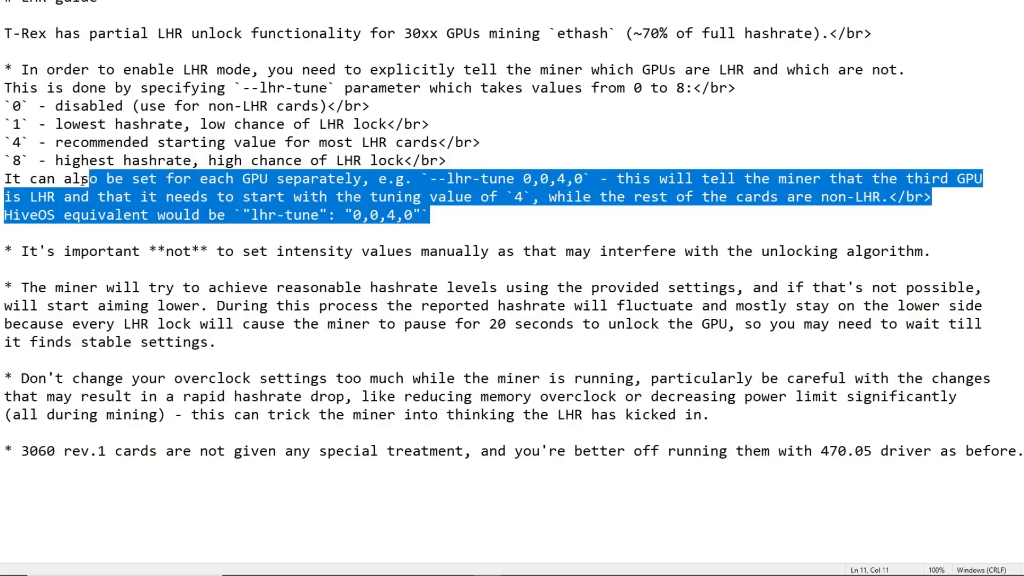
{"action": "left_click", "coordinate": [426, 214]}
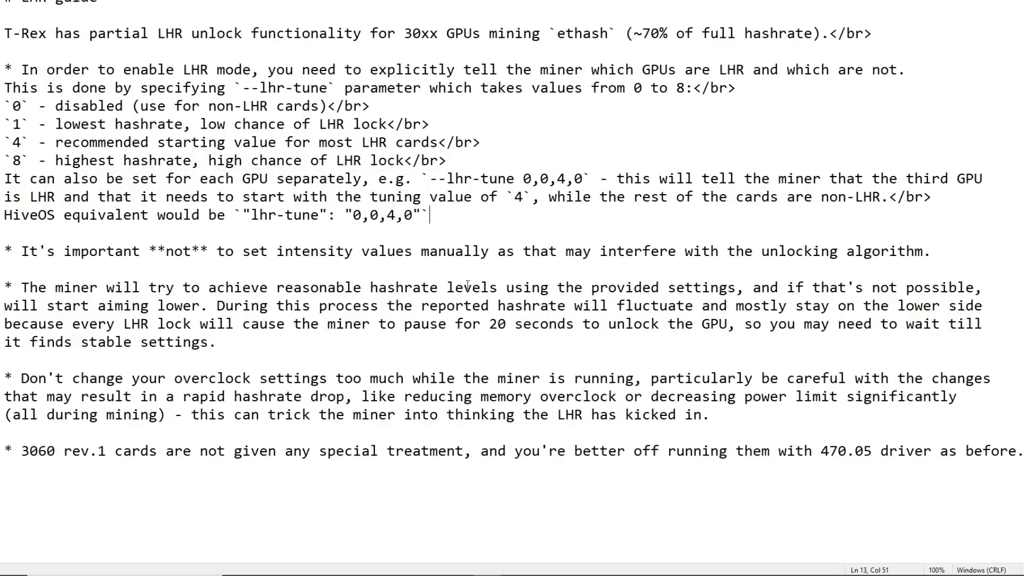
{"action": "mouse_move", "coordinate": [545, 157]}
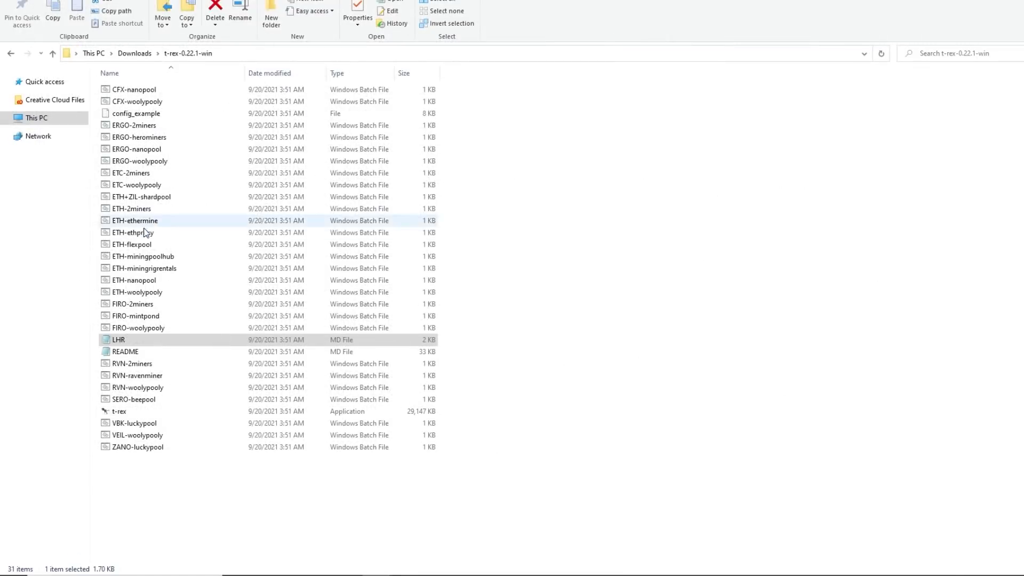
Open the T-Rex README, scroll to GPU fine tuning, and mark then clear the --lock-cclock block.
{"action": "double_click", "coordinate": [125, 352]}
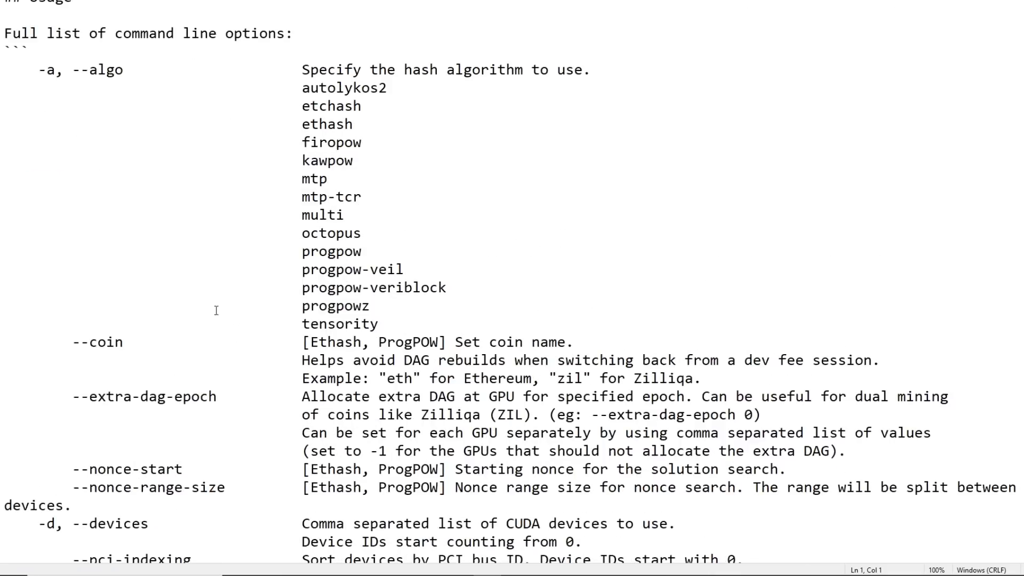
{"action": "scroll", "scroll_direction": "down", "scroll_amount": 3}
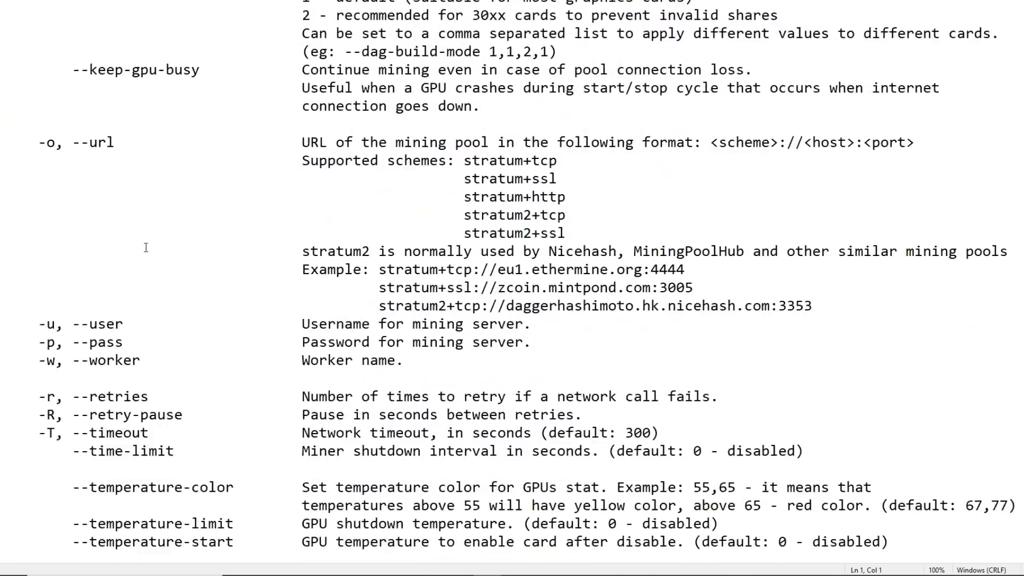
{"action": "scroll", "scroll_direction": "down", "scroll_amount": 3}
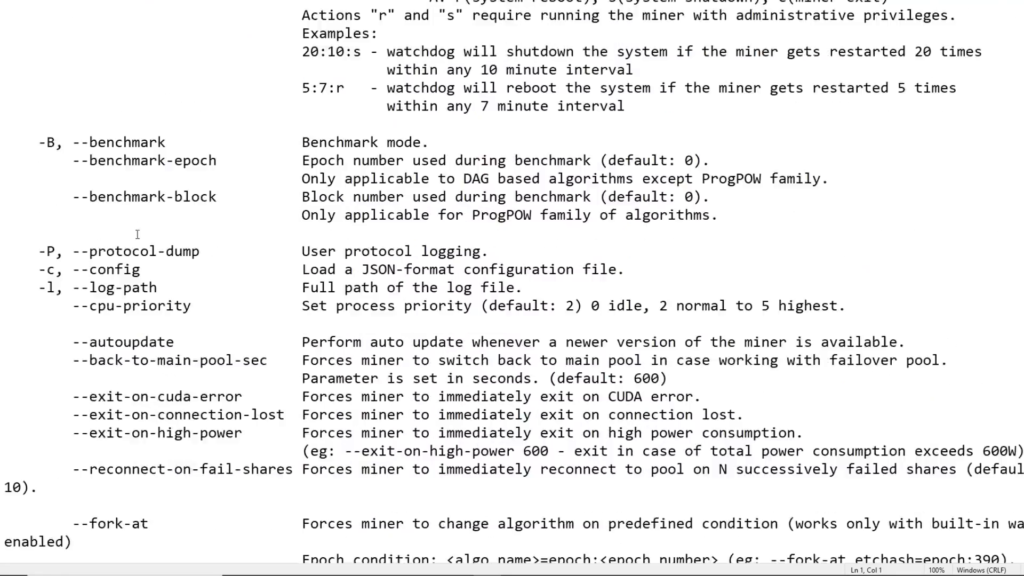
{"action": "scroll", "scroll_direction": "down", "scroll_amount": 3}
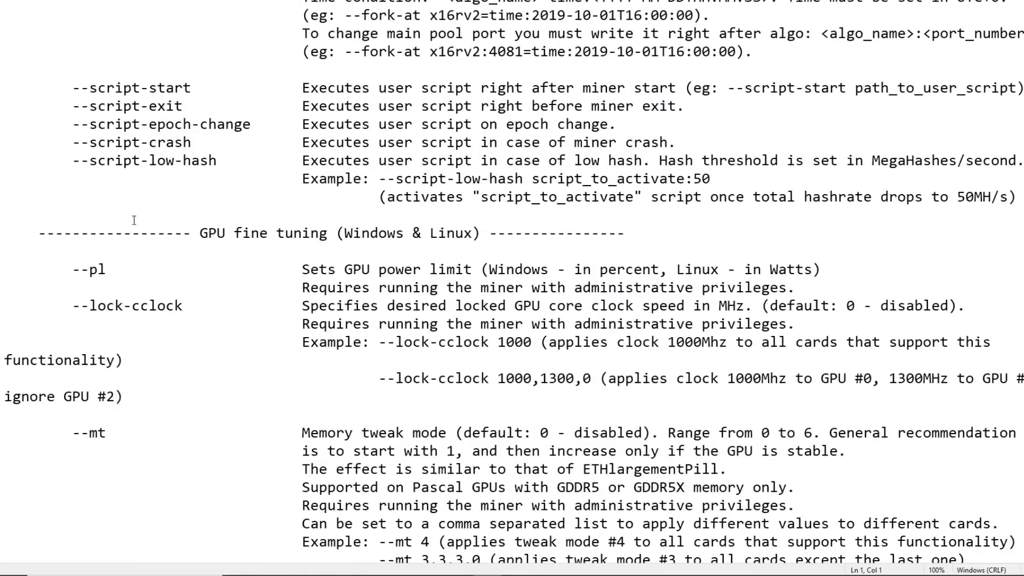
{"action": "scroll", "scroll_direction": "down", "scroll_amount": 3}
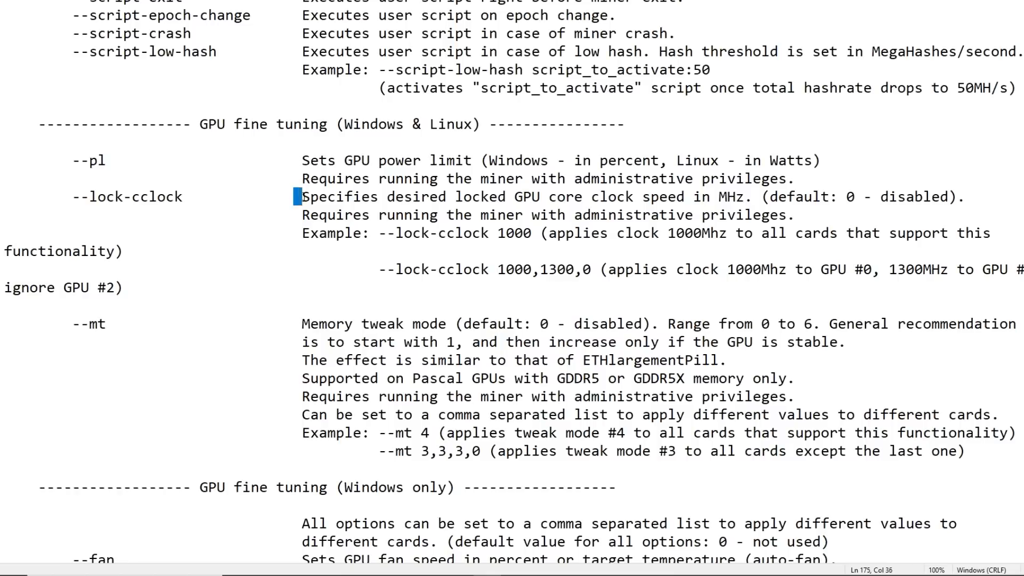
{"action": "left_click", "coordinate": [805, 215]}
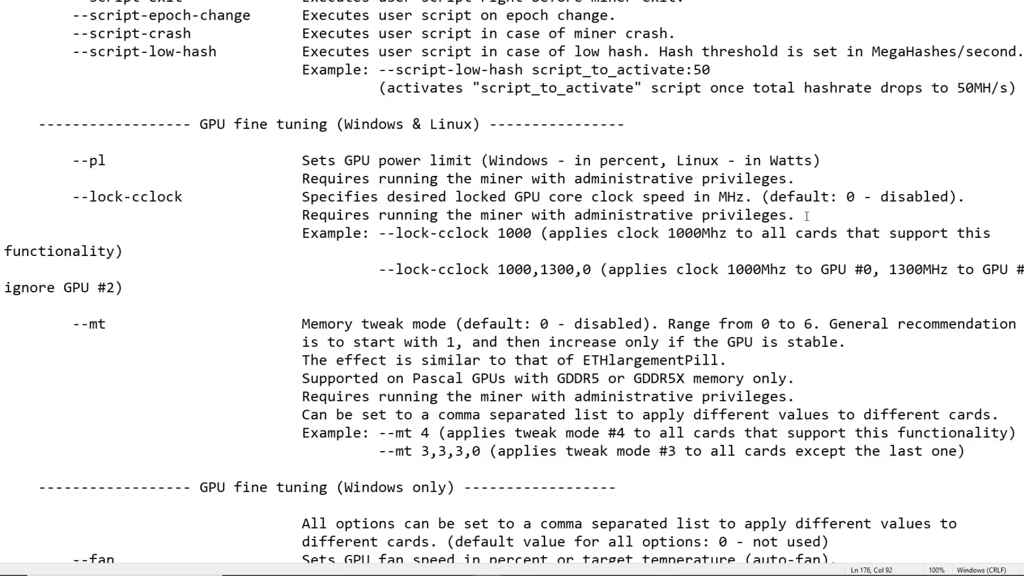
{"action": "mouse_move", "coordinate": [121, 230]}
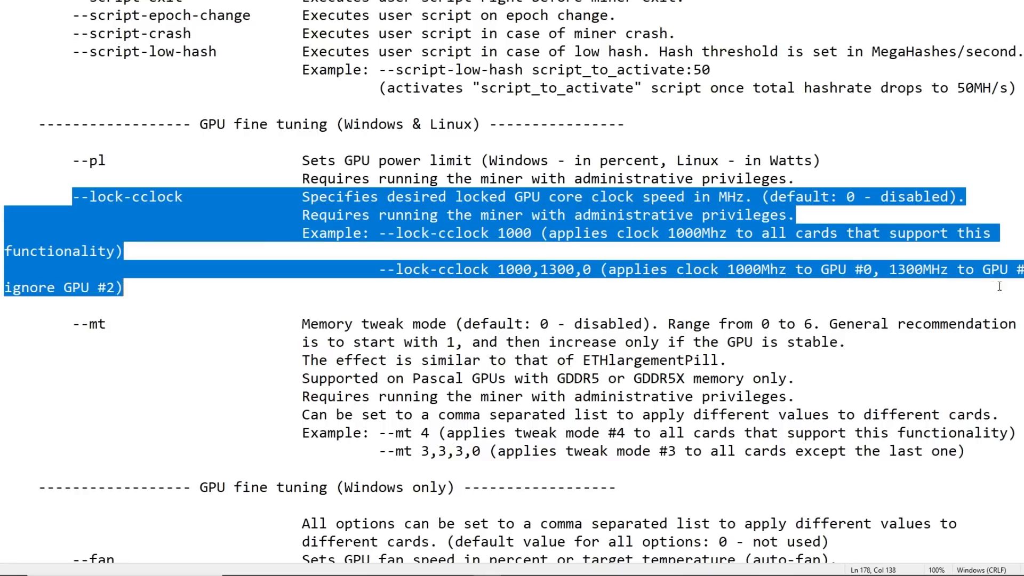
{"action": "left_click", "coordinate": [339, 268]}
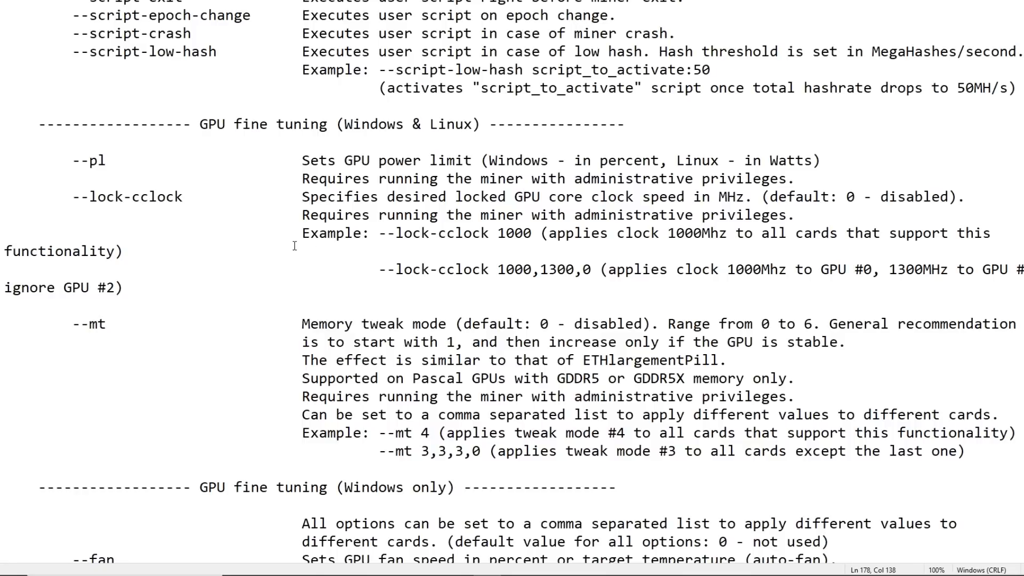
{"action": "mouse_move", "coordinate": [408, 246]}
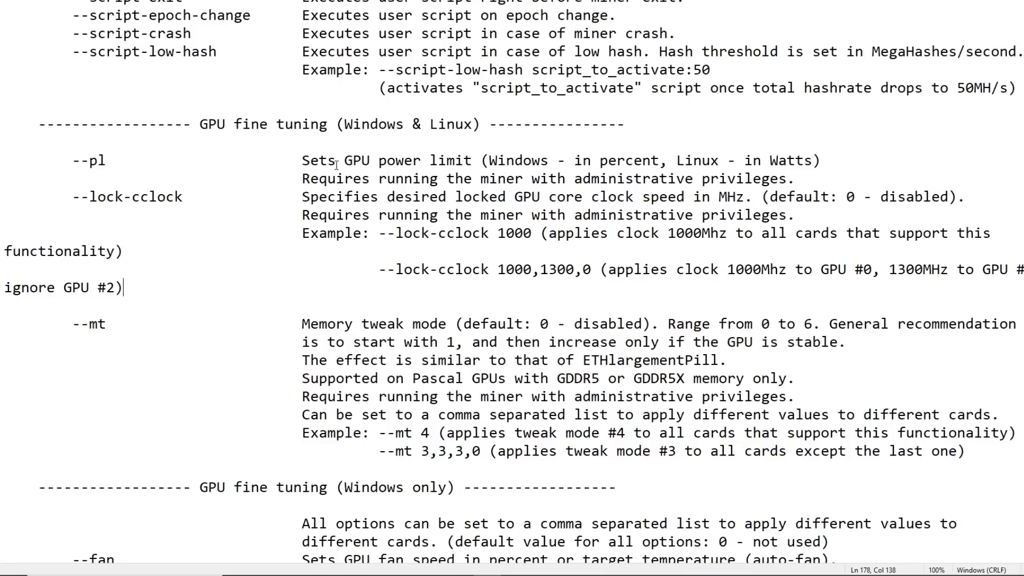
{"action": "scroll", "scroll_direction": "down", "scroll_amount": 3}
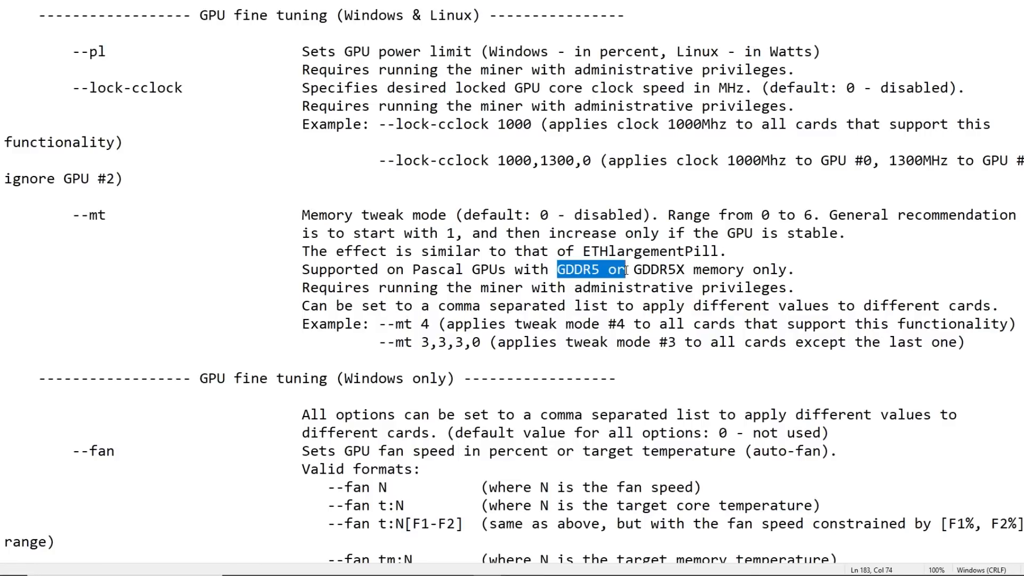
{"action": "left_click", "coordinate": [515, 269]}
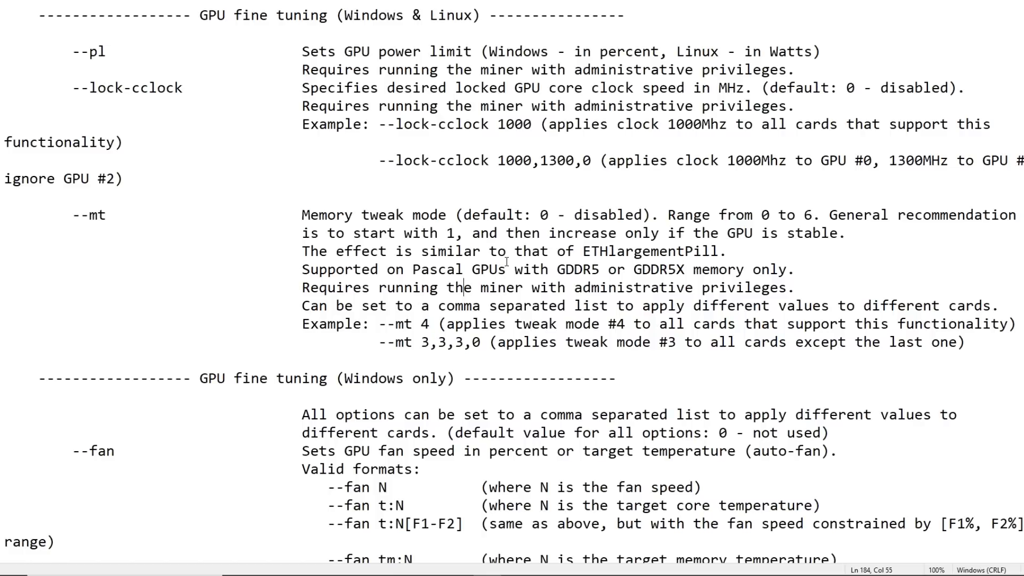
{"action": "double_click", "coordinate": [91, 214]}
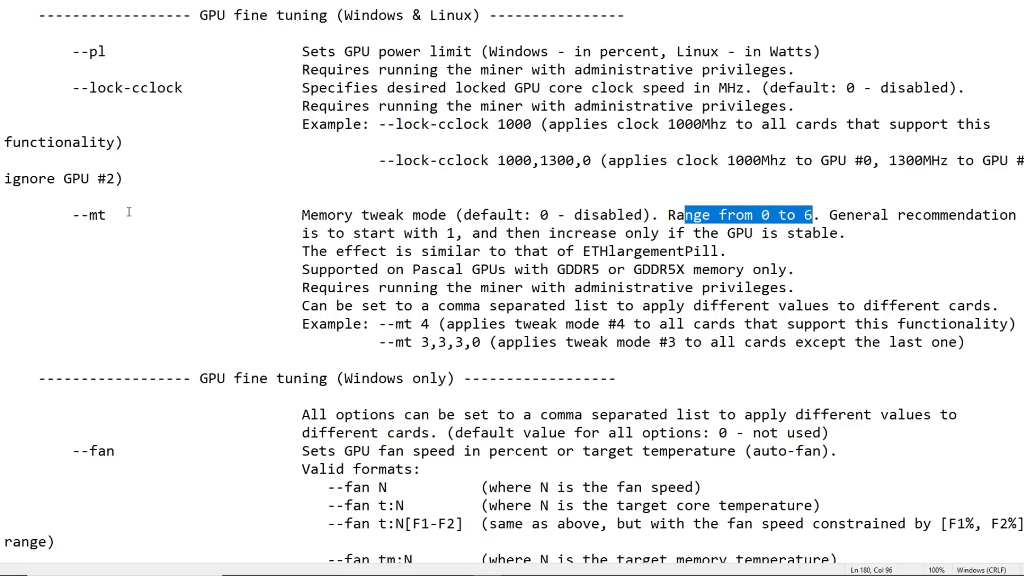
{"action": "left_click", "coordinate": [107, 214]}
{"action": "type", "text": "1"}
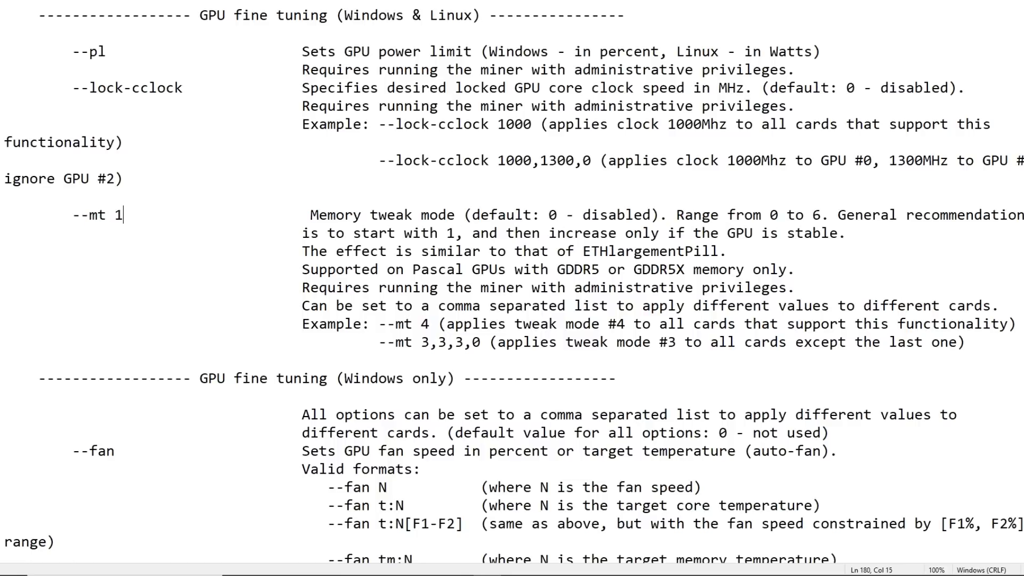
{"action": "type", "text": "4"}
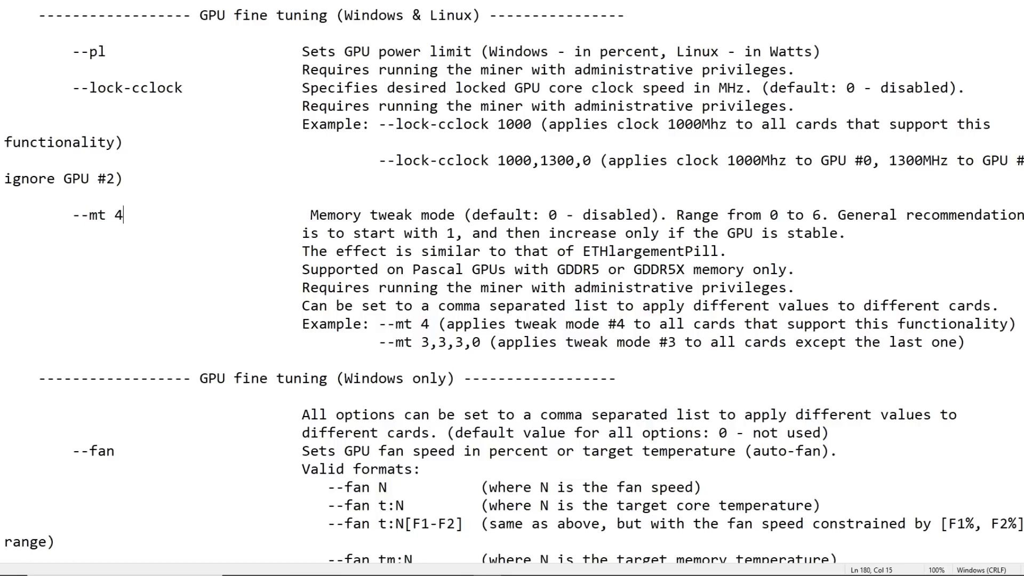
{"action": "mouse_move", "coordinate": [207, 212]}
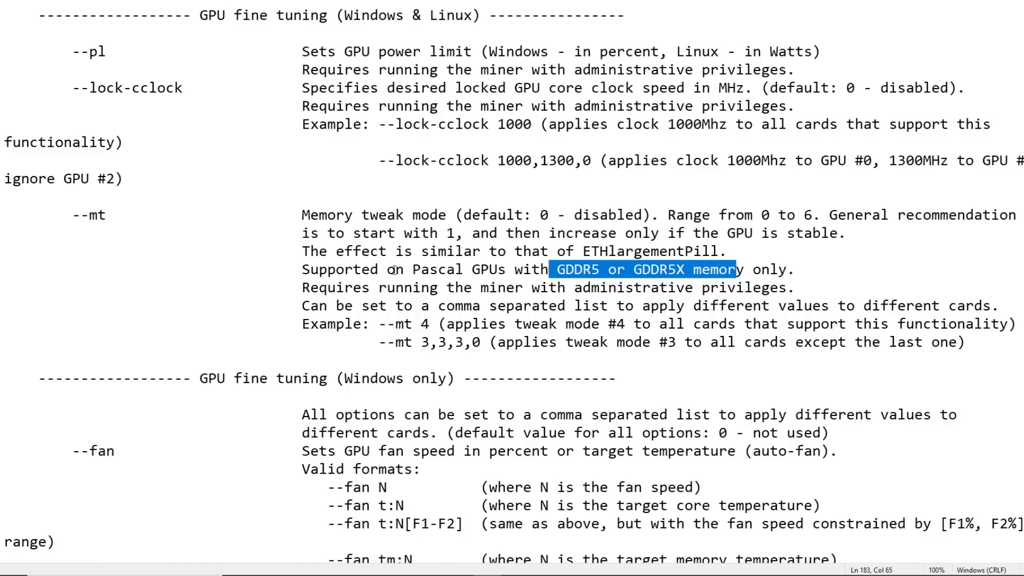
{"action": "scroll", "scroll_direction": "down", "scroll_amount": 3}
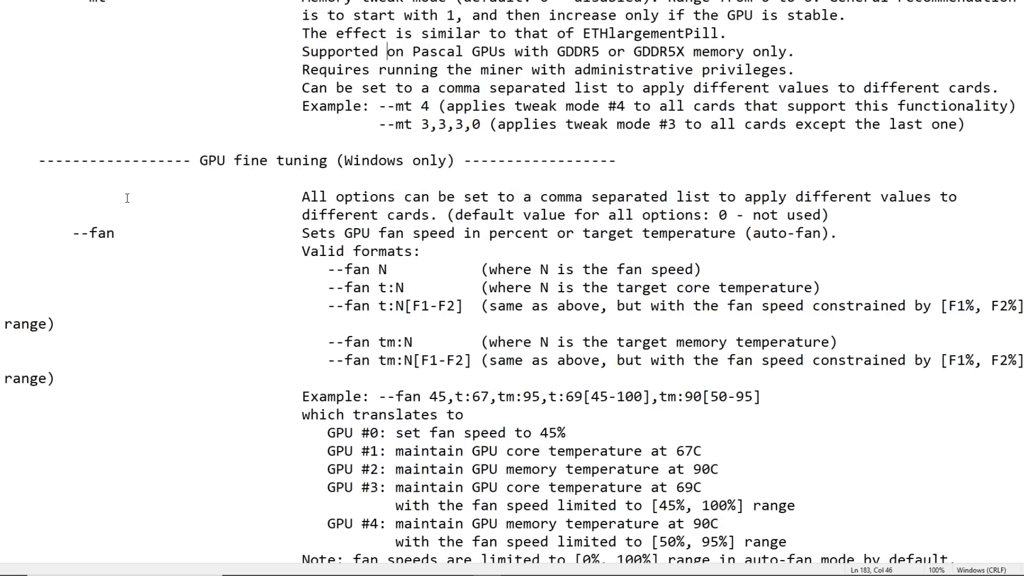
Scroll through the README's --fan and clock options, then close Notepad choosing Don't Save.
{"action": "scroll", "scroll_direction": "down", "scroll_amount": 3}
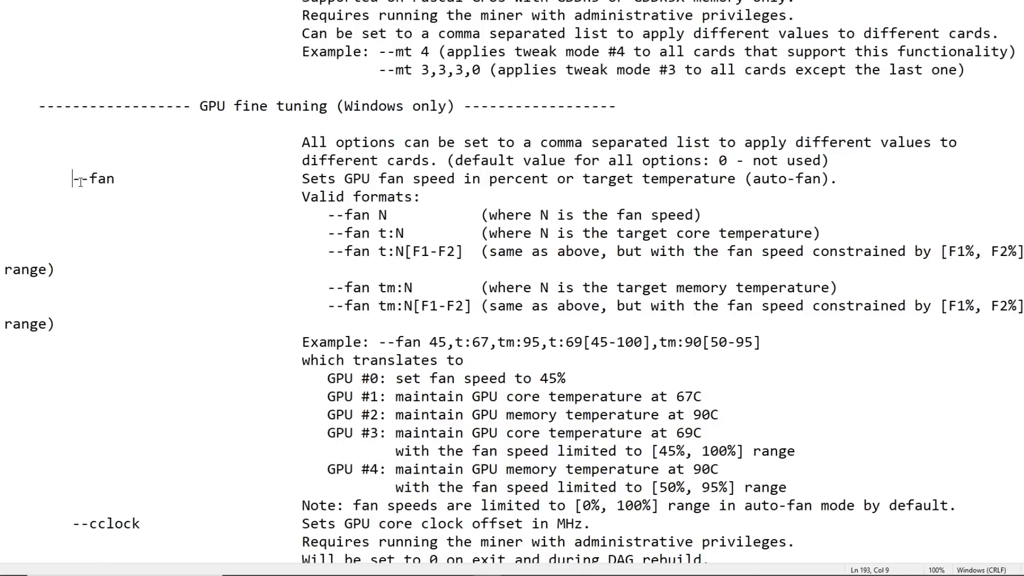
{"action": "scroll", "scroll_direction": "down", "scroll_amount": 3}
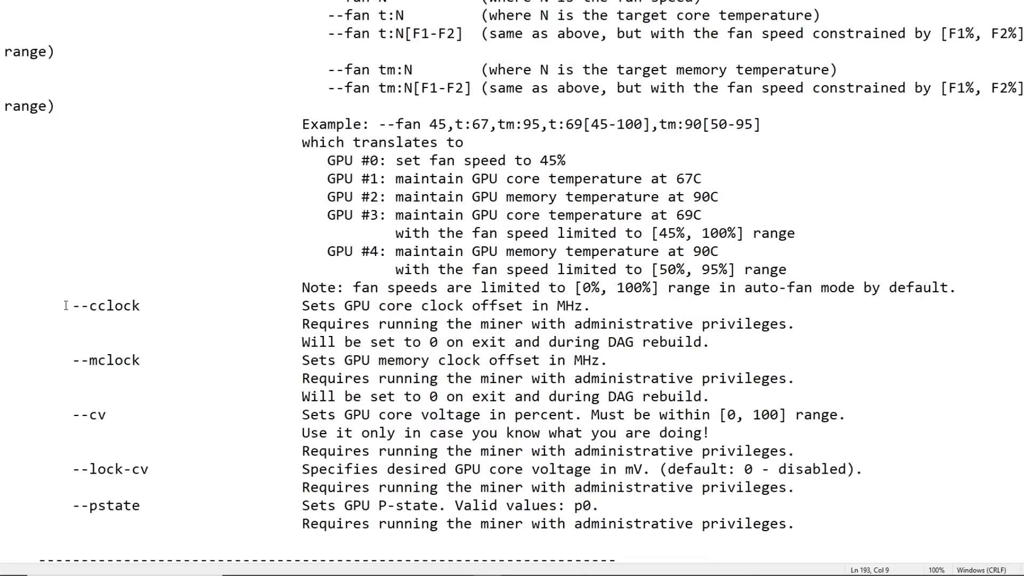
{"action": "double_click", "coordinate": [104, 360]}
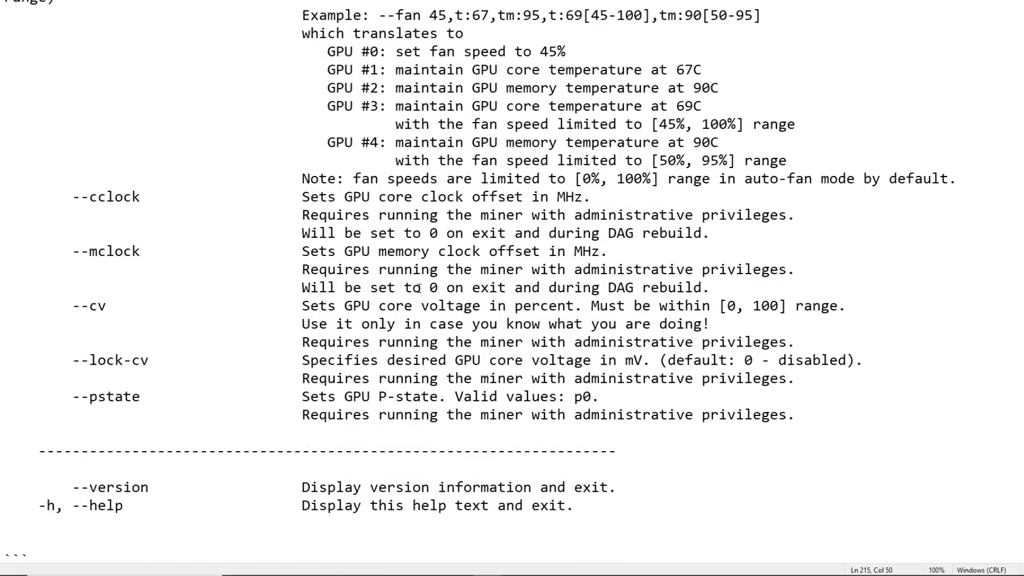
{"action": "mouse_move", "coordinate": [412, 271]}
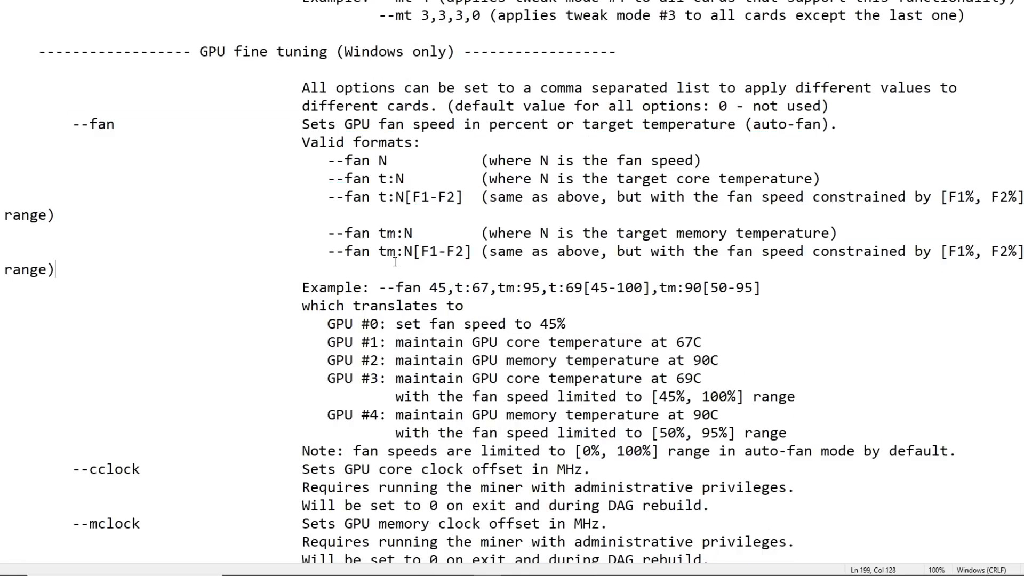
{"action": "scroll", "scroll_direction": "down", "scroll_amount": 3}
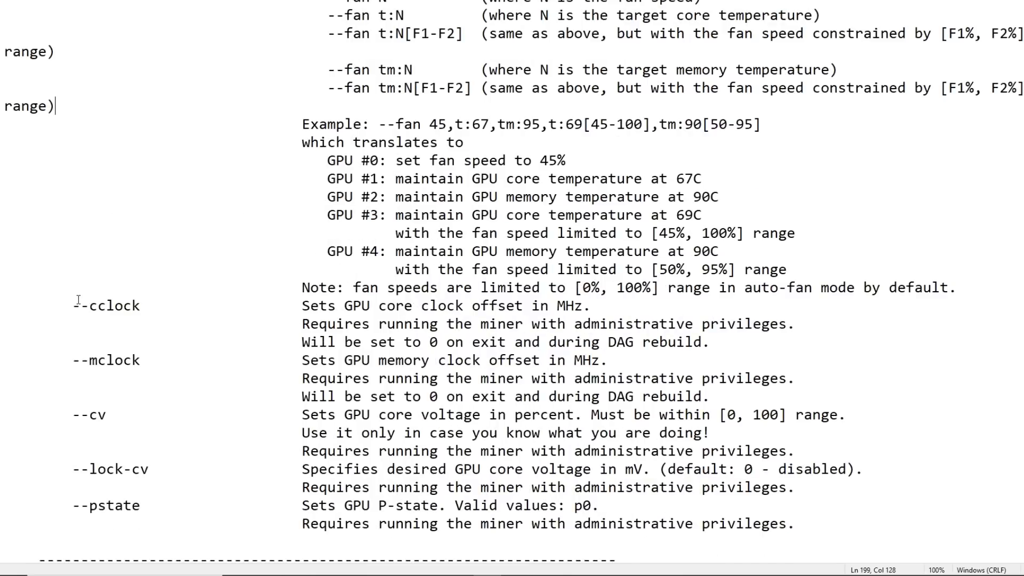
{"action": "mouse_move", "coordinate": [98, 314]}
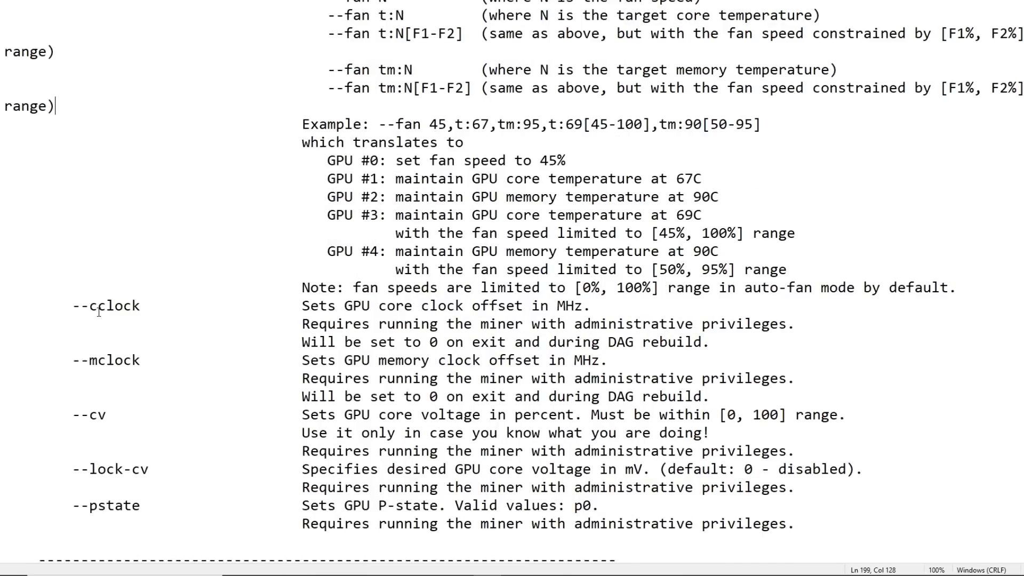
{"action": "scroll", "scroll_direction": "down", "scroll_amount": 3}
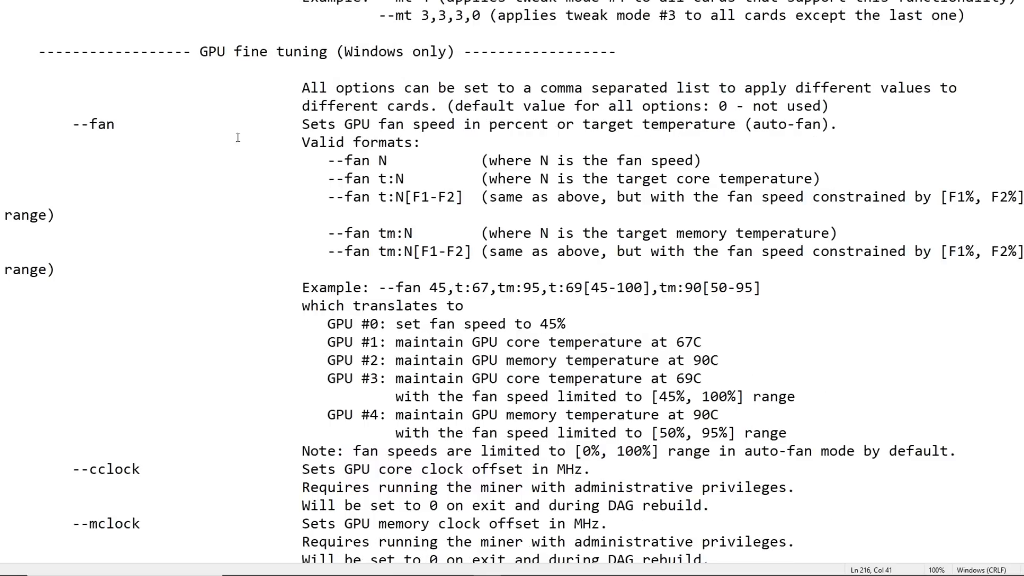
{"action": "scroll", "scroll_direction": "down", "scroll_amount": 3}
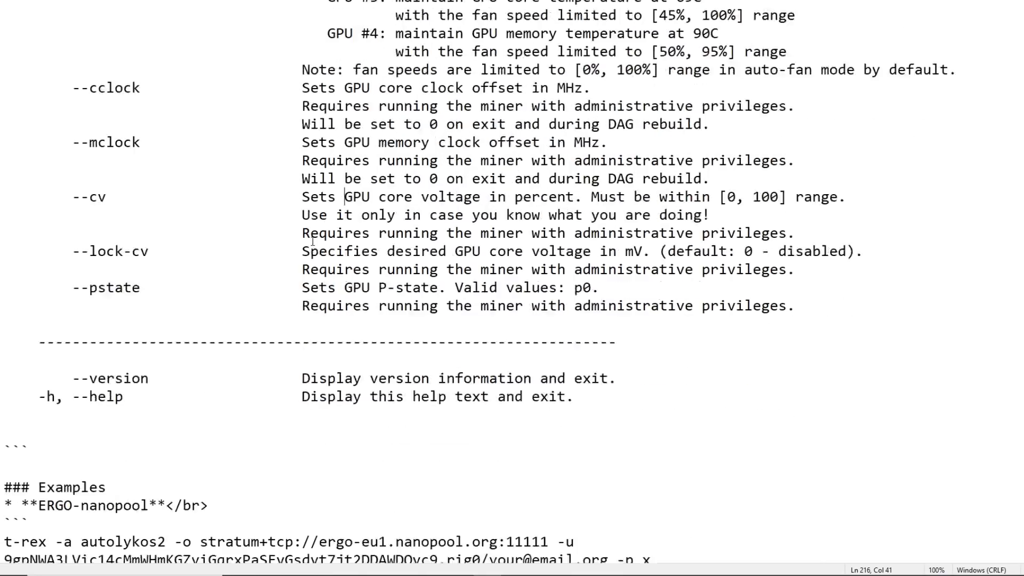
{"action": "scroll", "scroll_direction": "down", "scroll_amount": 3}
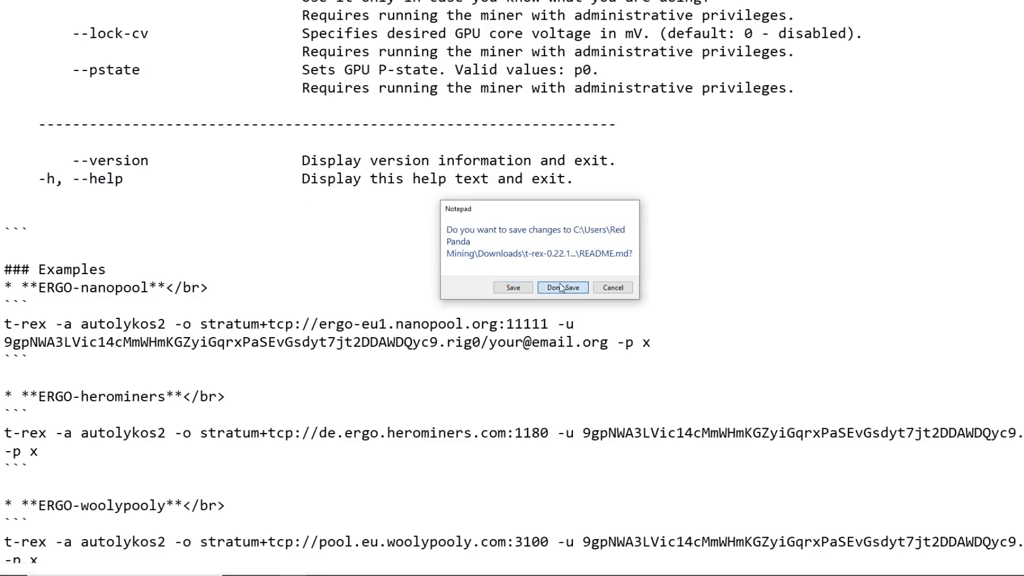
{"action": "left_click", "coordinate": [563, 288]}
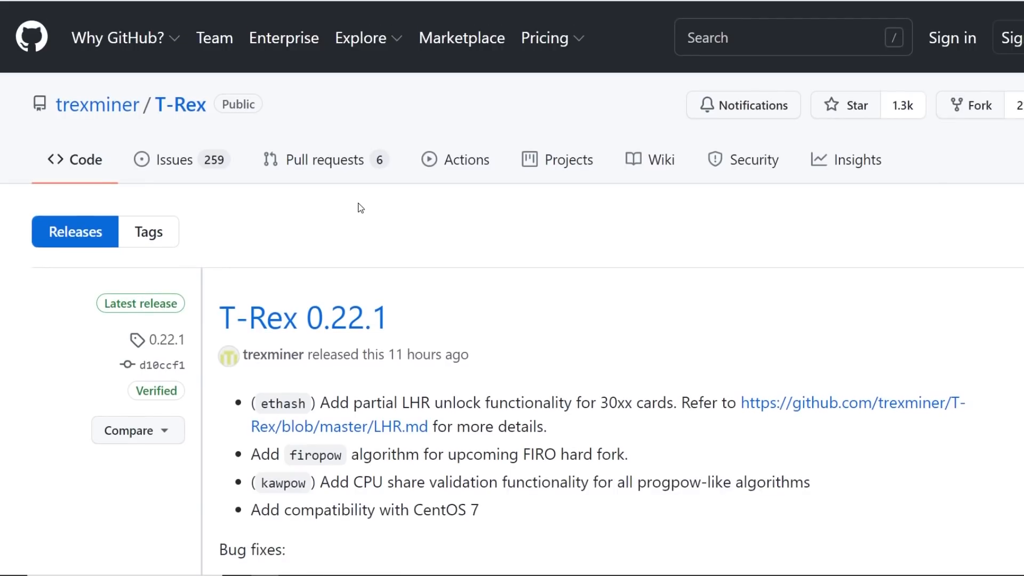
{"action": "mouse_move", "coordinate": [383, 214]}
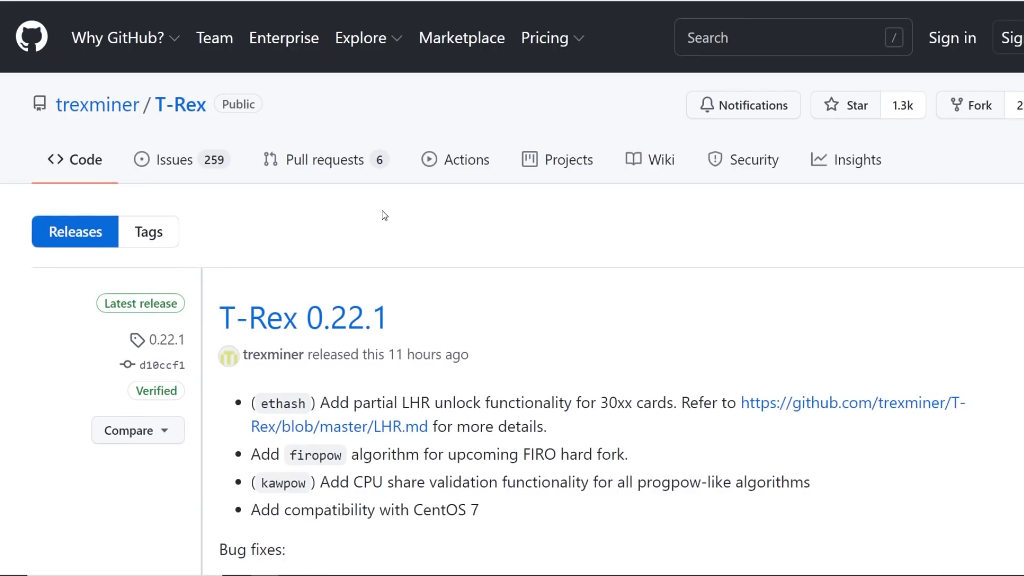
Scroll the T-Rex 0.22.1 notes and highlight the partial LHR unlock feature line.
{"action": "scroll", "scroll_direction": "down", "scroll_amount": 3}
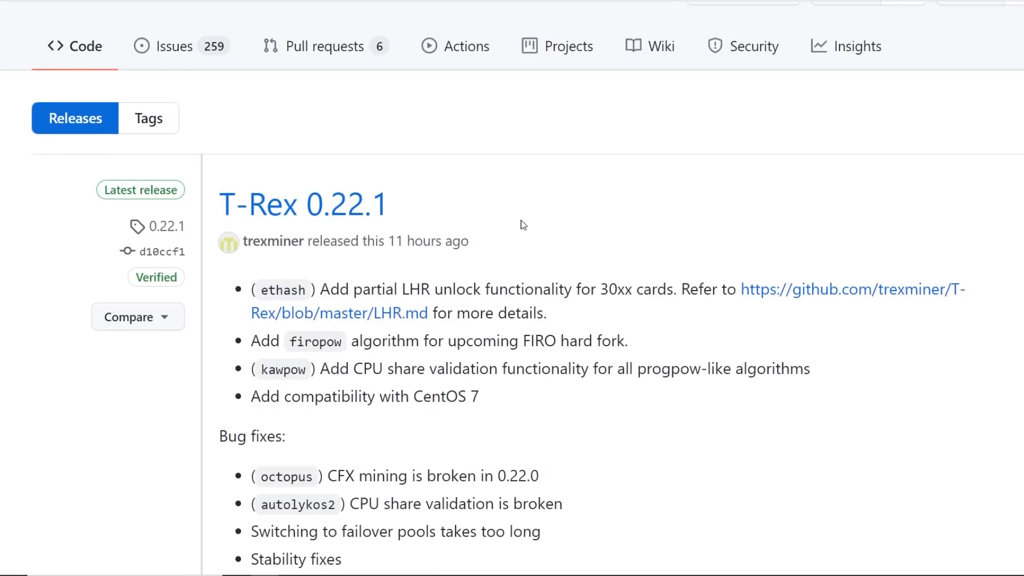
{"action": "mouse_move", "coordinate": [504, 213]}
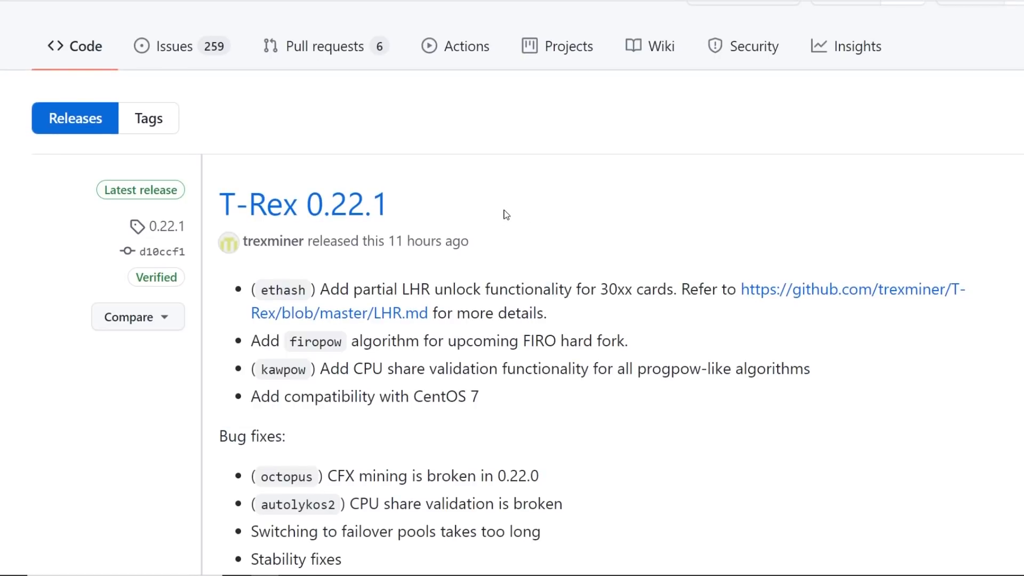
{"action": "mouse_move", "coordinate": [500, 215]}
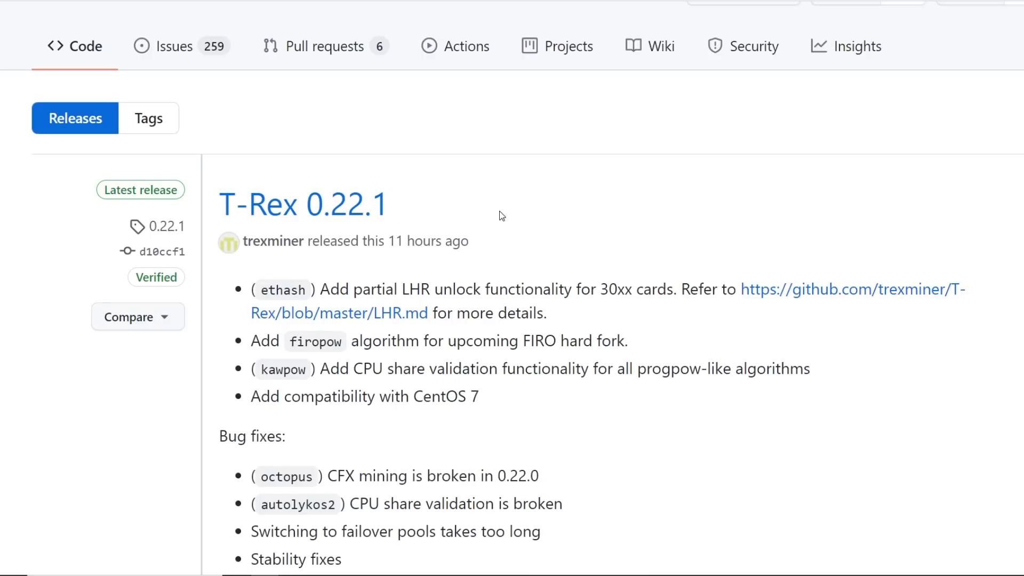
{"action": "scroll", "scroll_direction": "down", "scroll_amount": 3}
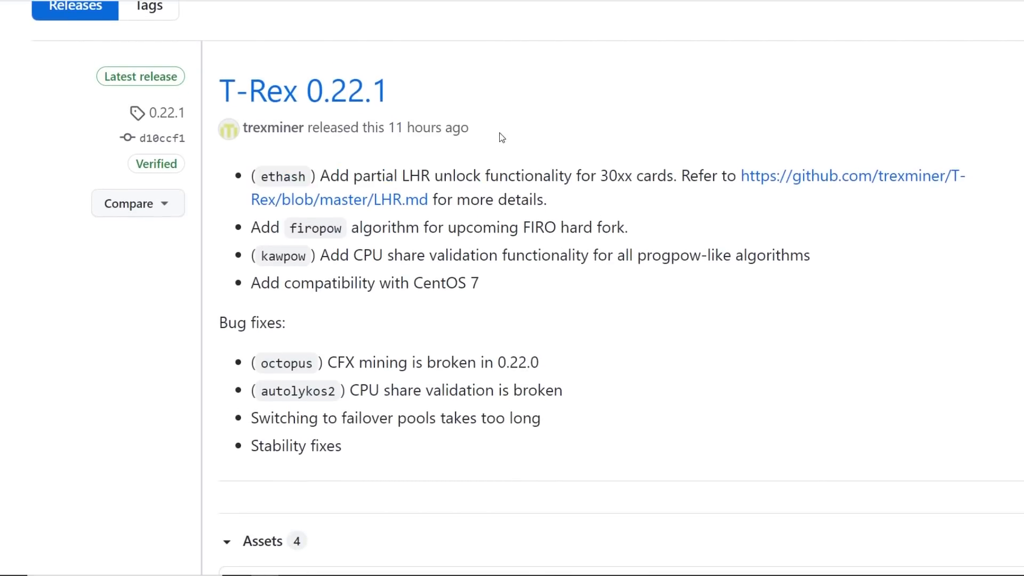
{"action": "left_click_drag", "start_coordinate": [360, 175], "coordinate": [677, 176]}
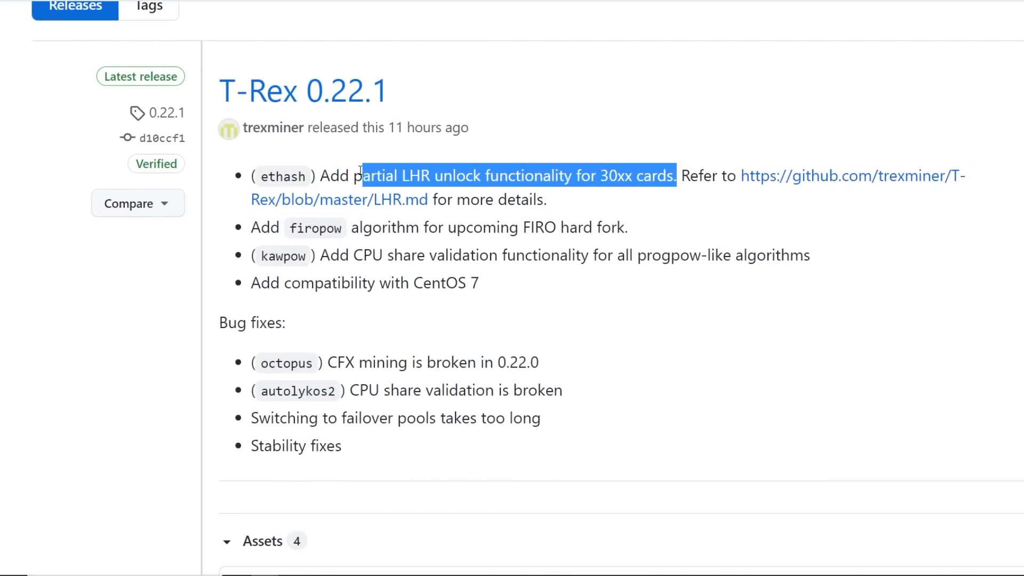
{"action": "left_click", "coordinate": [394, 42]}
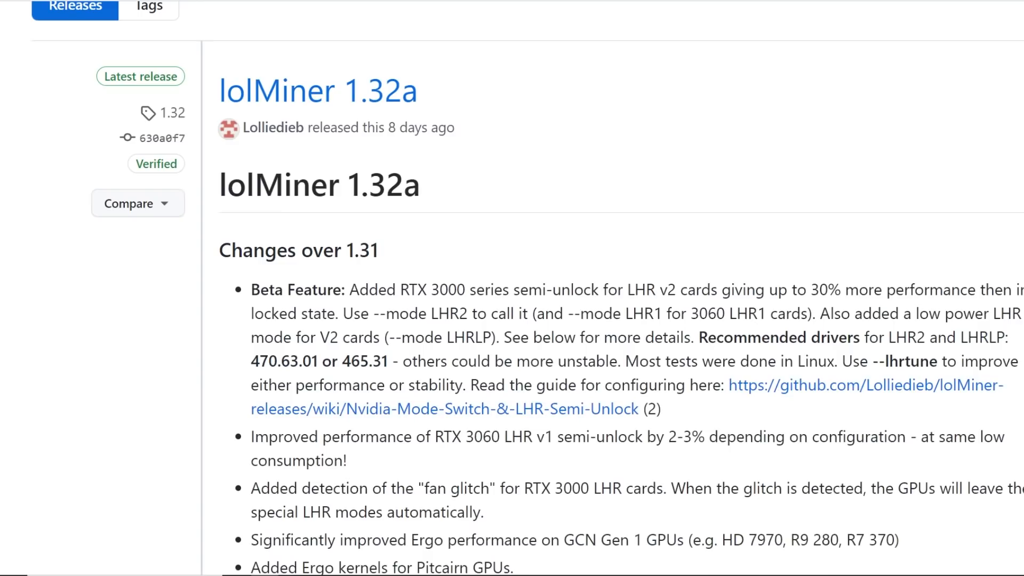
{"action": "mouse_move", "coordinate": [594, 272]}
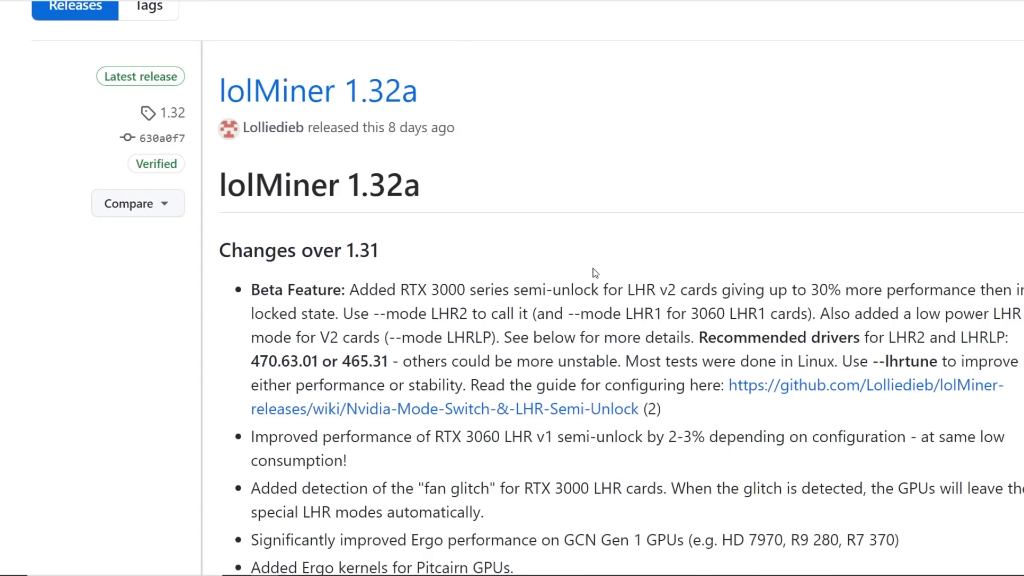
Scroll the lolMiner 1.32a notes and highlight the RTX 3000 LHR v2 semi-unlock text.
{"action": "scroll", "scroll_direction": "down", "scroll_amount": 3}
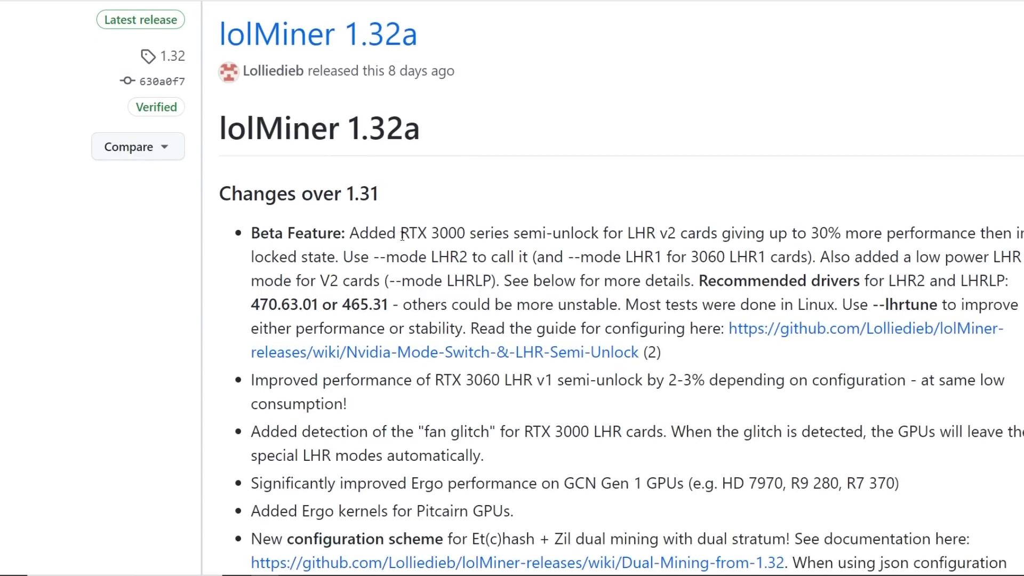
{"action": "left_click_drag", "start_coordinate": [399, 233], "coordinate": [606, 233]}
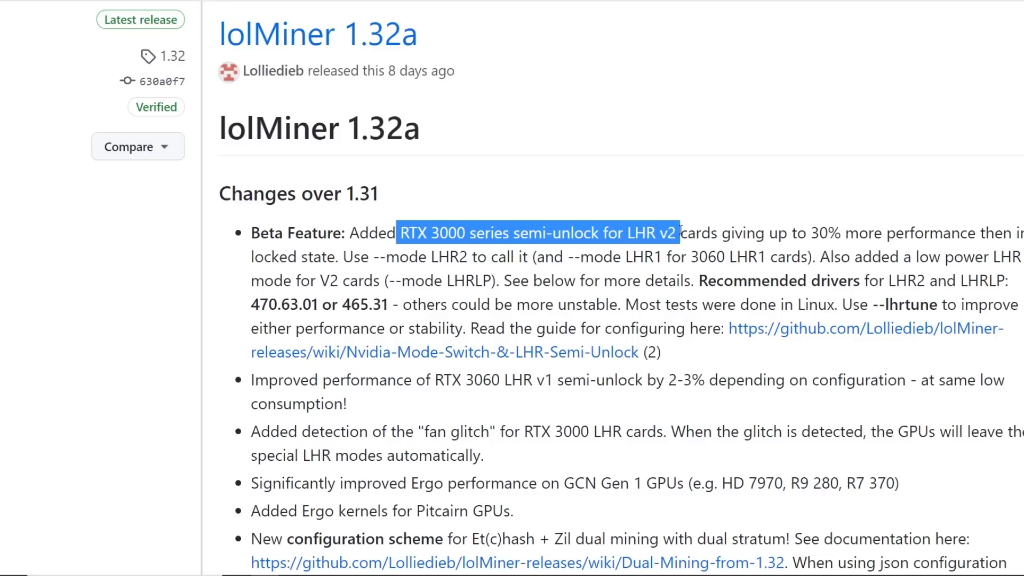
{"action": "left_click_drag", "start_coordinate": [678, 233], "coordinate": [1002, 233]}
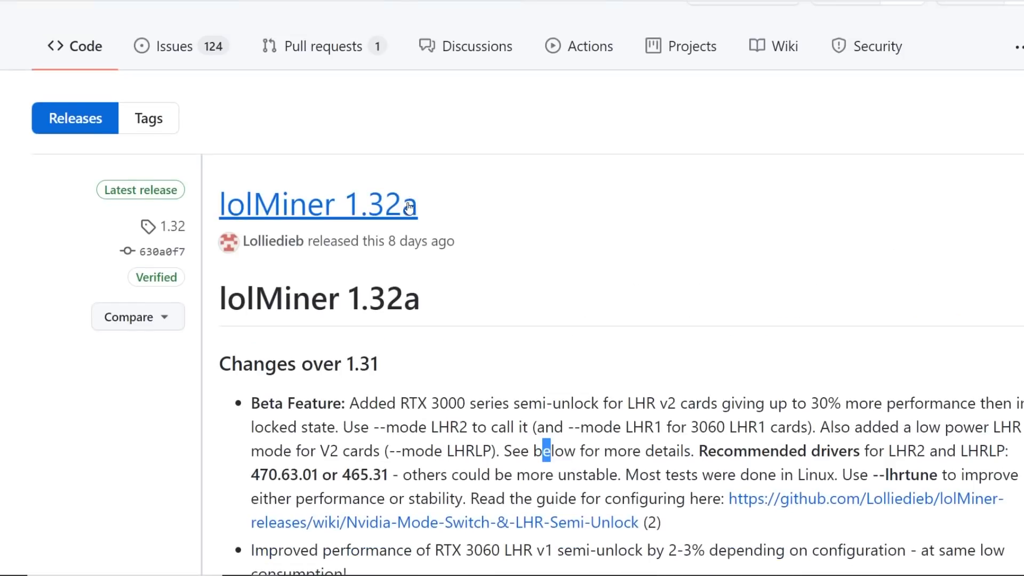
{"action": "scroll", "scroll_direction": "down", "scroll_amount": 3}
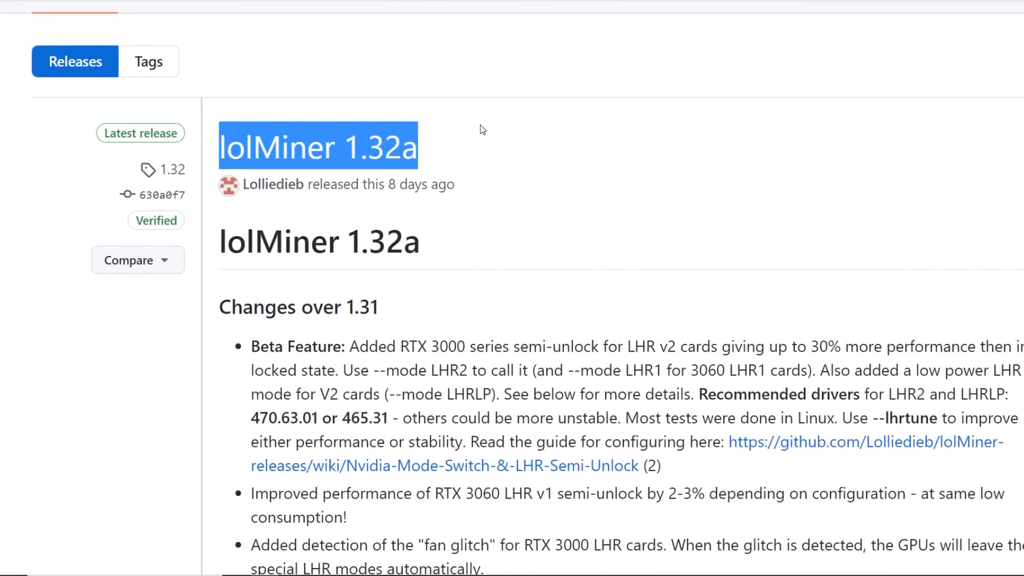
{"action": "mouse_move", "coordinate": [512, 170]}
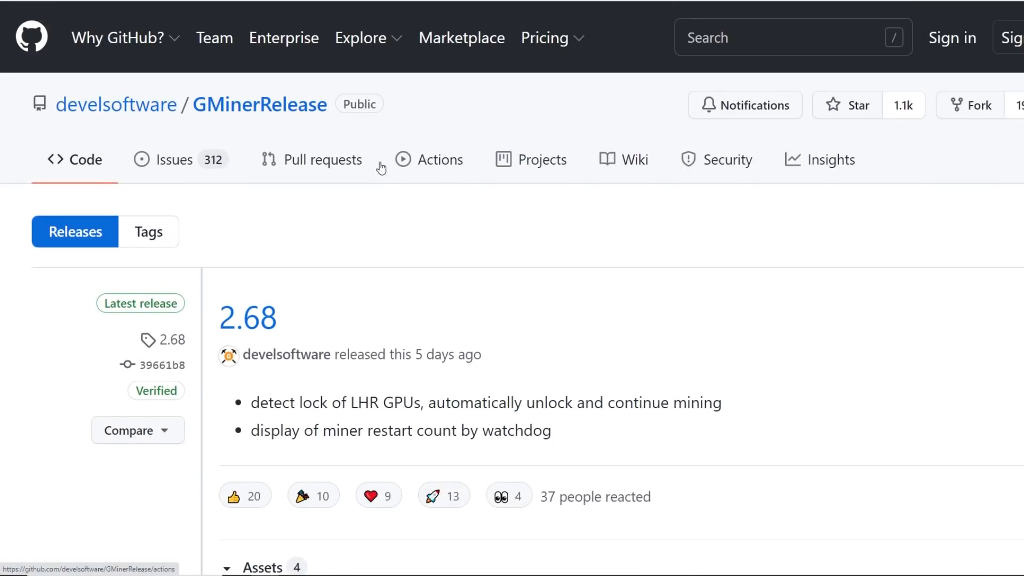
{"action": "mouse_move", "coordinate": [415, 118]}
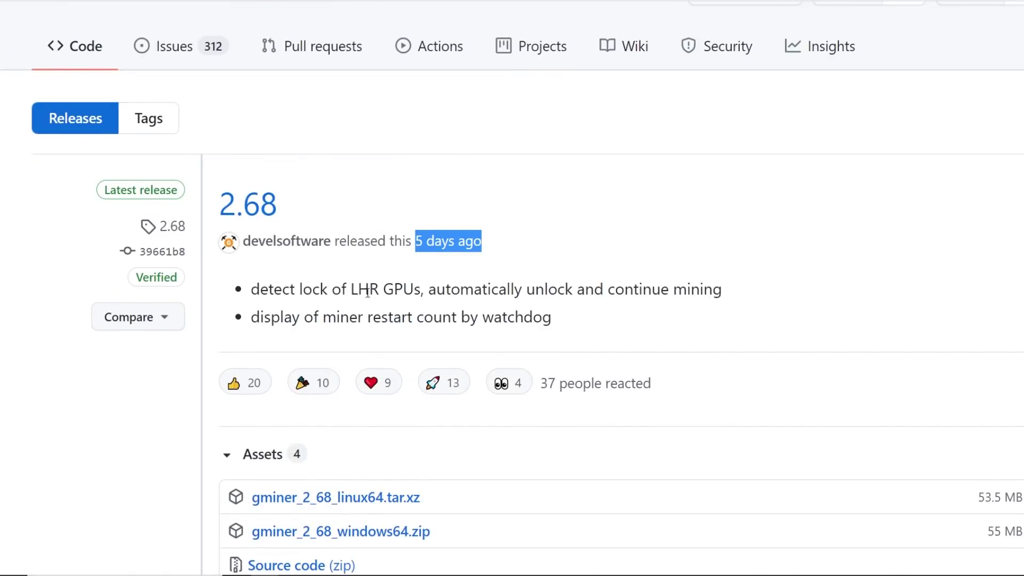
Highlight the two GMiner 2.68 change notes and the 2.67 LHR unlock notes.
{"action": "left_click_drag", "start_coordinate": [292, 289], "coordinate": [421, 289]}
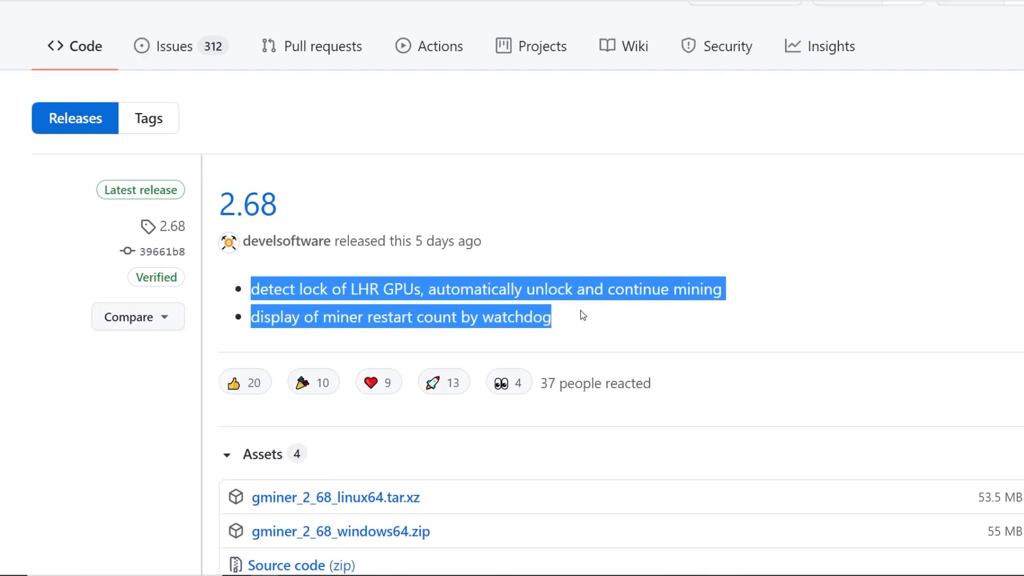
{"action": "scroll", "scroll_direction": "down", "scroll_amount": 3}
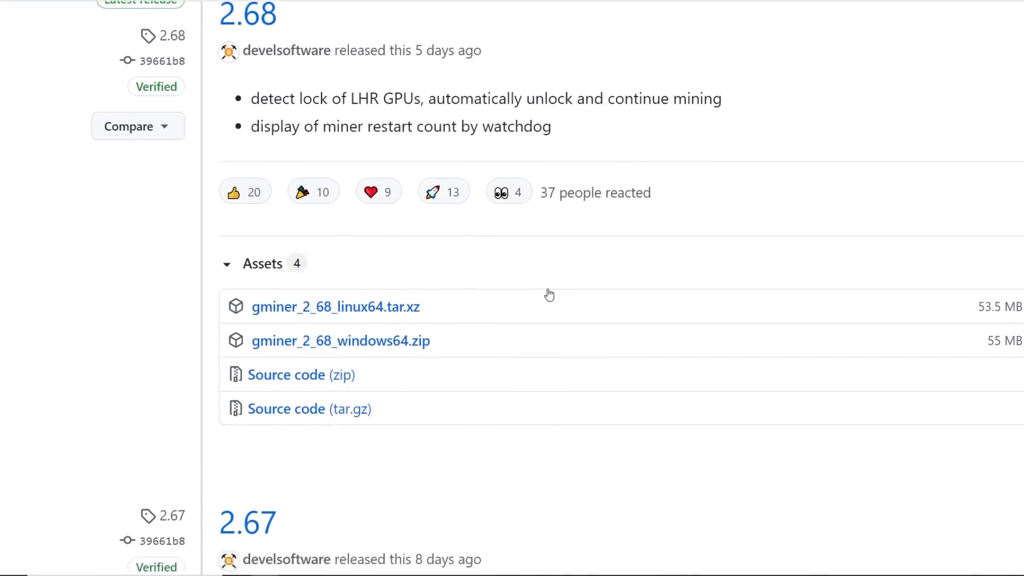
{"action": "scroll", "scroll_direction": "down", "scroll_amount": 3}
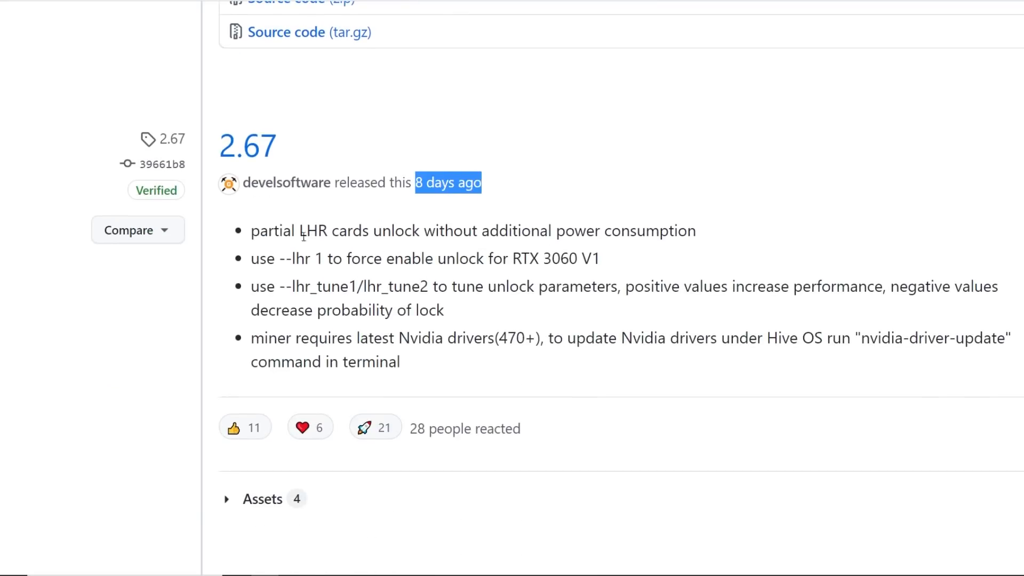
{"action": "left_click_drag", "start_coordinate": [292, 230], "coordinate": [633, 337]}
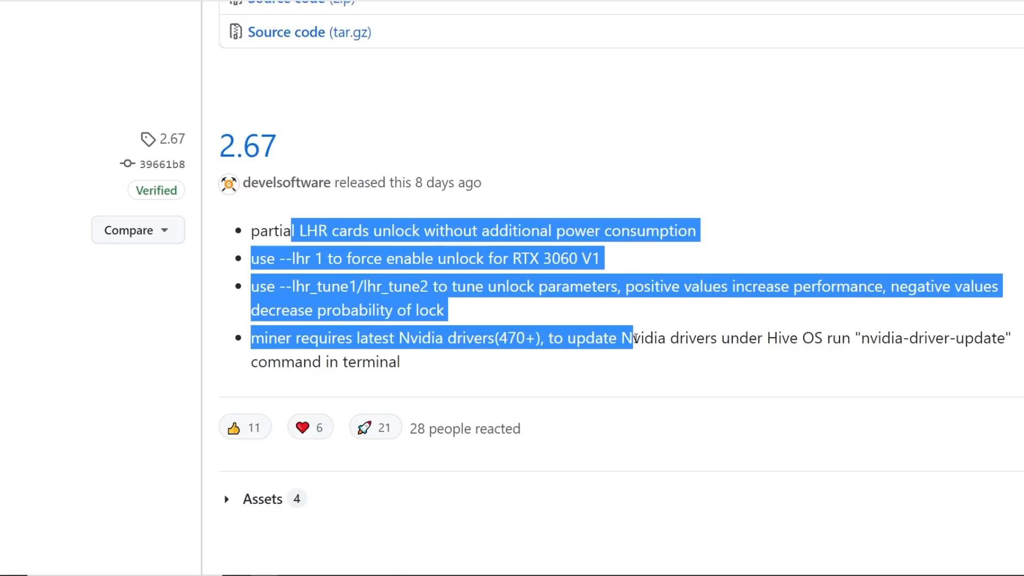
{"action": "left_click", "coordinate": [499, 290]}
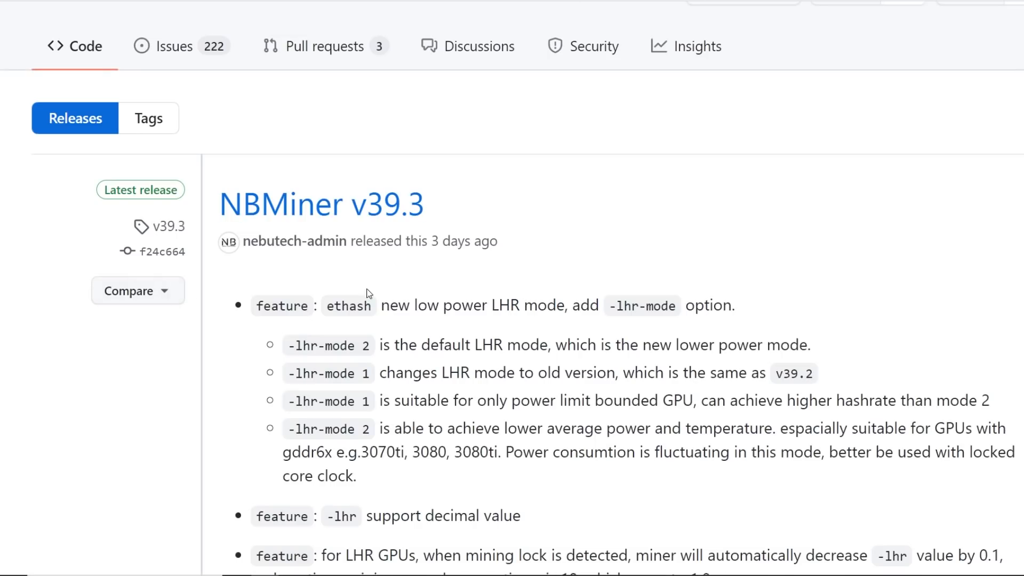
{"action": "mouse_move", "coordinate": [333, 296]}
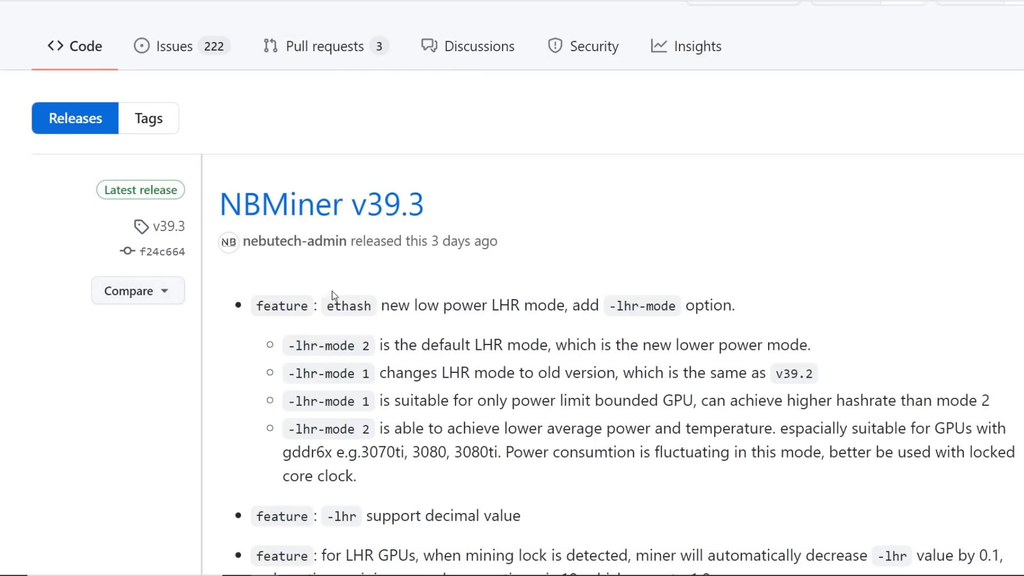
Highlight NBMiner's low power LHR mode, -lhr-mode 1/2 descriptions and gddr6x GPU examples.
{"action": "left_click_drag", "start_coordinate": [397, 305], "coordinate": [461, 305]}
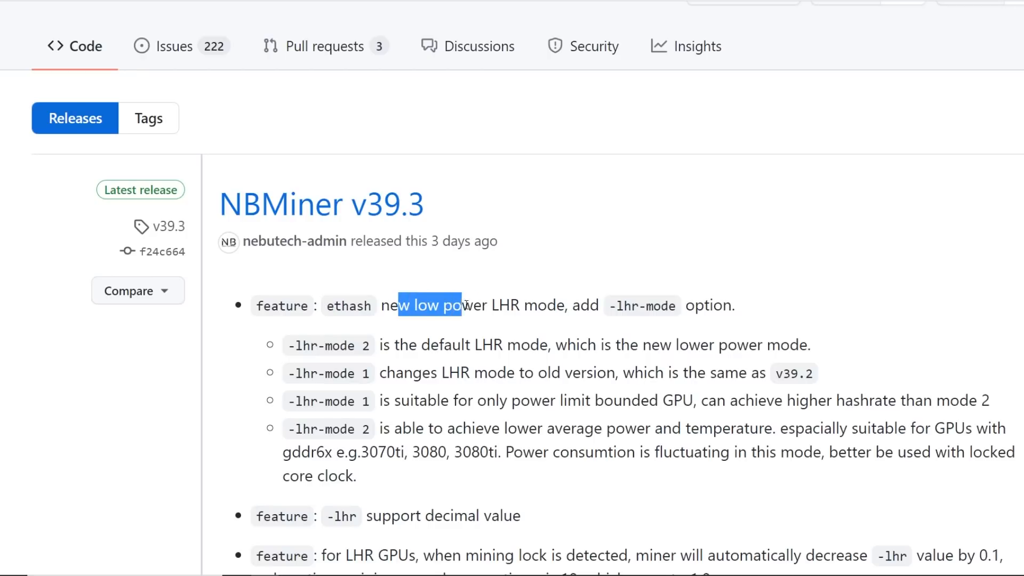
{"action": "left_click_drag", "start_coordinate": [460, 305], "coordinate": [604, 305]}
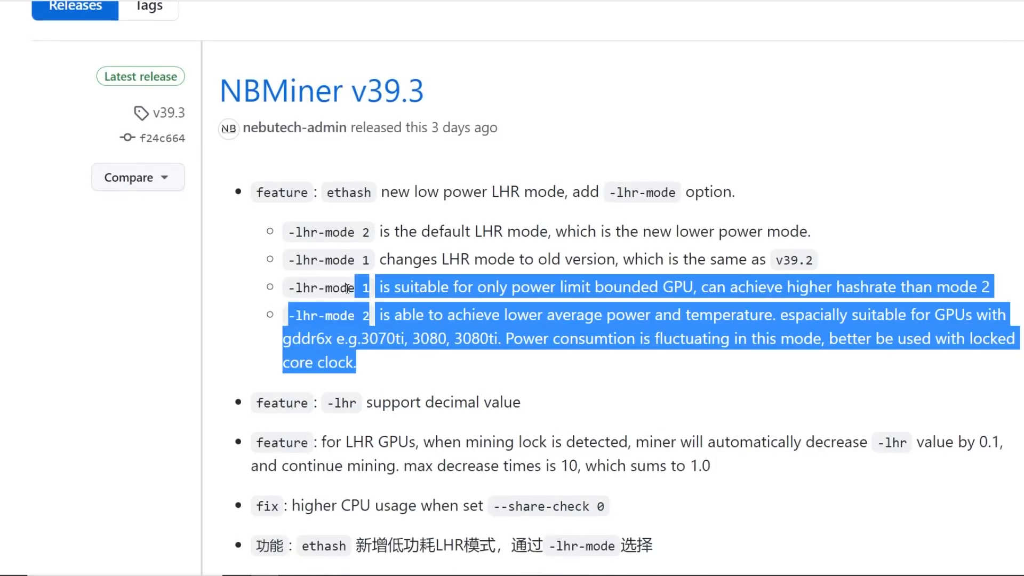
{"action": "left_click", "coordinate": [313, 330]}
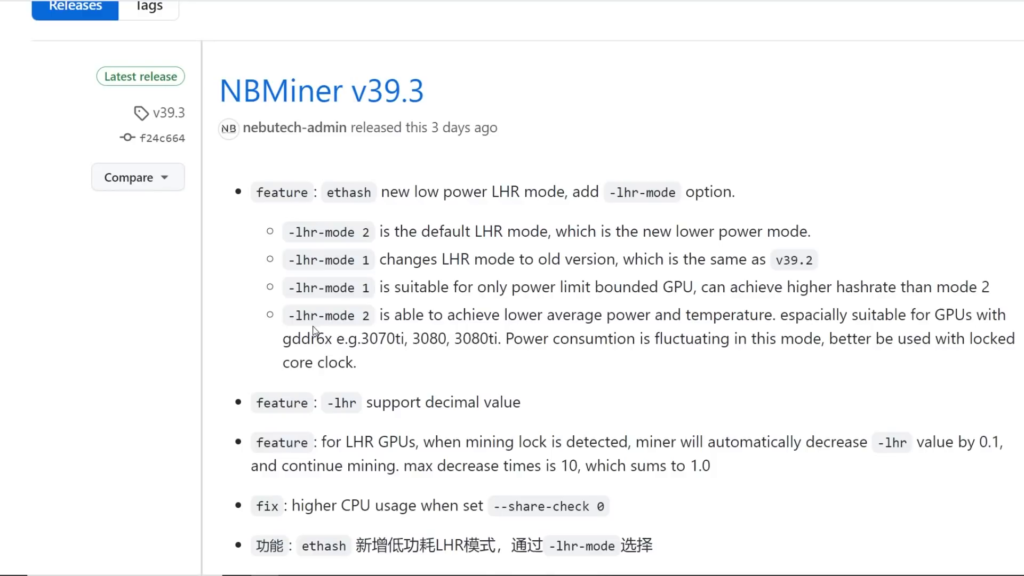
{"action": "mouse_move", "coordinate": [357, 288]}
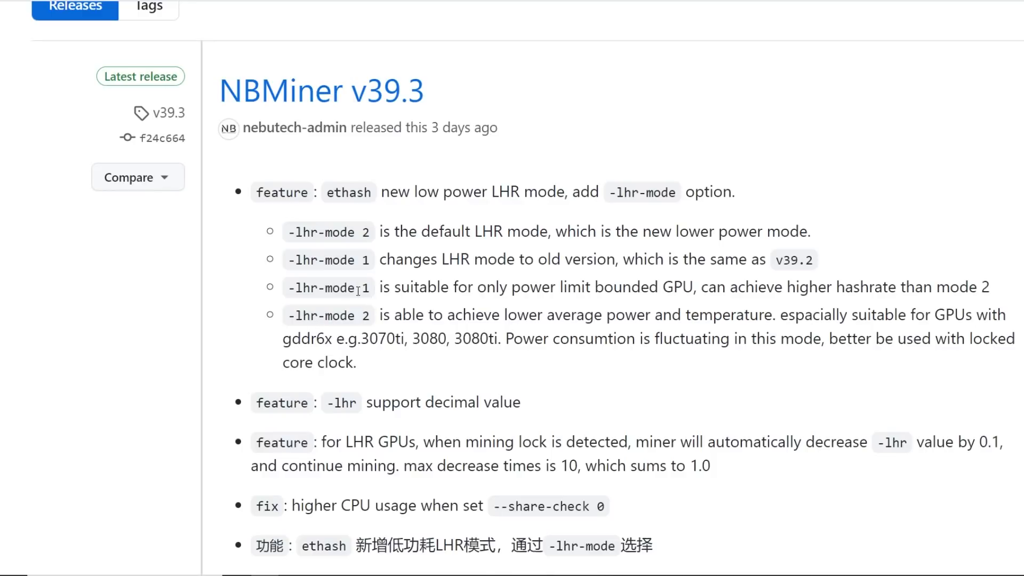
{"action": "double_click", "coordinate": [385, 315]}
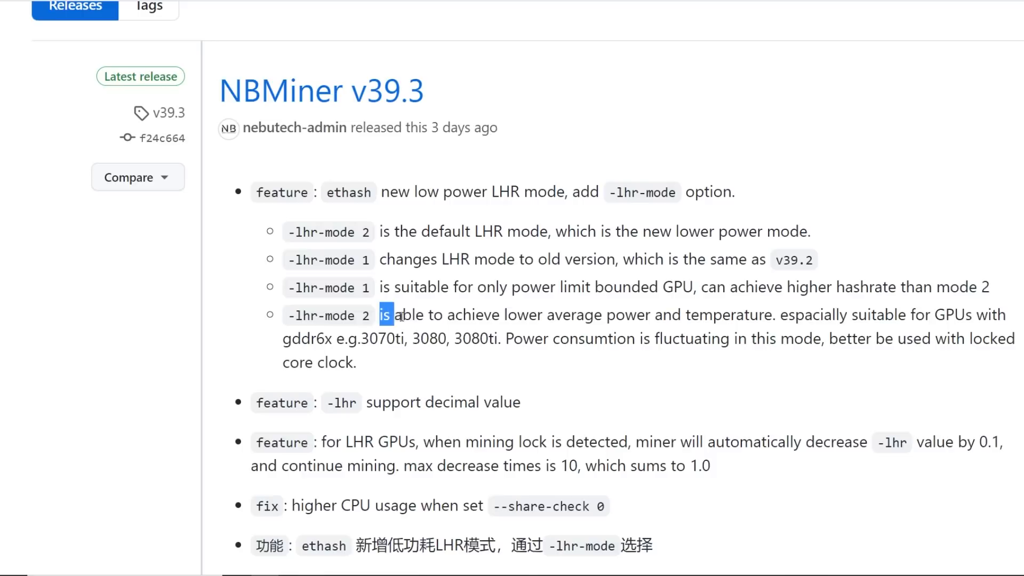
{"action": "left_click_drag", "start_coordinate": [381, 314], "coordinate": [777, 315]}
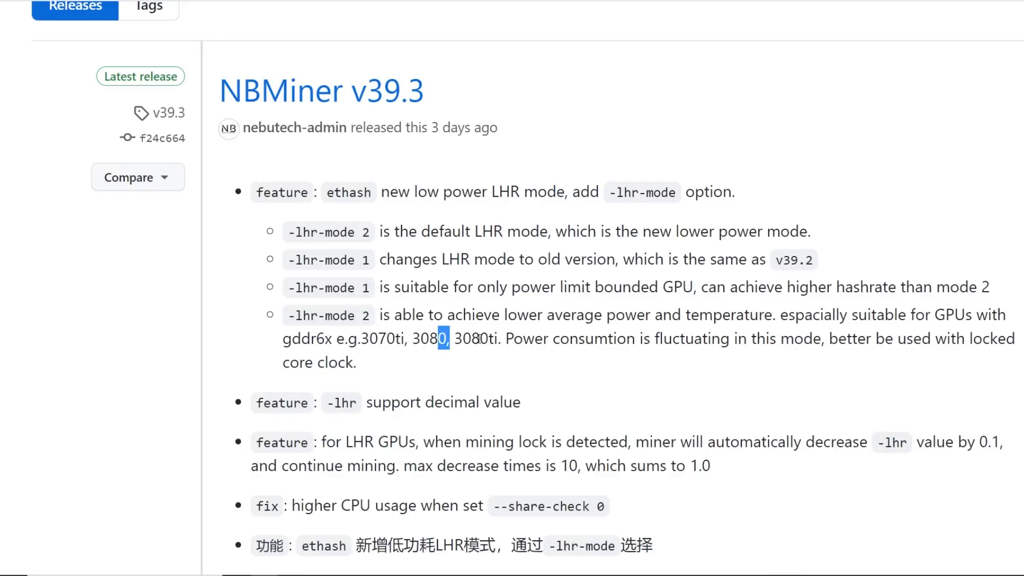
{"action": "left_click_drag", "start_coordinate": [287, 230], "coordinate": [356, 363]}
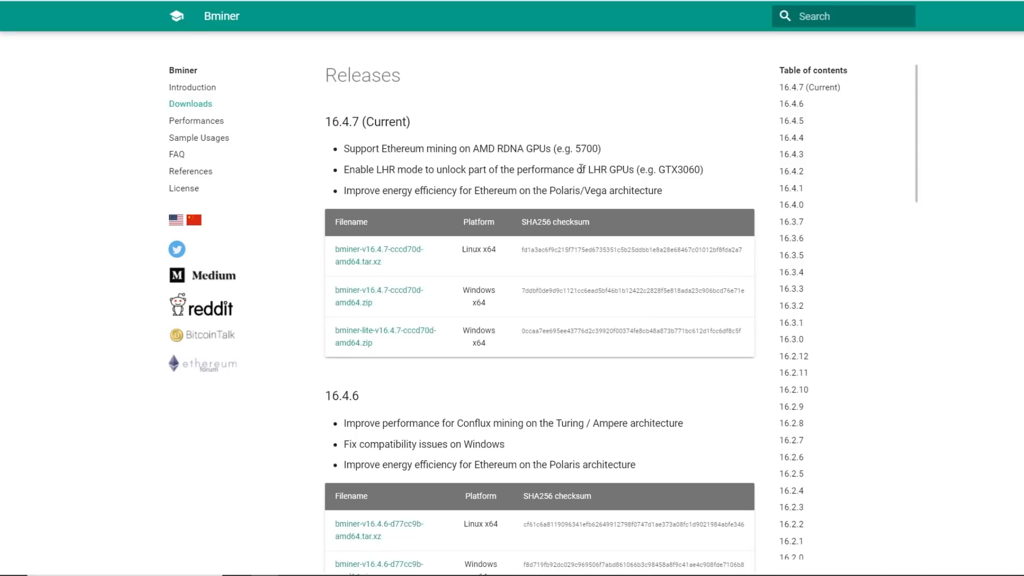
{"action": "mouse_move", "coordinate": [476, 185]}
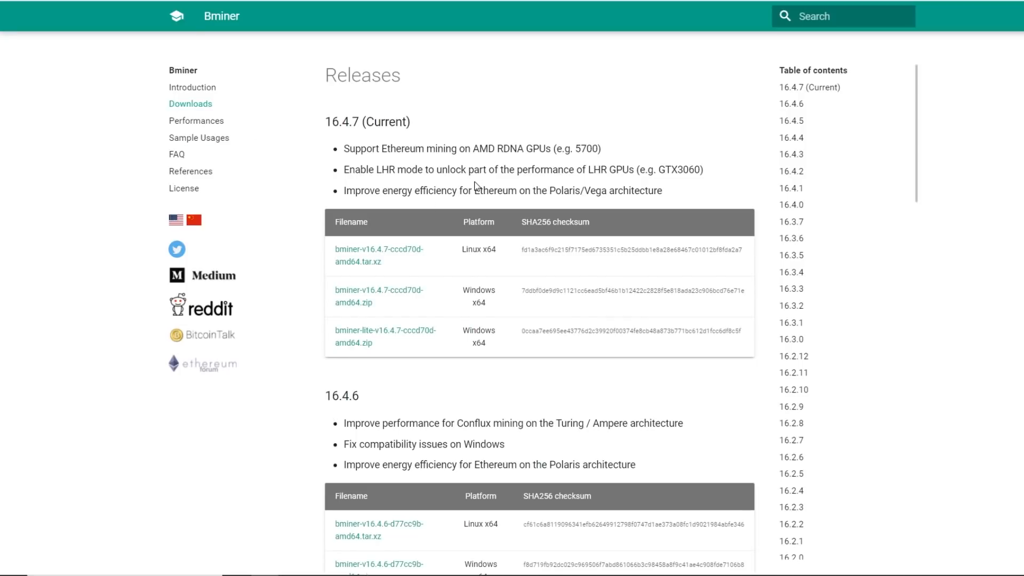
{"action": "mouse_move", "coordinate": [284, 5]}
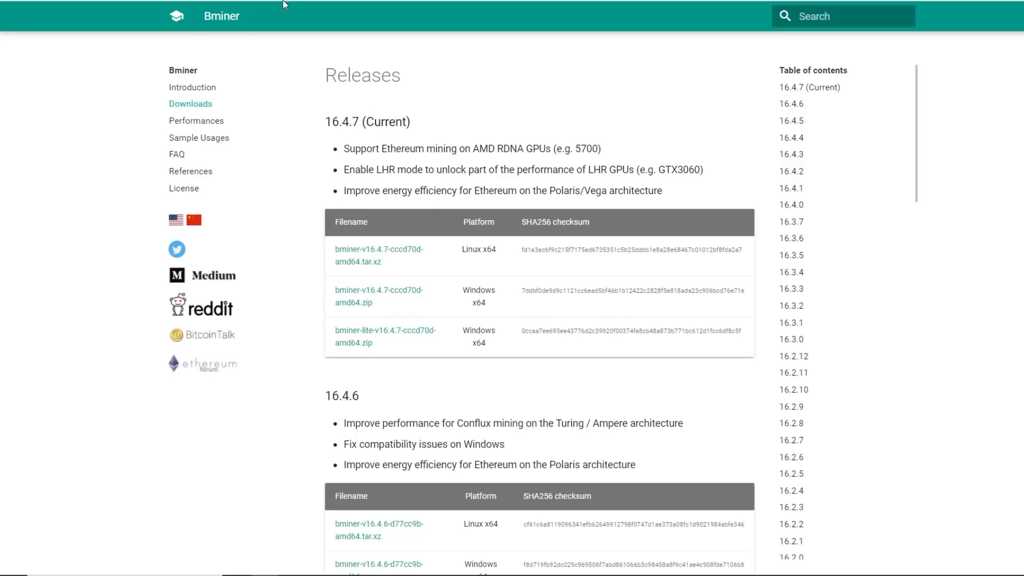
{"action": "mouse_move", "coordinate": [439, 228]}
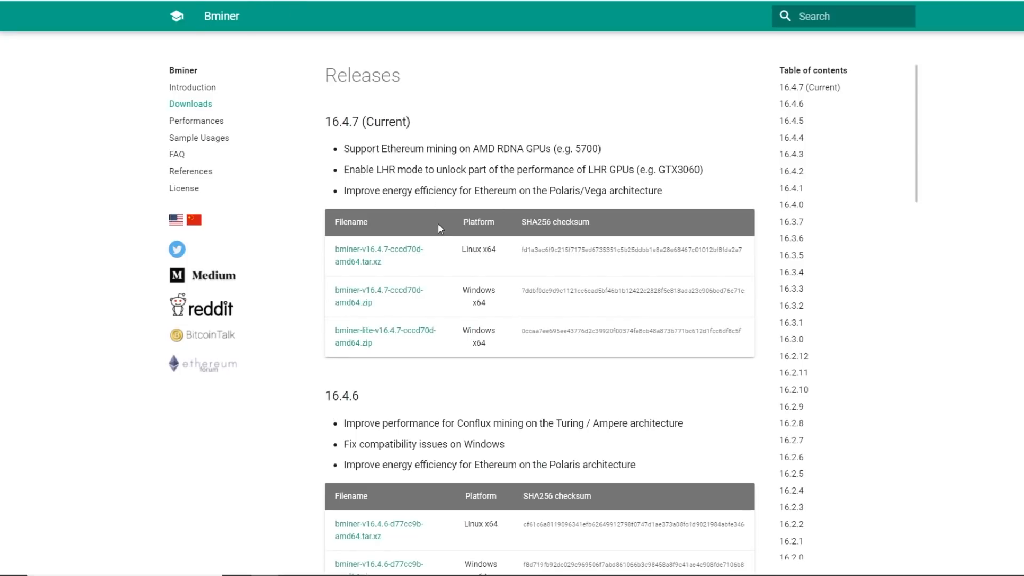
Highlight text on the Bminer Releases page showing version 16.4.7 as current.
{"action": "left_click_drag", "start_coordinate": [552, 169], "coordinate": [703, 170]}
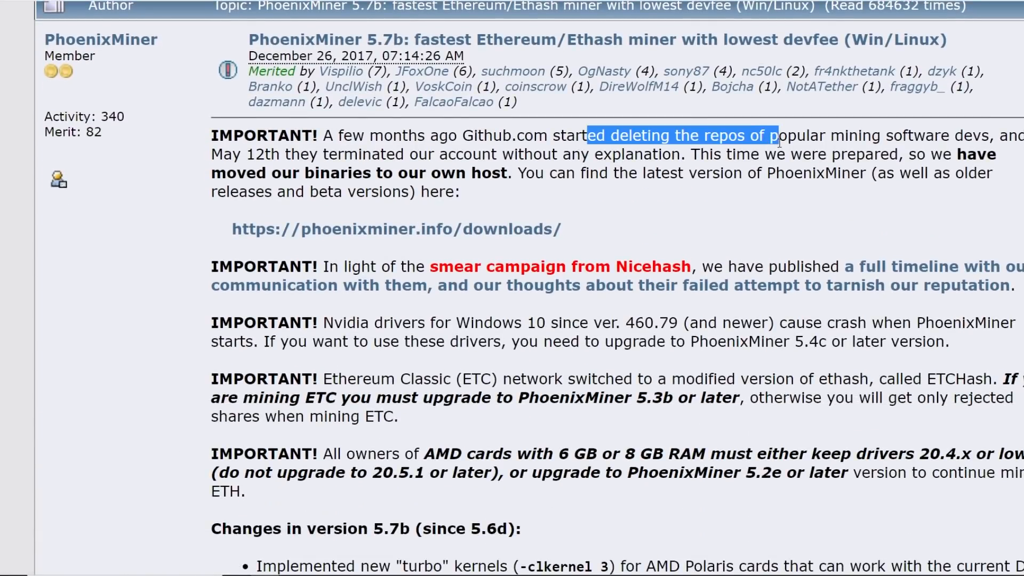
Clear the GitHub-sentence highlight and scroll through PhoenixMiner 5.7b's important notices.
{"action": "left_click", "coordinate": [511, 191]}
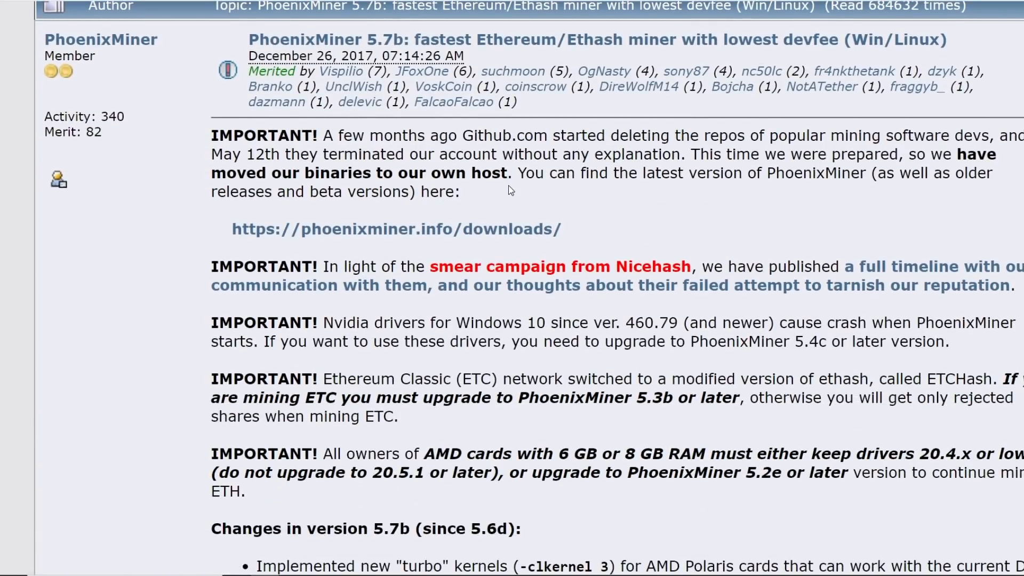
{"action": "scroll", "scroll_direction": "down", "scroll_amount": 3}
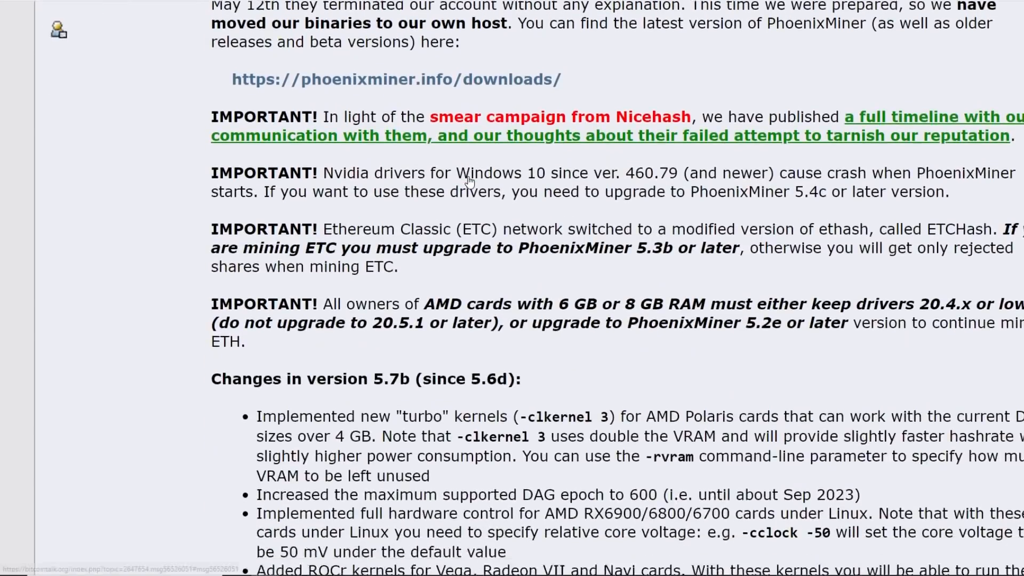
{"action": "scroll", "scroll_direction": "down", "scroll_amount": 3}
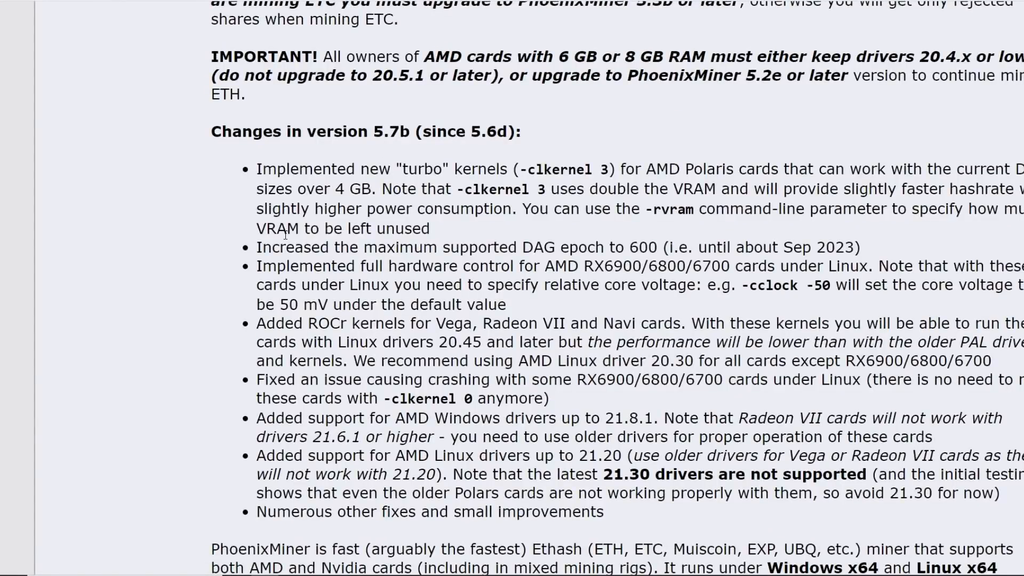
{"action": "mouse_move", "coordinate": [455, 420]}
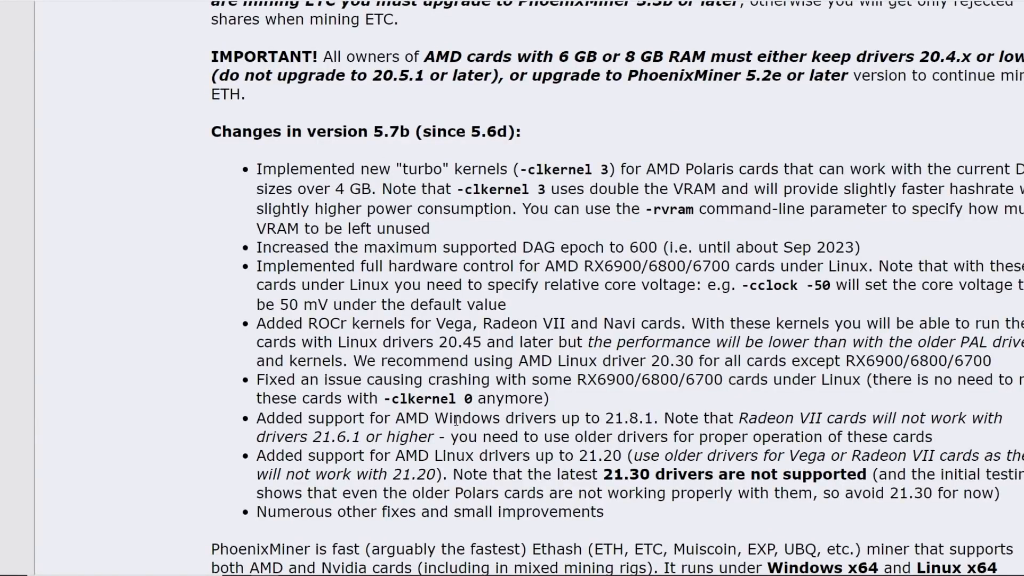
{"action": "scroll", "scroll_direction": "down", "scroll_amount": 3}
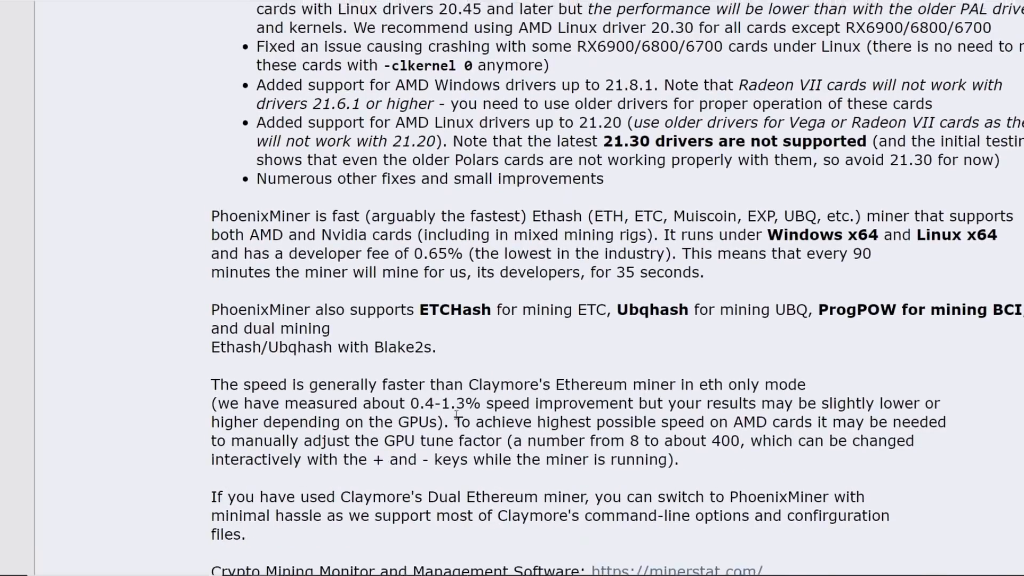
{"action": "scroll", "scroll_direction": "up", "scroll_amount": 3}
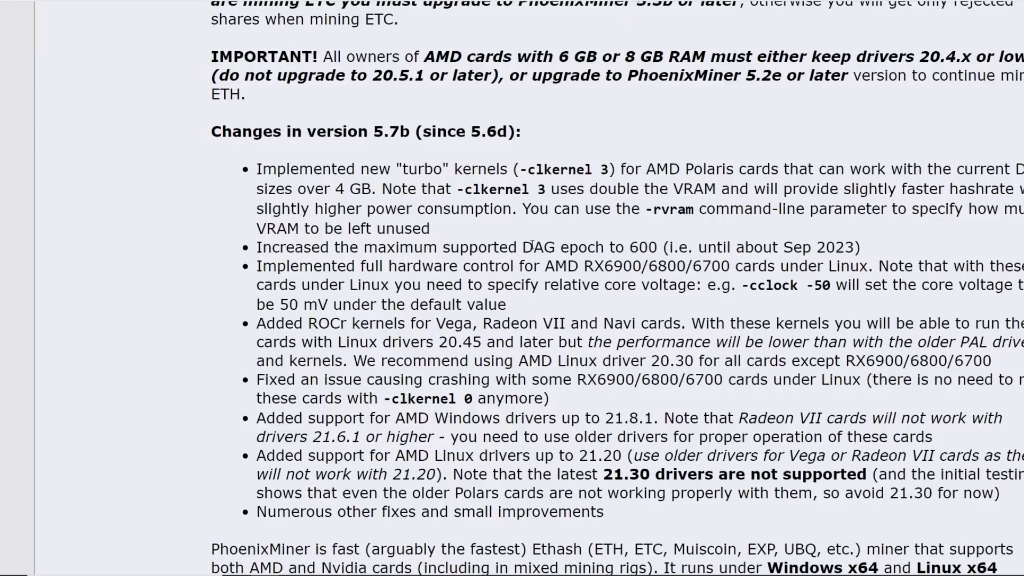
Highlight the 5.7b changes on RX6900, Vega/Radeon cards, ROCr kernels and crash fixes.
{"action": "left_click_drag", "start_coordinate": [544, 266], "coordinate": [659, 265]}
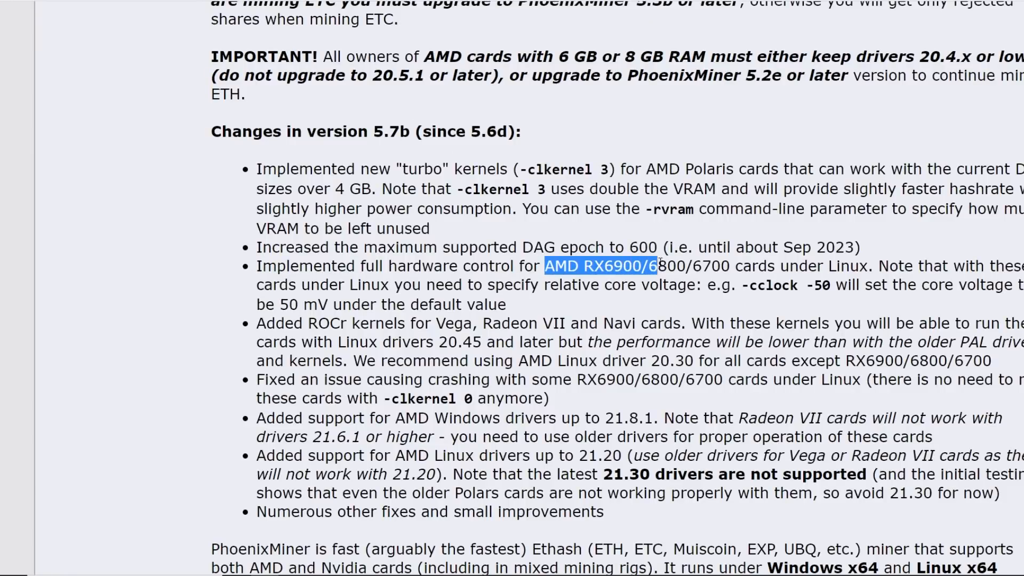
{"action": "left_click_drag", "start_coordinate": [660, 266], "coordinate": [737, 266]}
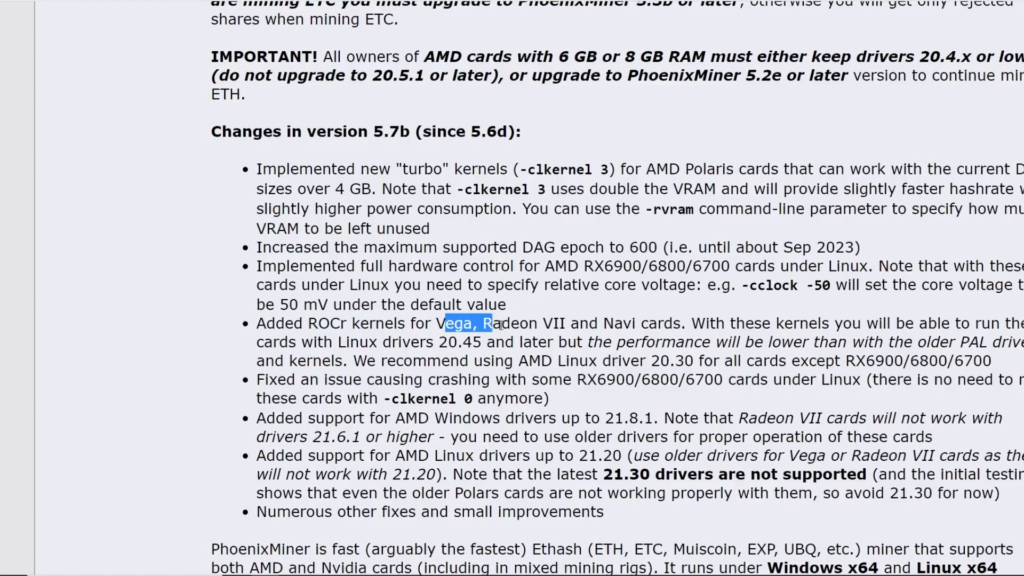
{"action": "left_click_drag", "start_coordinate": [445, 322], "coordinate": [646, 341]}
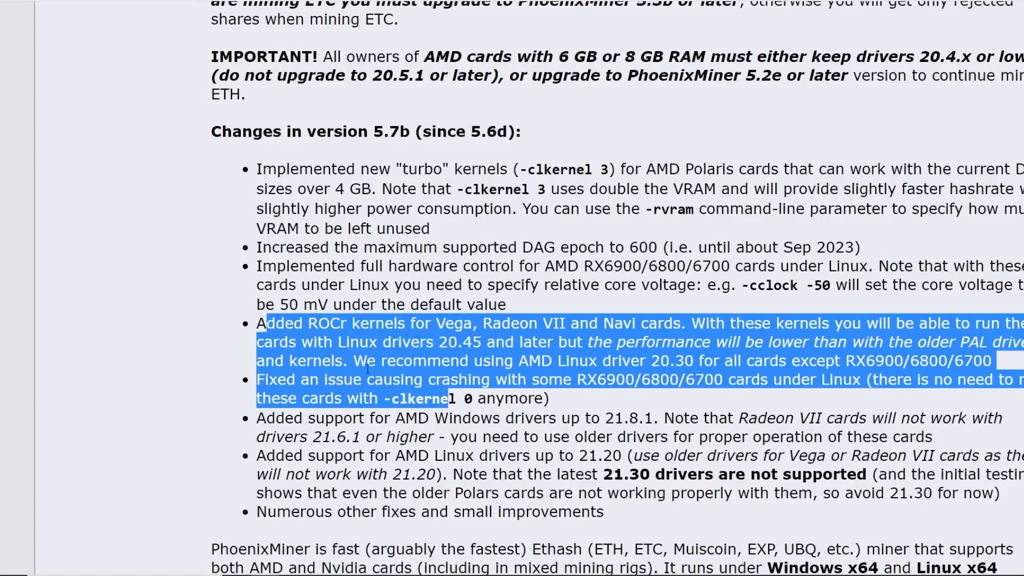
{"action": "scroll", "scroll_direction": "down", "scroll_amount": 3}
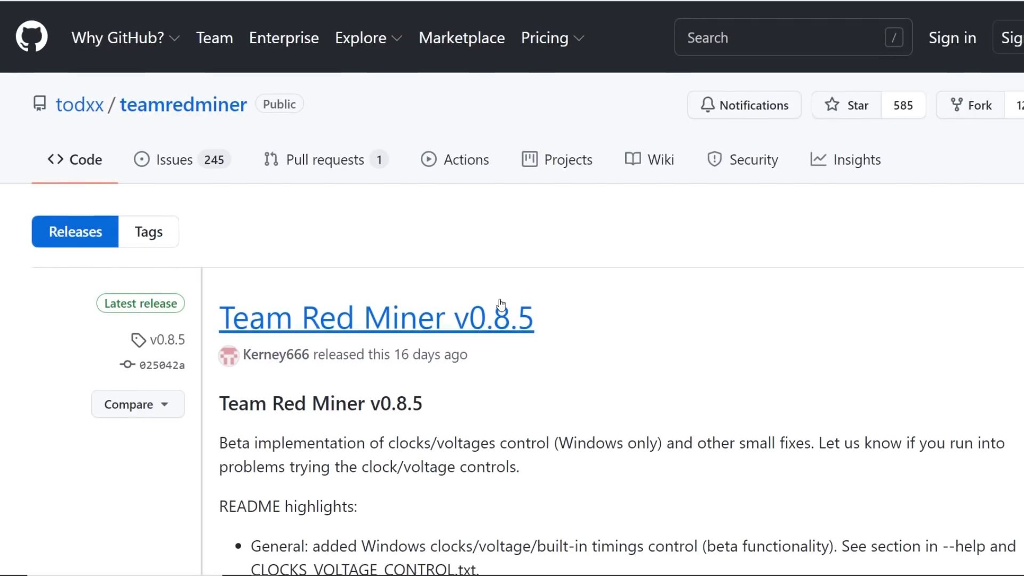
Scroll through the Team Red Miner v0.8.5 README highlights.
{"action": "scroll", "scroll_direction": "down", "scroll_amount": 3}
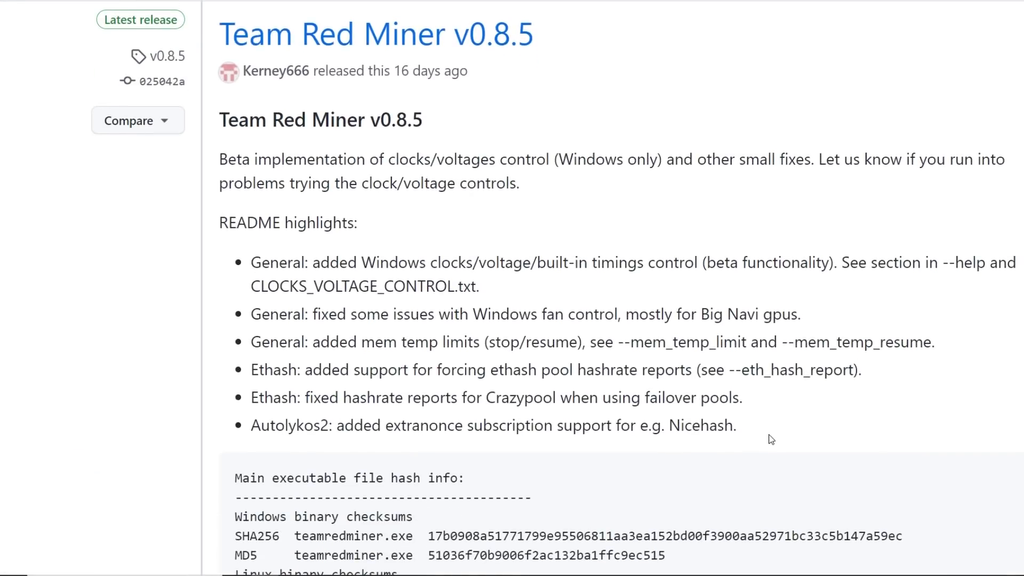
{"action": "mouse_move", "coordinate": [500, 289]}
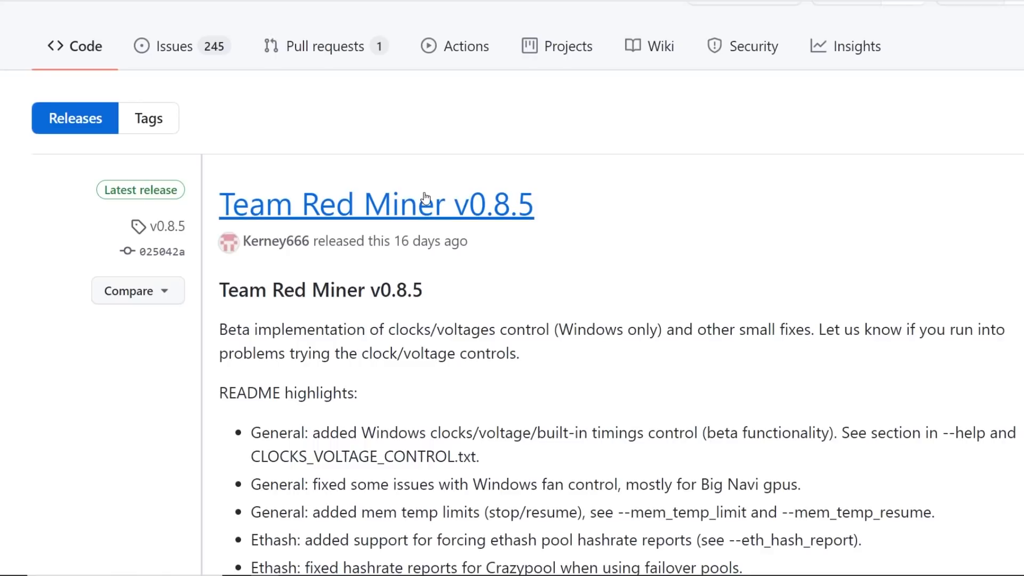
{"action": "mouse_move", "coordinate": [532, 242]}
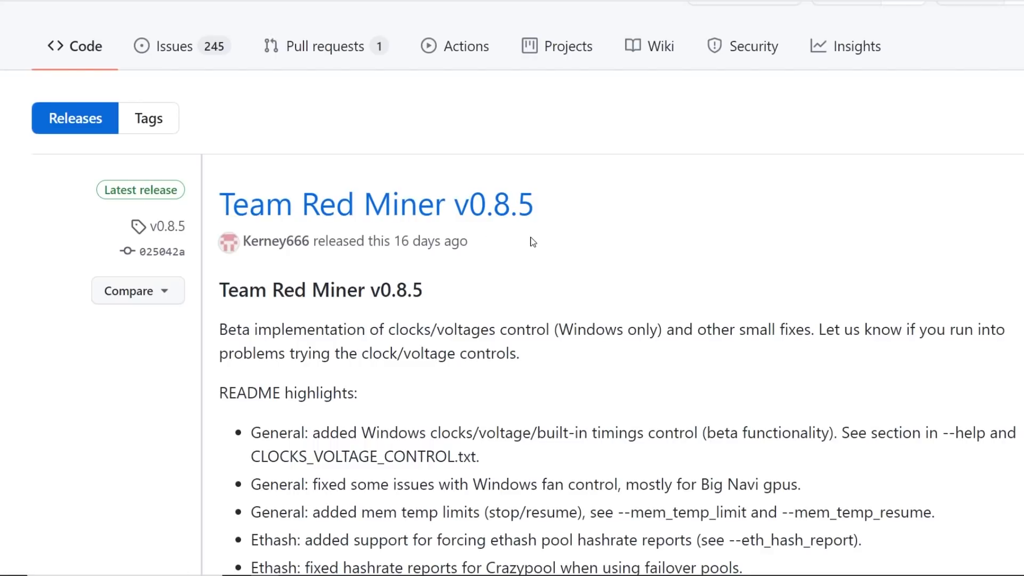
{"action": "scroll", "scroll_direction": "down", "scroll_amount": 3}
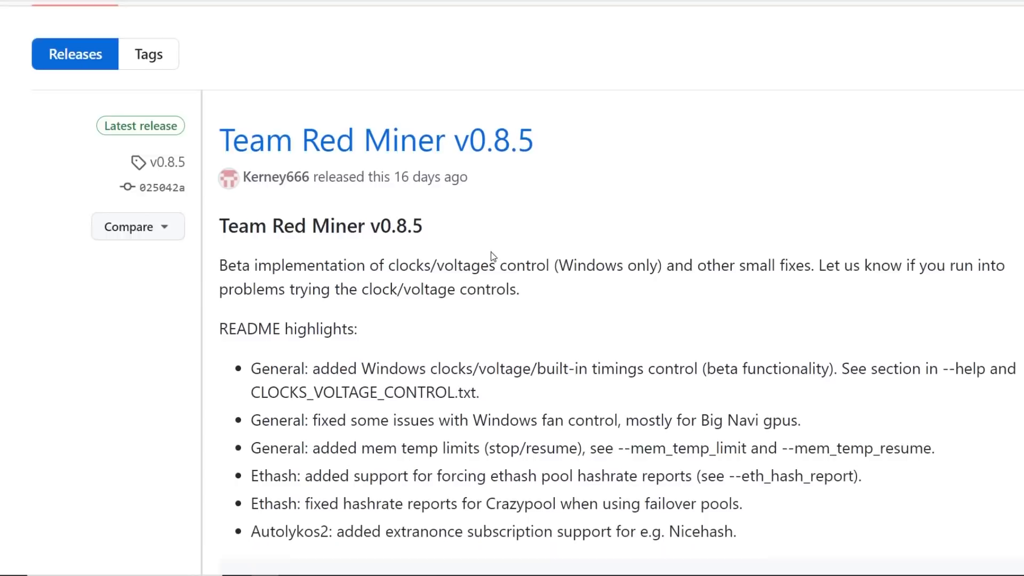
{"action": "scroll", "scroll_direction": "up", "scroll_amount": 3}
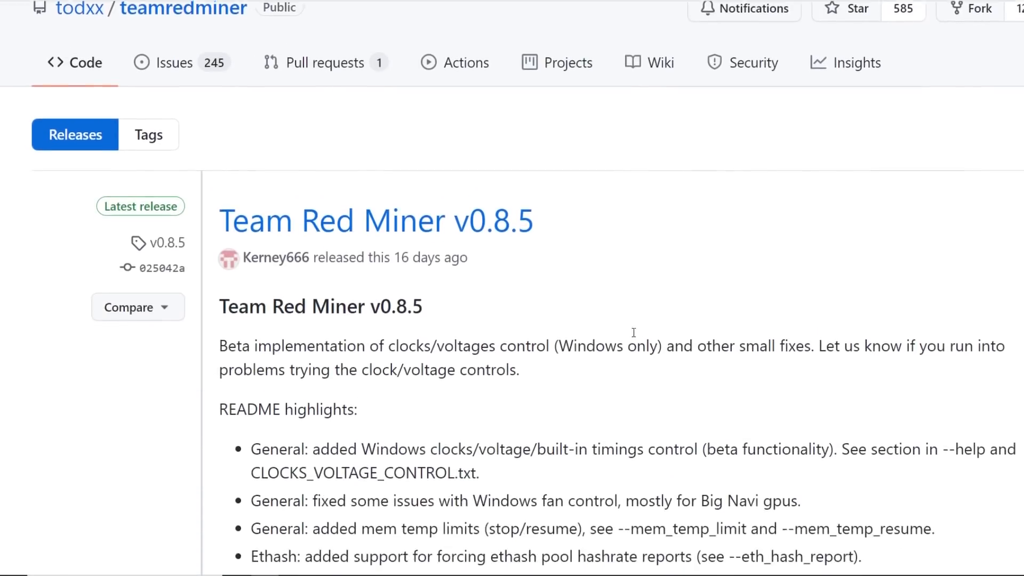
{"action": "scroll", "scroll_direction": "down", "scroll_amount": 3}
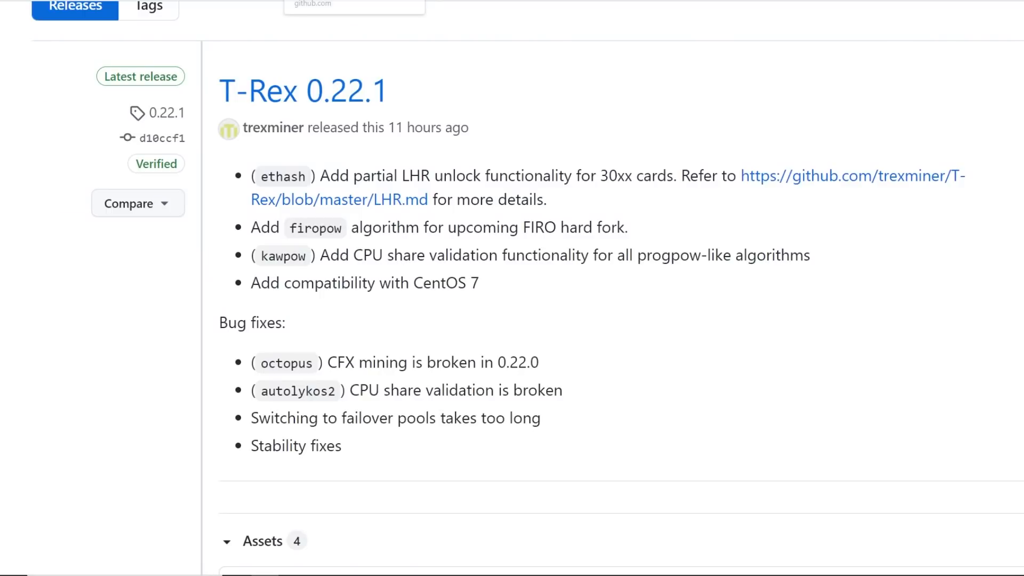
Highlight the T-Rex 0.22.1 release notes, then scroll toward the assets and back.
{"action": "left_click_drag", "start_coordinate": [329, 175], "coordinate": [678, 175]}
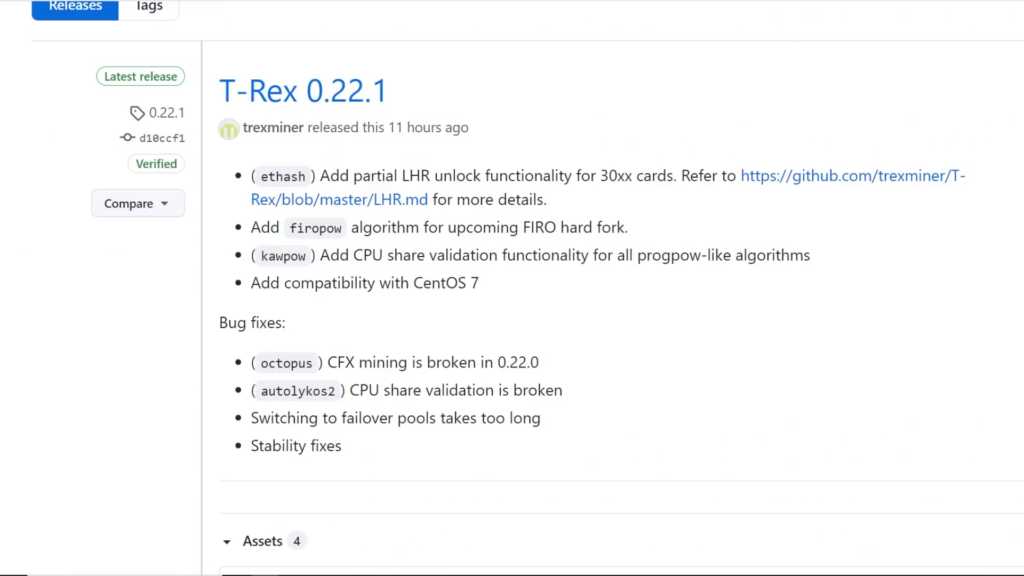
{"action": "scroll", "scroll_direction": "down", "scroll_amount": 3}
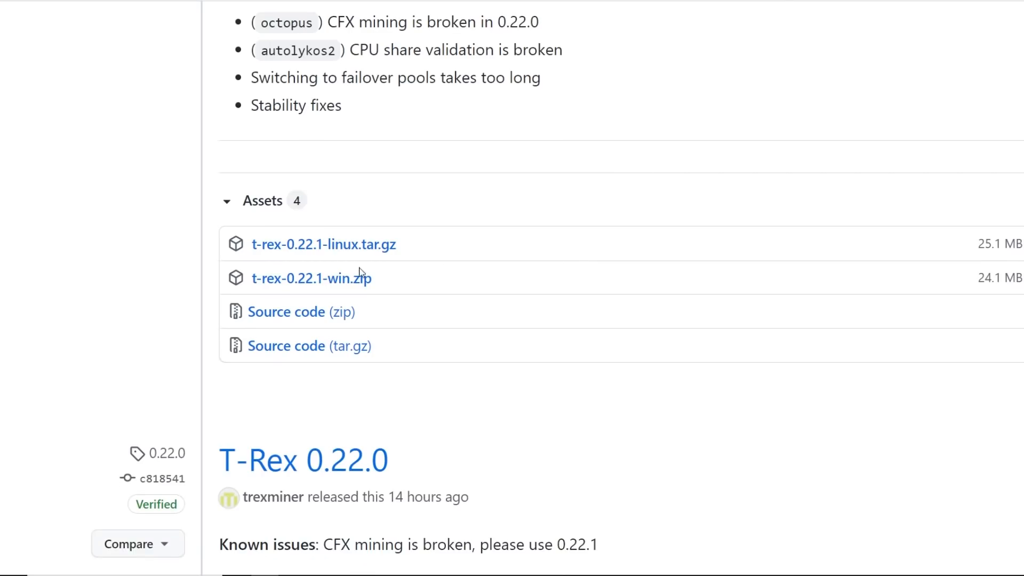
{"action": "scroll", "scroll_direction": "up", "scroll_amount": 3}
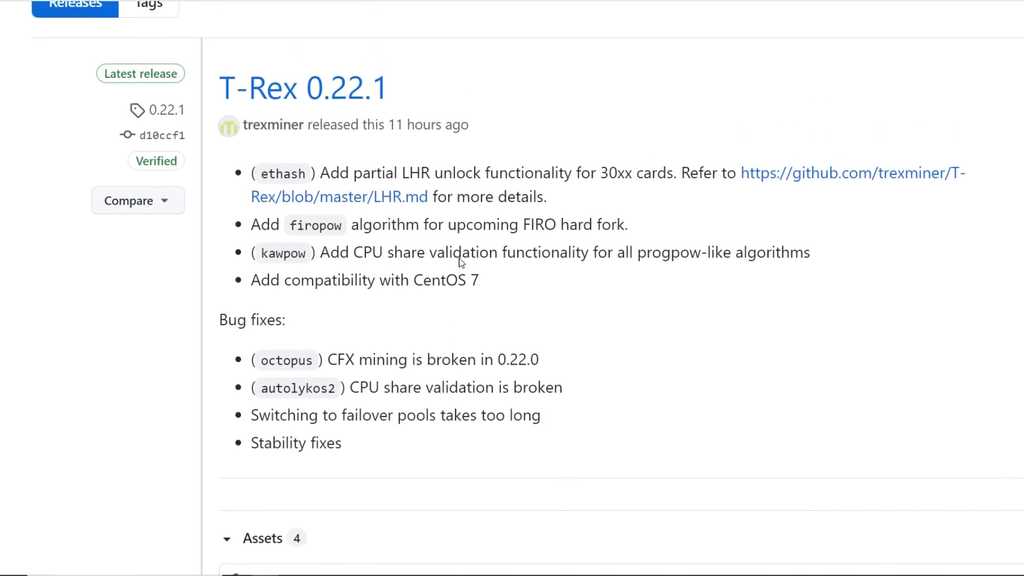